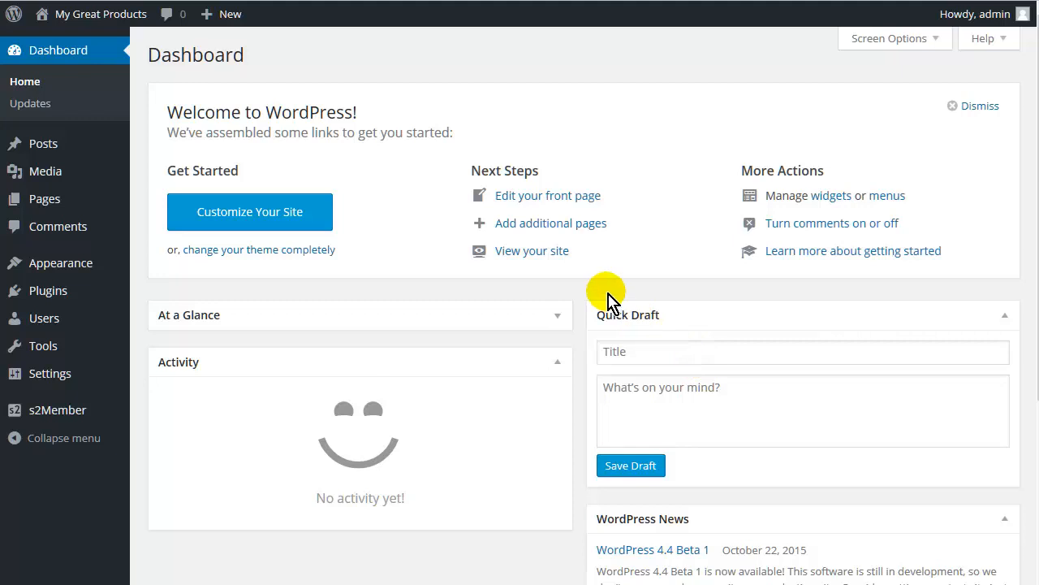
{"action": "mouse_move", "coordinate": [508, 224]}
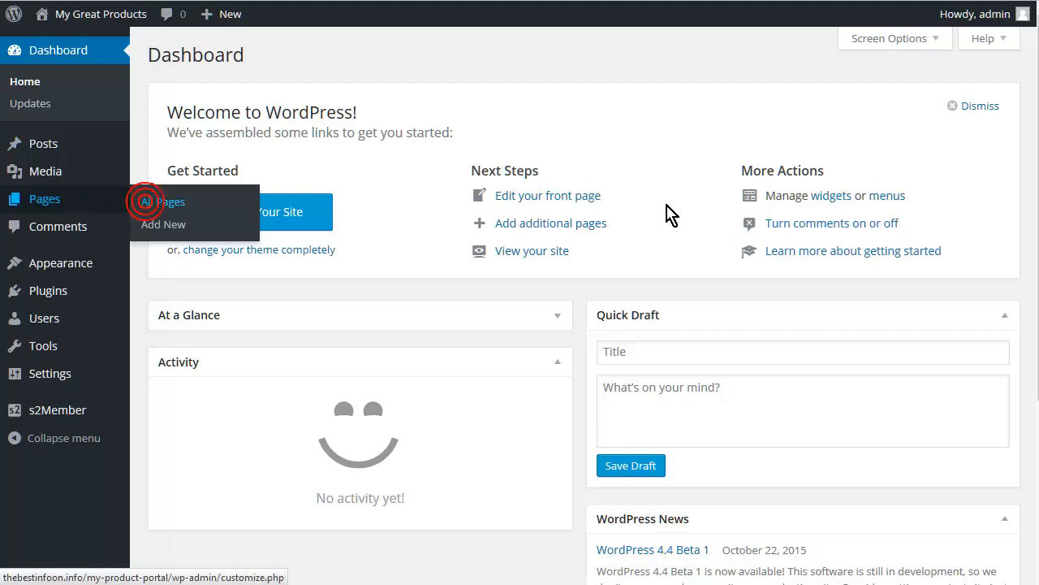
- Open the All Pages list from the Pages admin menu
{"action": "left_click", "coordinate": [44, 198]}
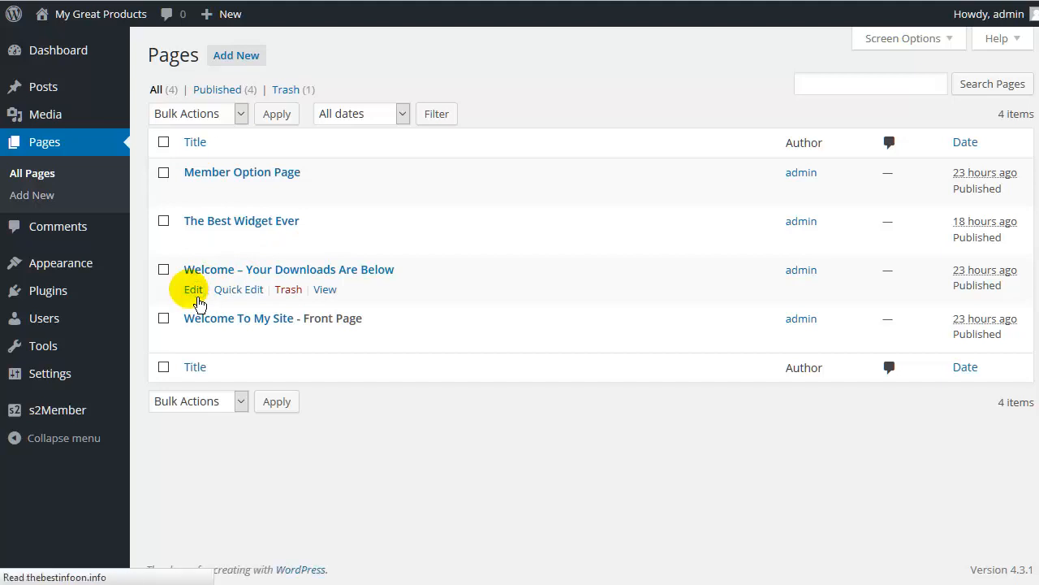
- Edit 'Welcome – Your Downloads Are Below' and select its Download Here link
{"action": "left_click", "coordinate": [193, 289]}
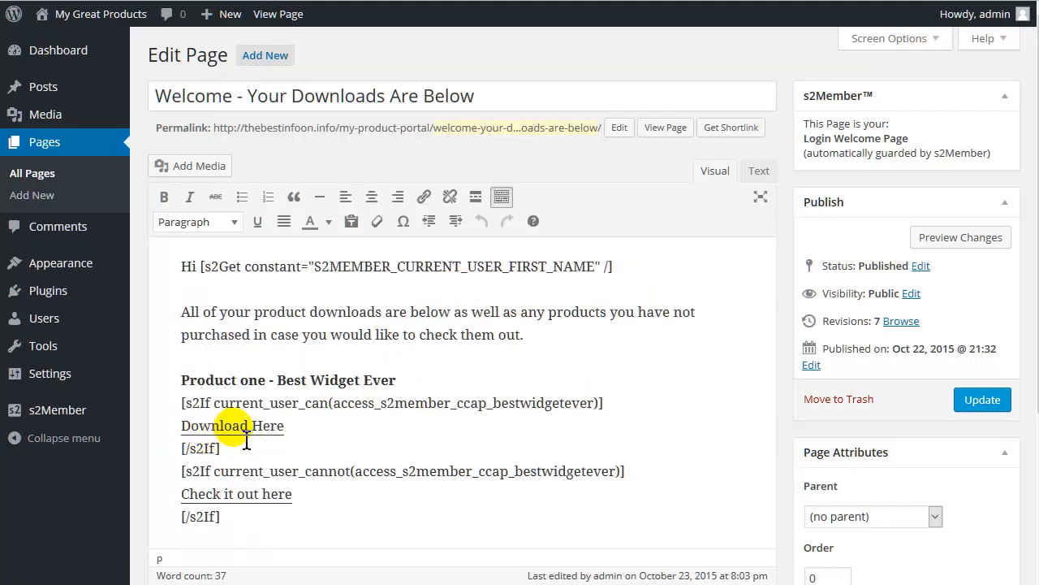
{"action": "left_click", "coordinate": [232, 425]}
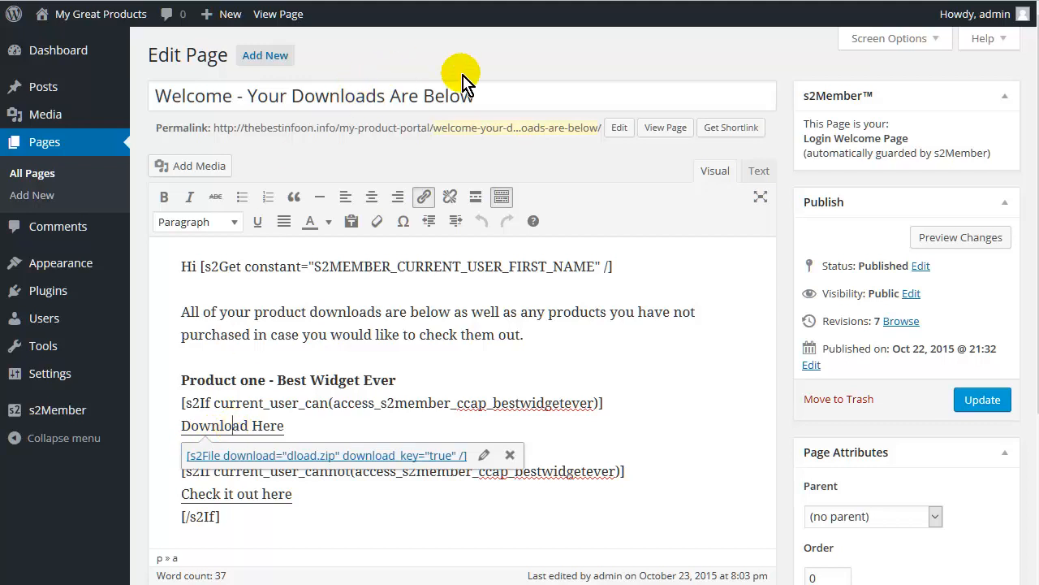
{"action": "mouse_move", "coordinate": [423, 197]}
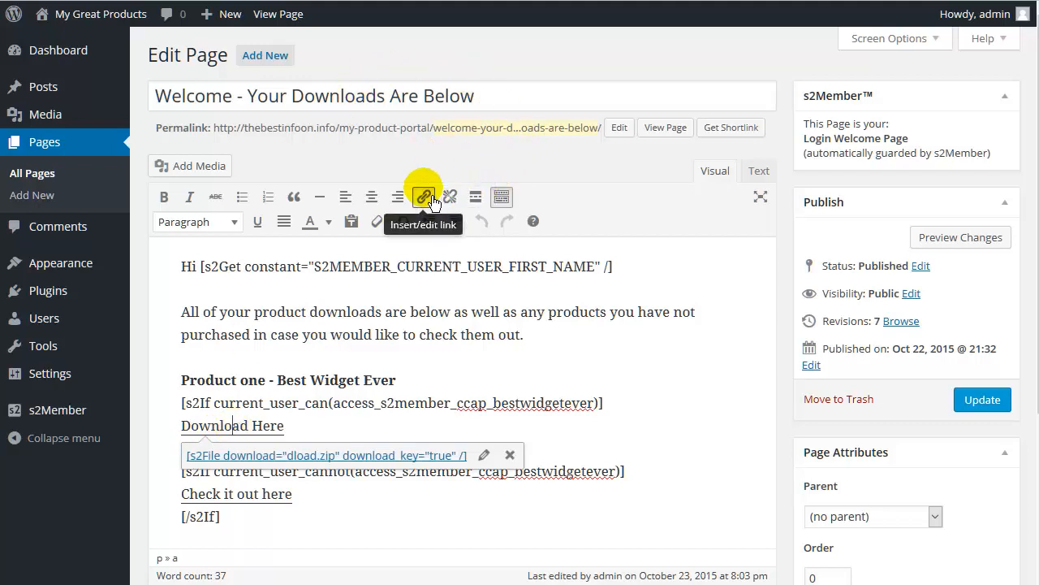
{"action": "left_click", "coordinate": [422, 197]}
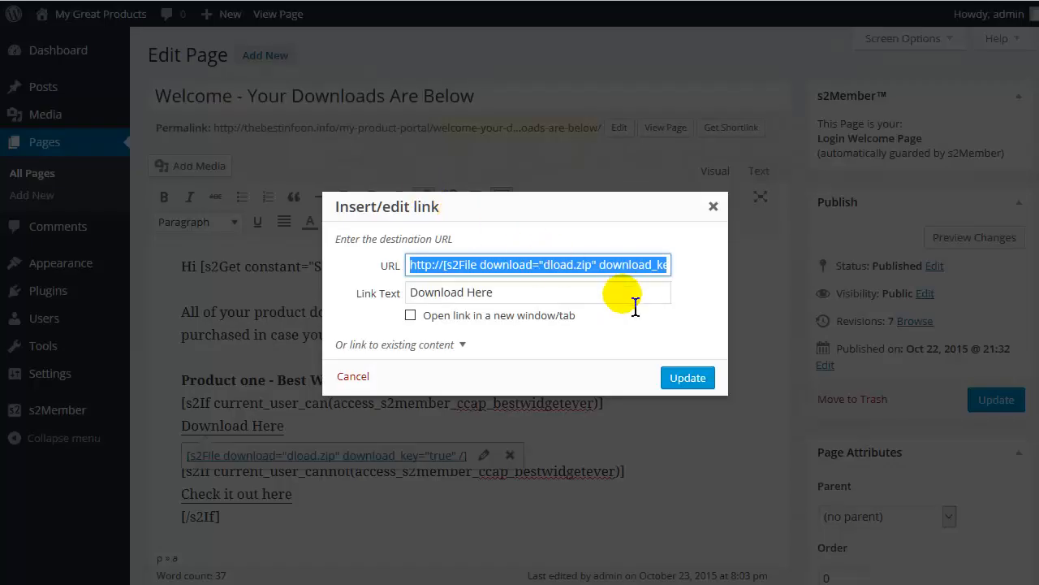
{"action": "left_click", "coordinate": [467, 264]}
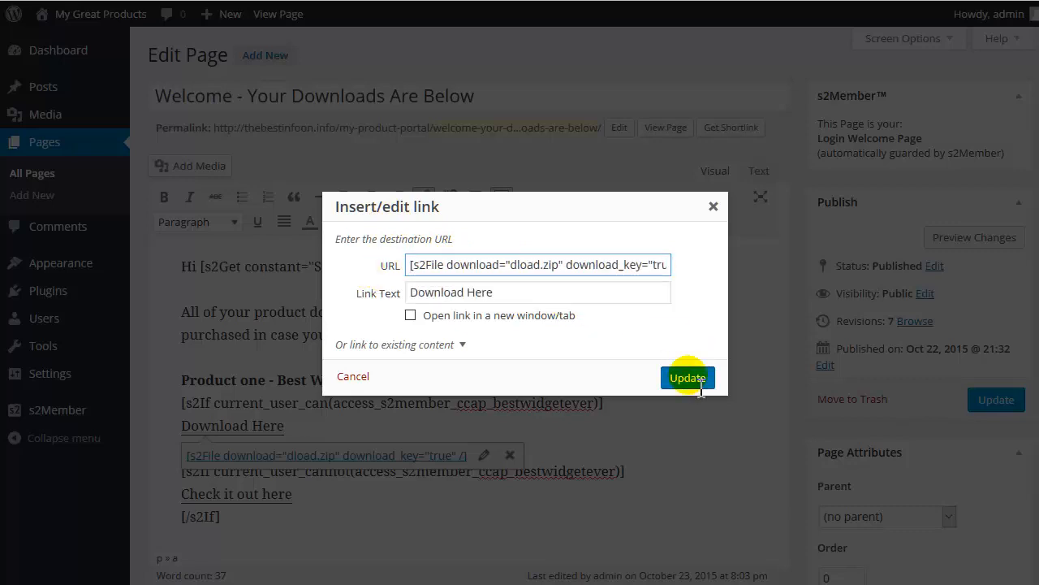
{"action": "left_click", "coordinate": [688, 377]}
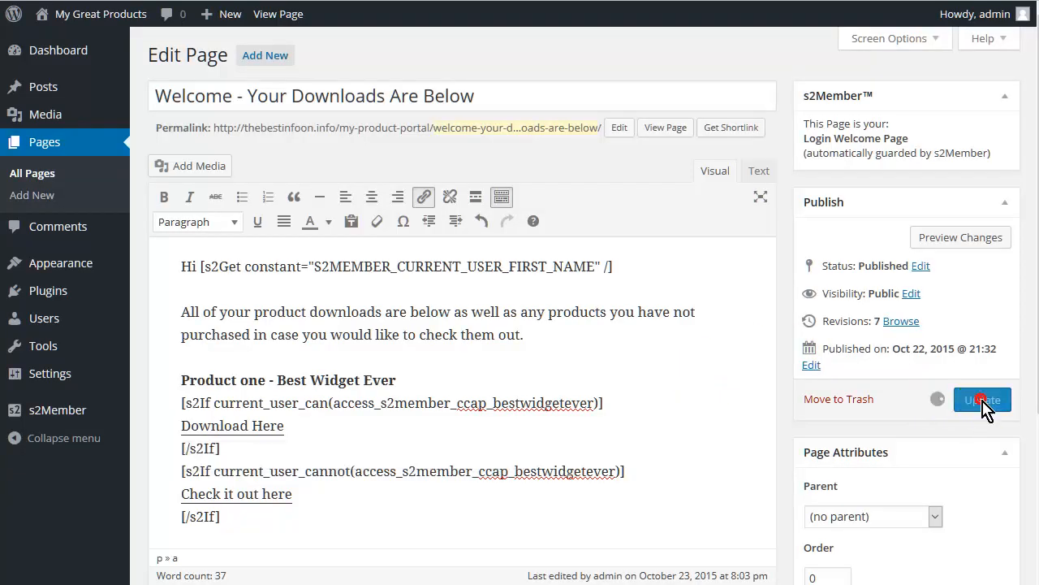
{"action": "left_click", "coordinate": [982, 399]}
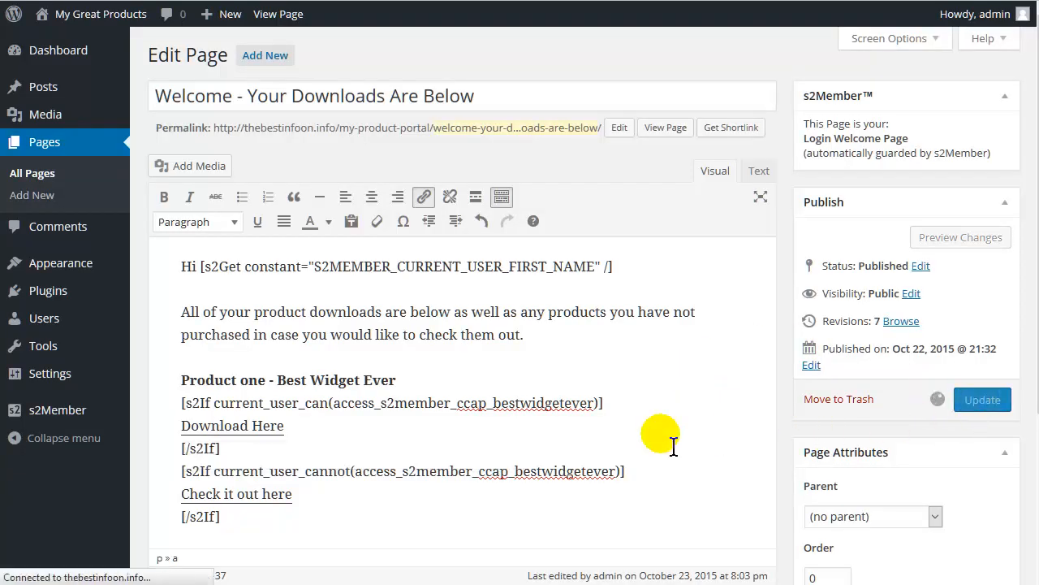
{"action": "left_click", "coordinate": [982, 399]}
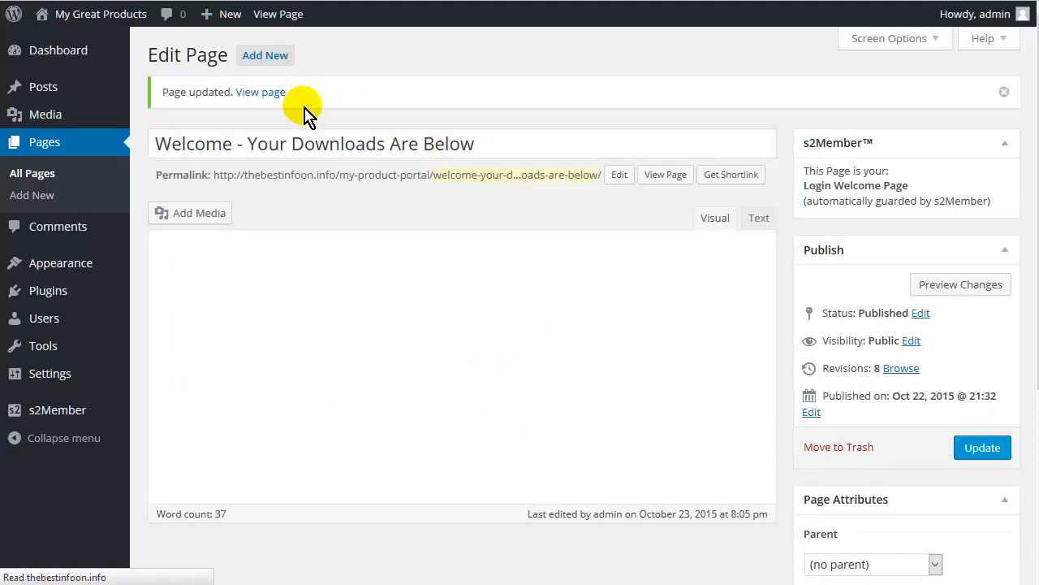
- View the live Welcome page greeting Tim with Product one's Download Here link
{"action": "left_click", "coordinate": [261, 91]}
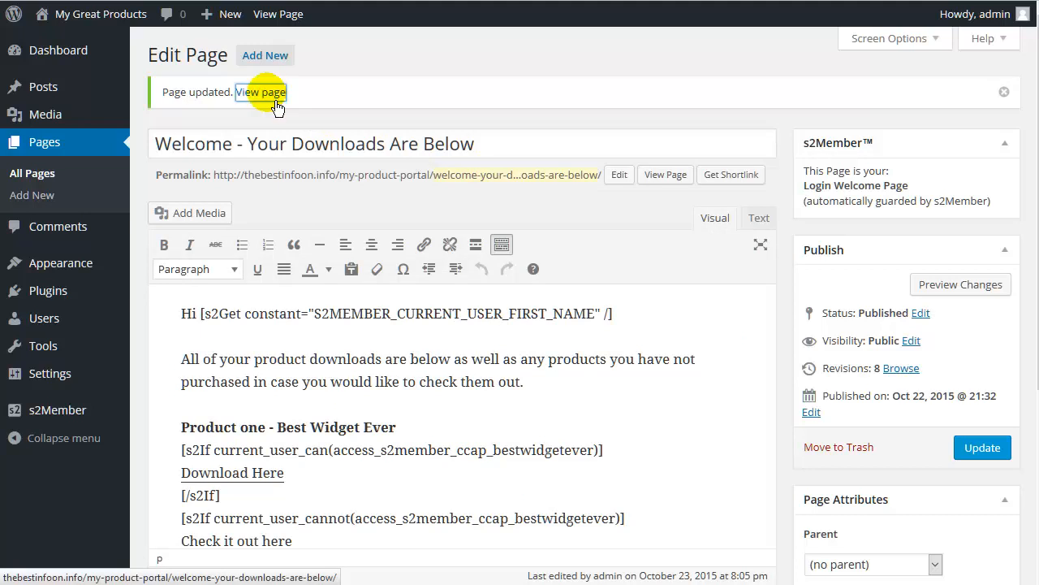
{"action": "left_click", "coordinate": [261, 92]}
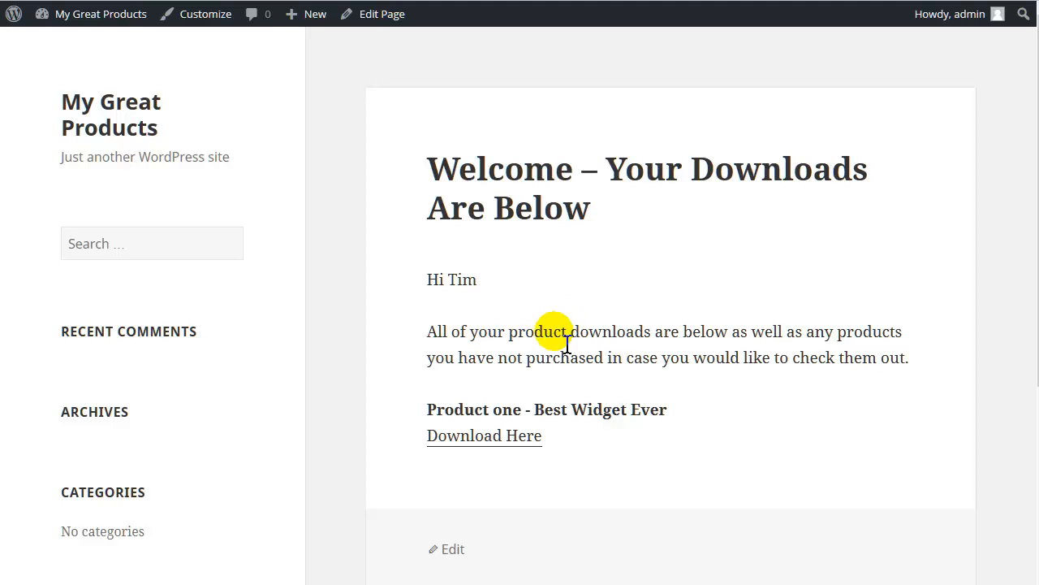
{"action": "mouse_move", "coordinate": [572, 421]}
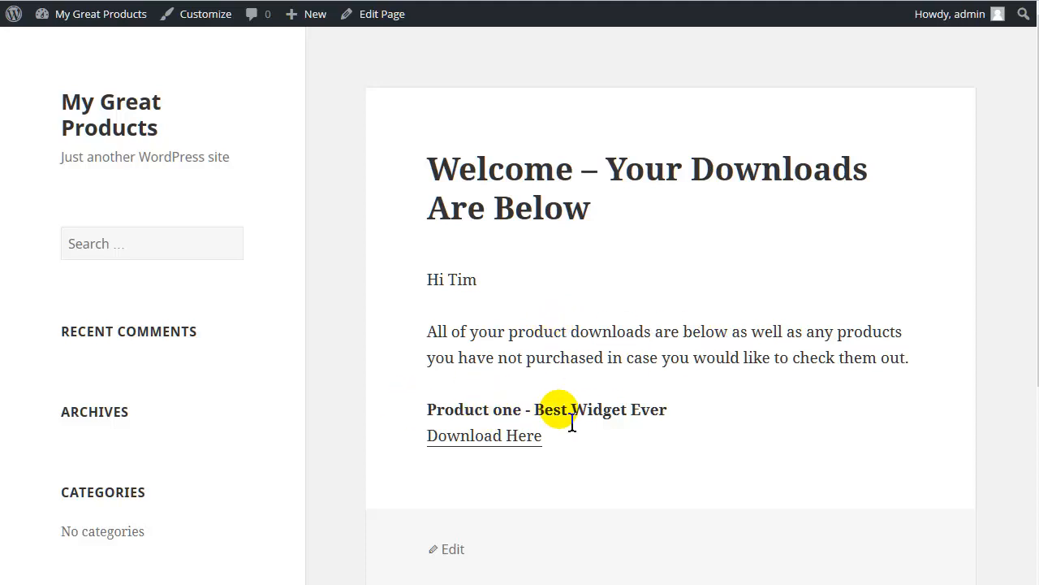
{"action": "mouse_move", "coordinate": [605, 423]}
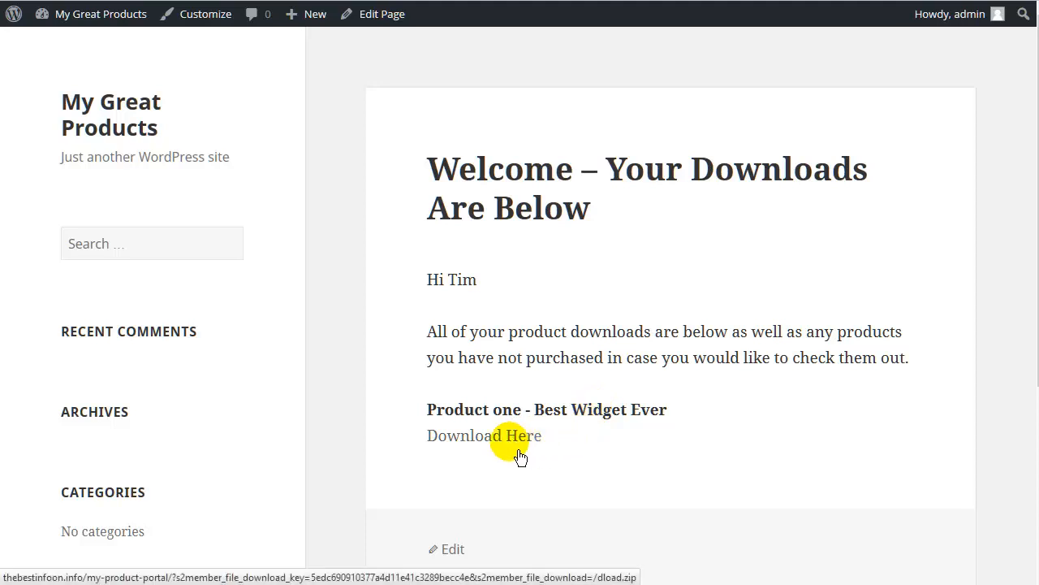
{"action": "left_click", "coordinate": [510, 440]}
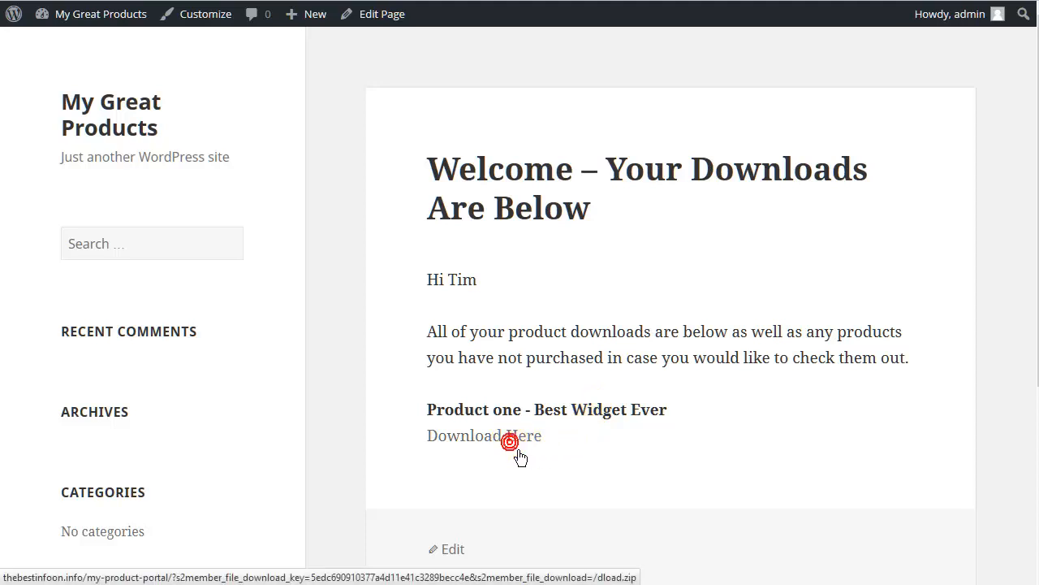
{"action": "left_click", "coordinate": [484, 435]}
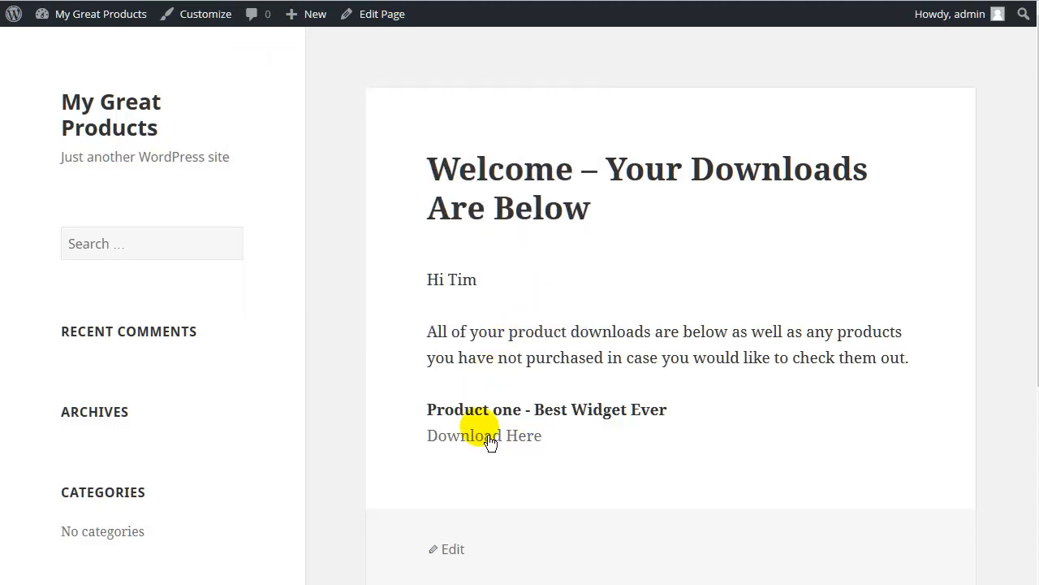
{"action": "mouse_move", "coordinate": [484, 435]}
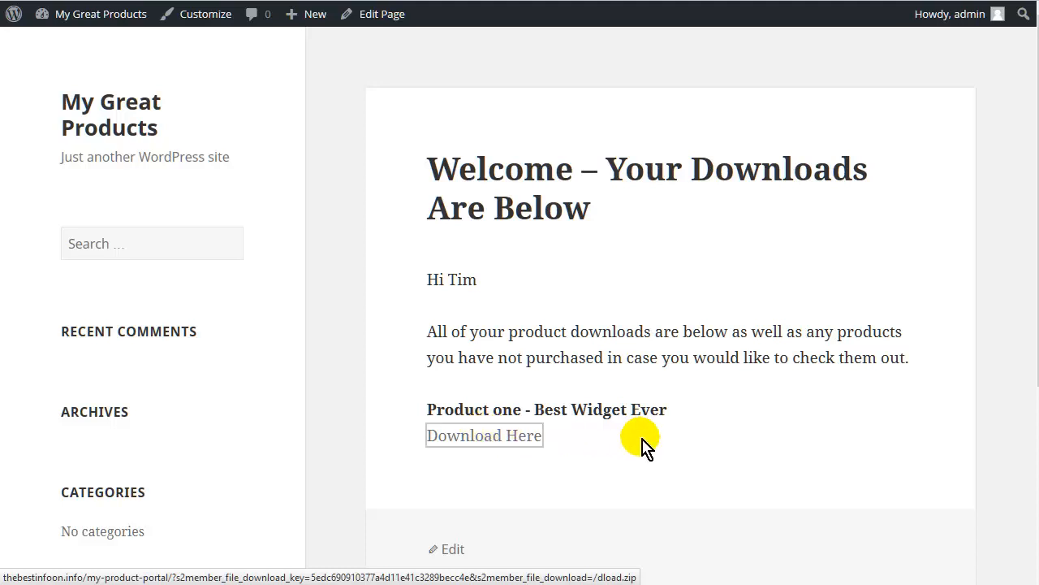
{"action": "mouse_move", "coordinate": [633, 450]}
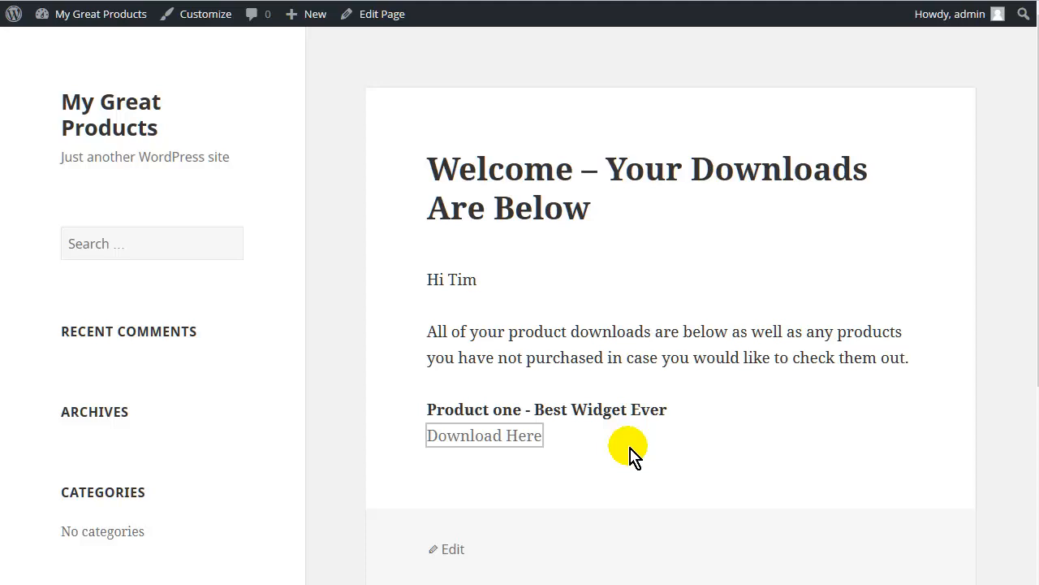
{"action": "mouse_move", "coordinate": [597, 462]}
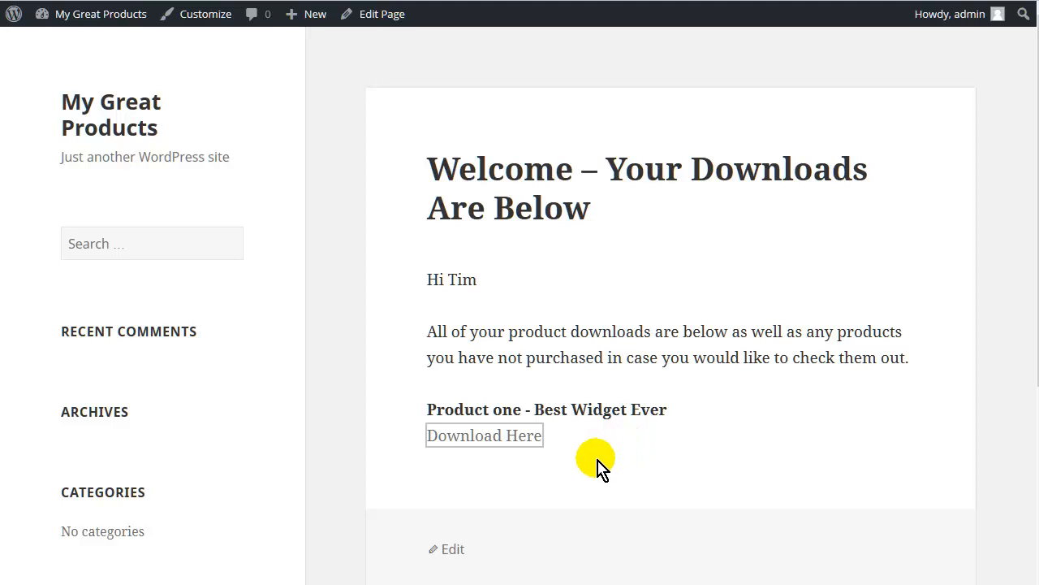
{"action": "right_click", "coordinate": [484, 435]}
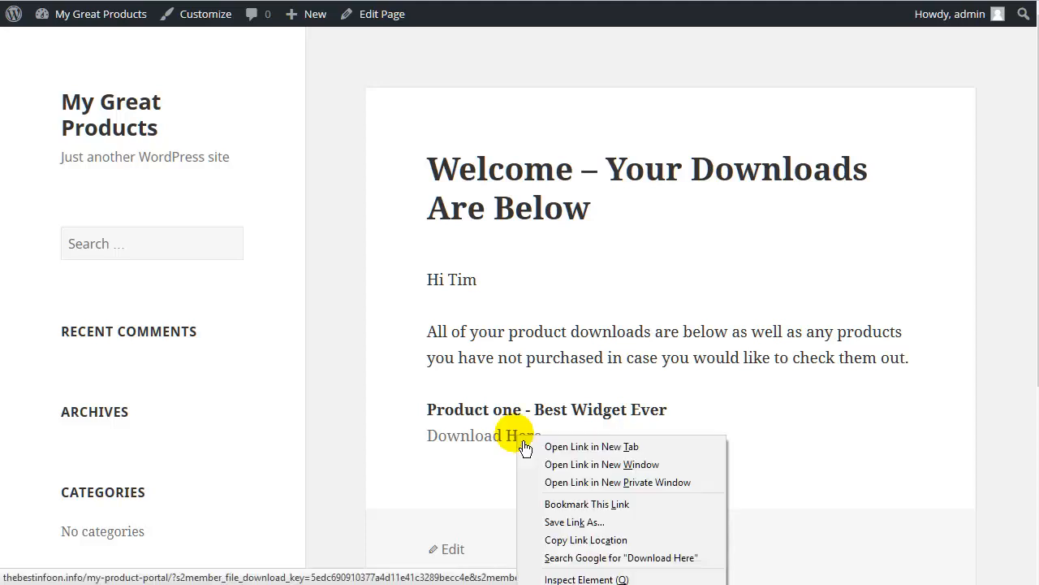
{"action": "mouse_move", "coordinate": [650, 522]}
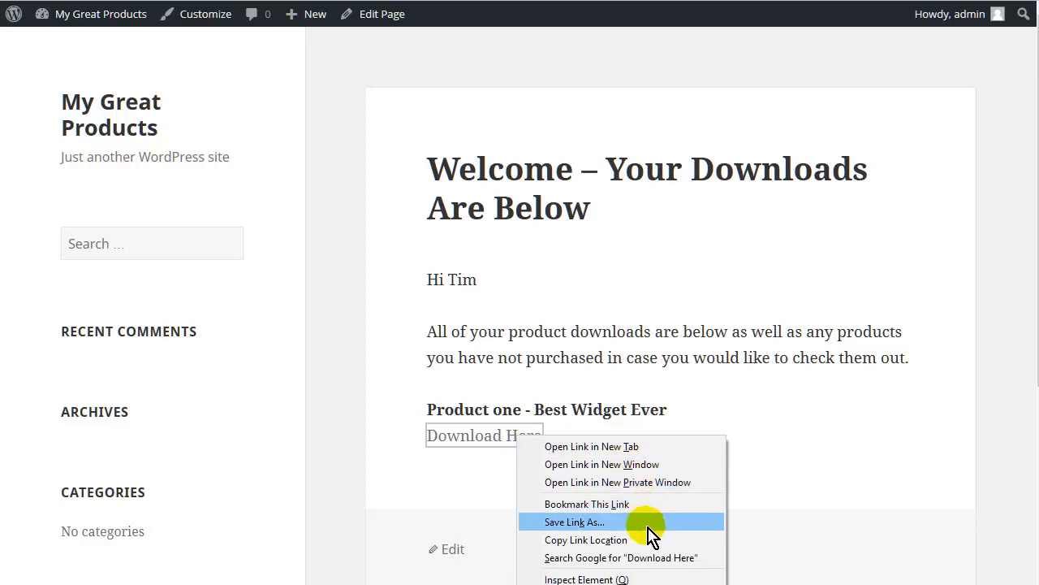
{"action": "mouse_move", "coordinate": [780, 373]}
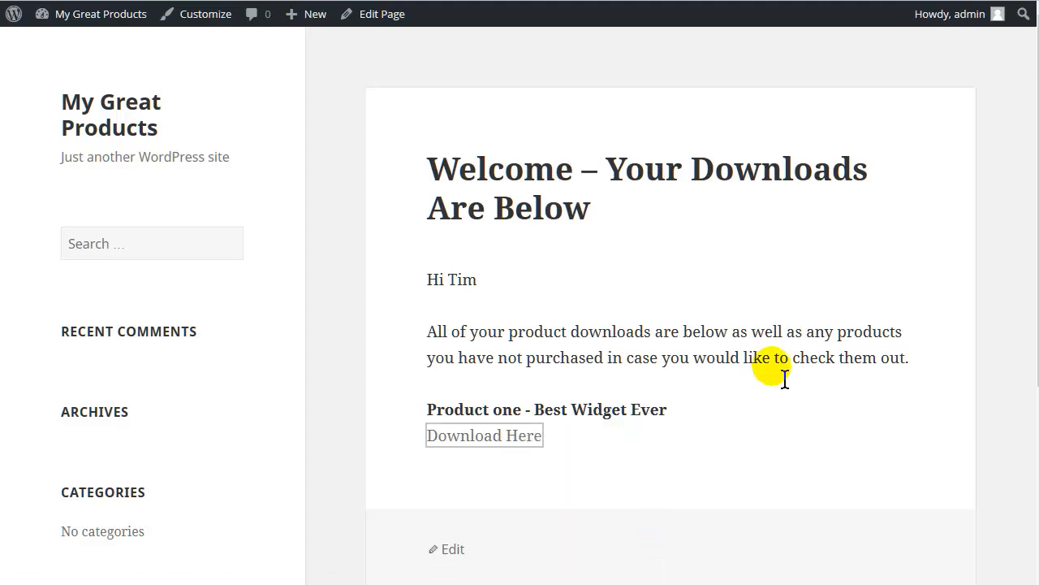
{"action": "mouse_move", "coordinate": [629, 463]}
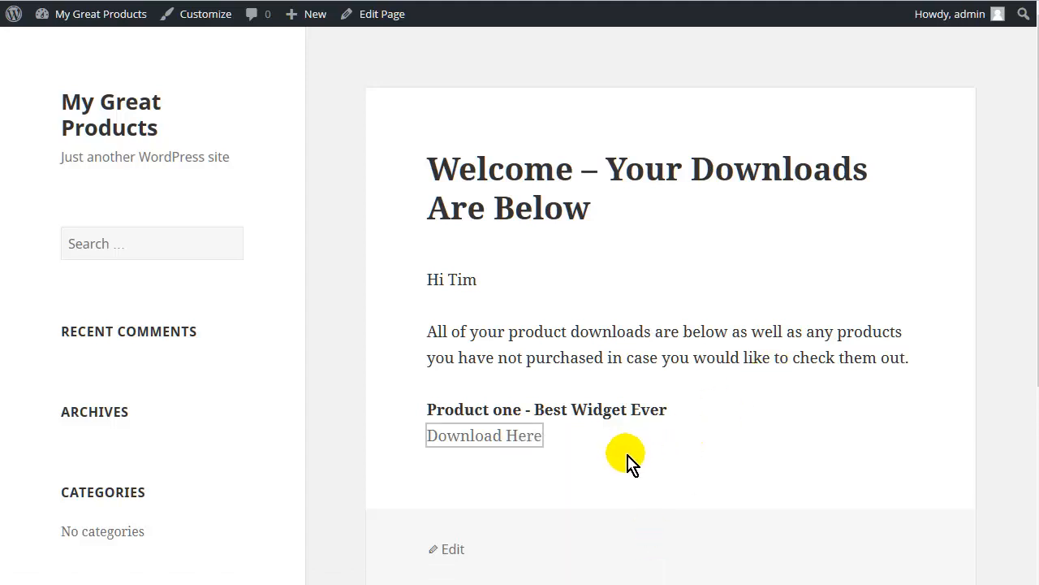
{"action": "mouse_move", "coordinate": [666, 455]}
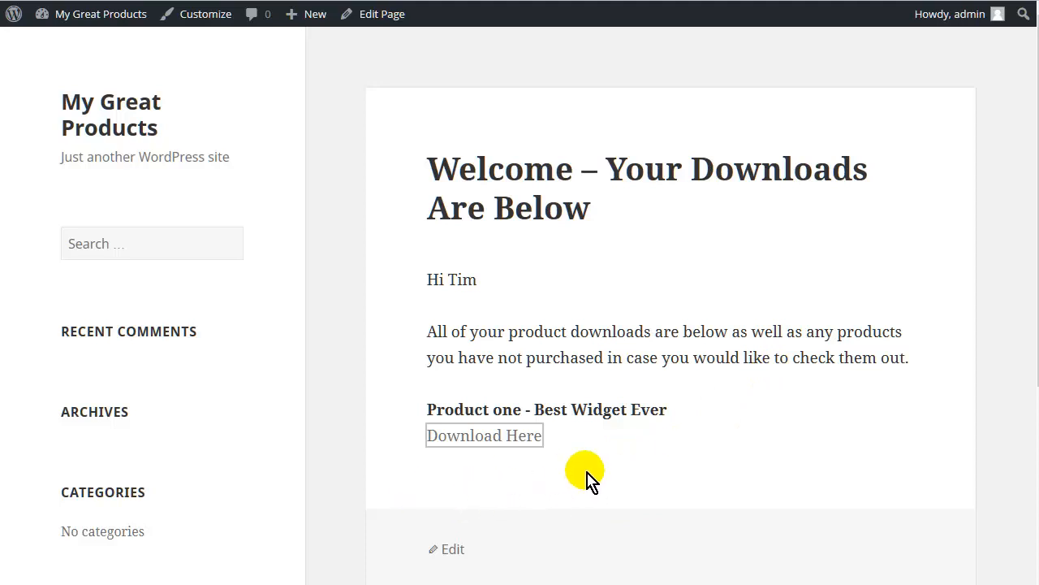
{"action": "mouse_move", "coordinate": [654, 447]}
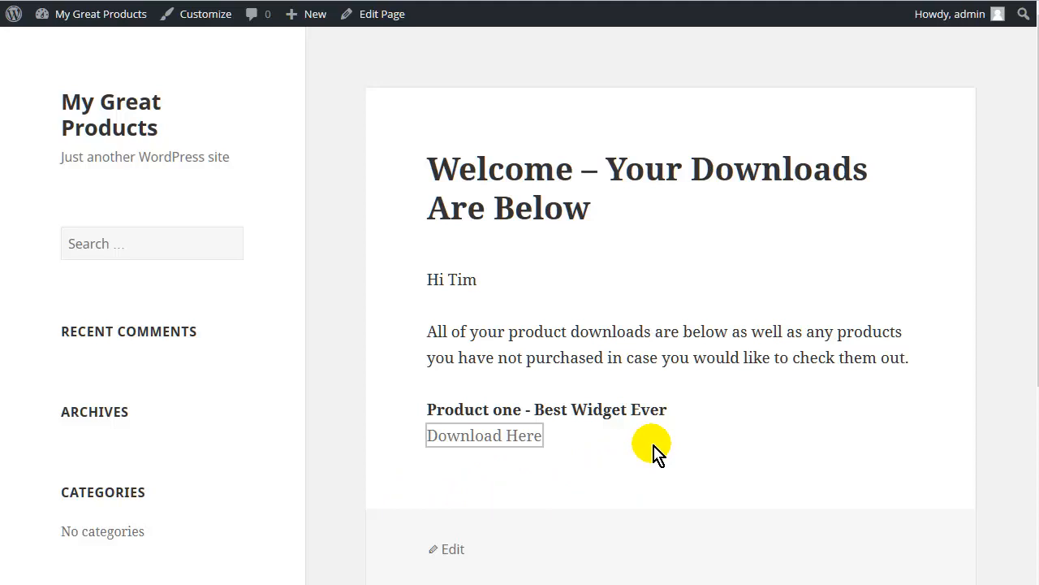
{"action": "mouse_move", "coordinate": [643, 447]}
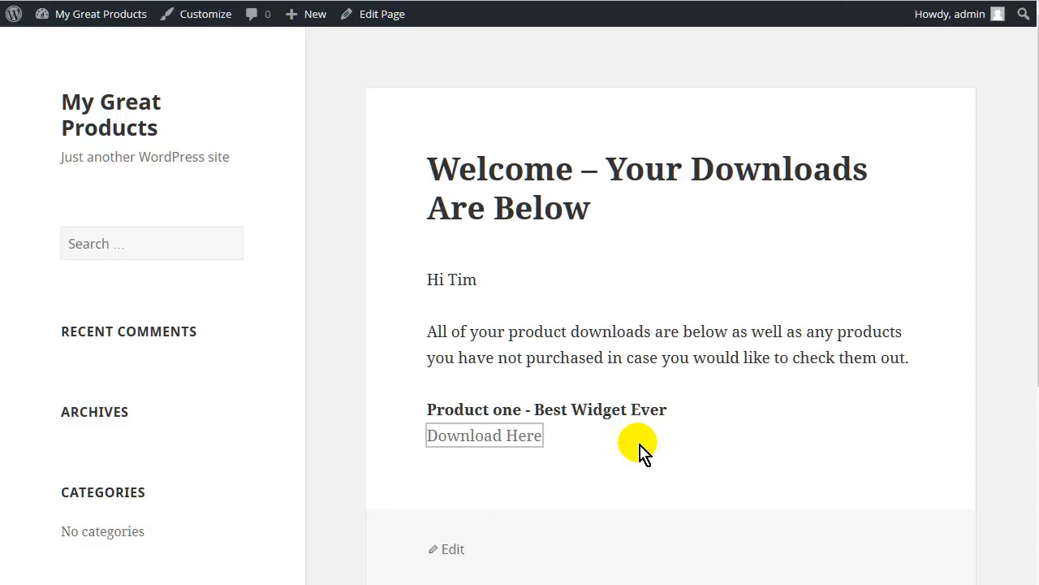
{"action": "mouse_move", "coordinate": [690, 104]}
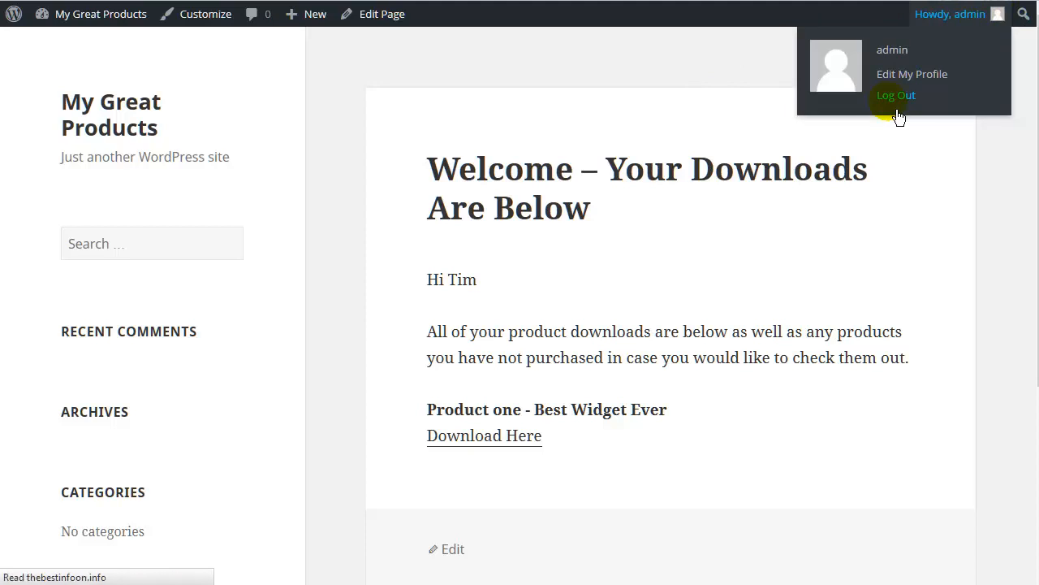
- Log out of the admin account from the Howdy, admin menu
{"action": "left_click", "coordinate": [895, 95]}
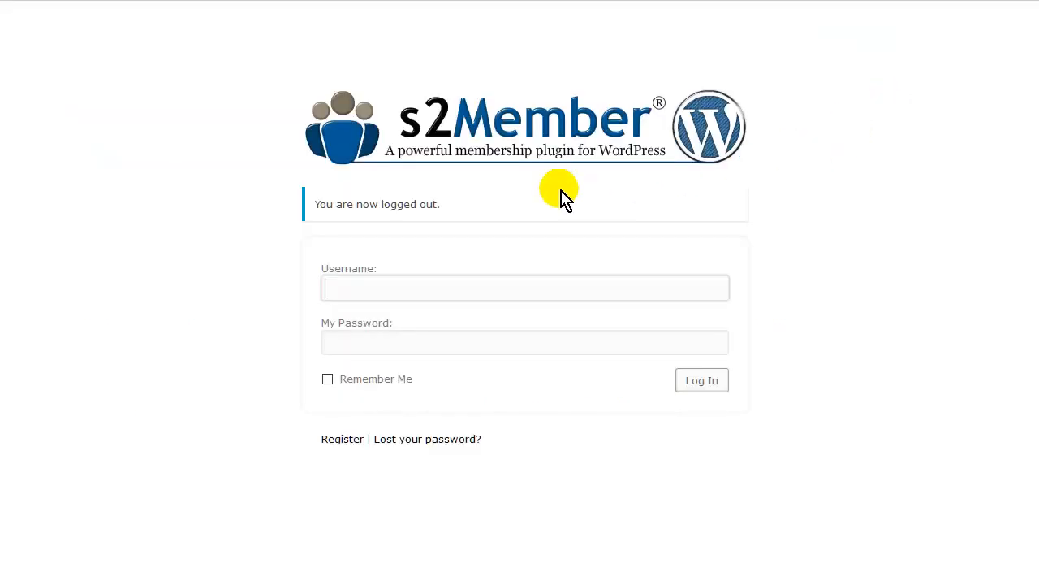
{"action": "mouse_move", "coordinate": [162, 132]}
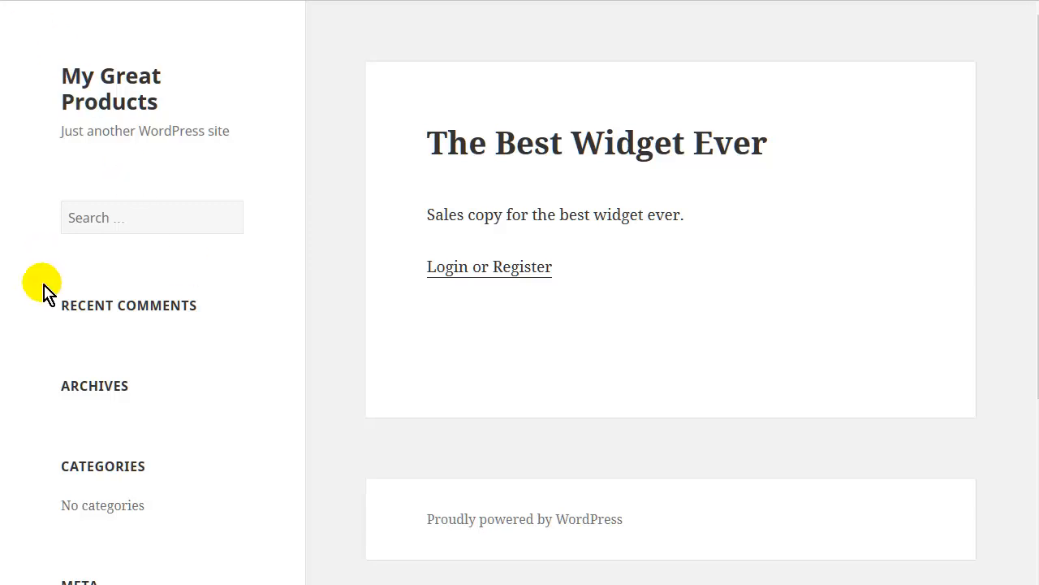
{"action": "mouse_move", "coordinate": [577, 270]}
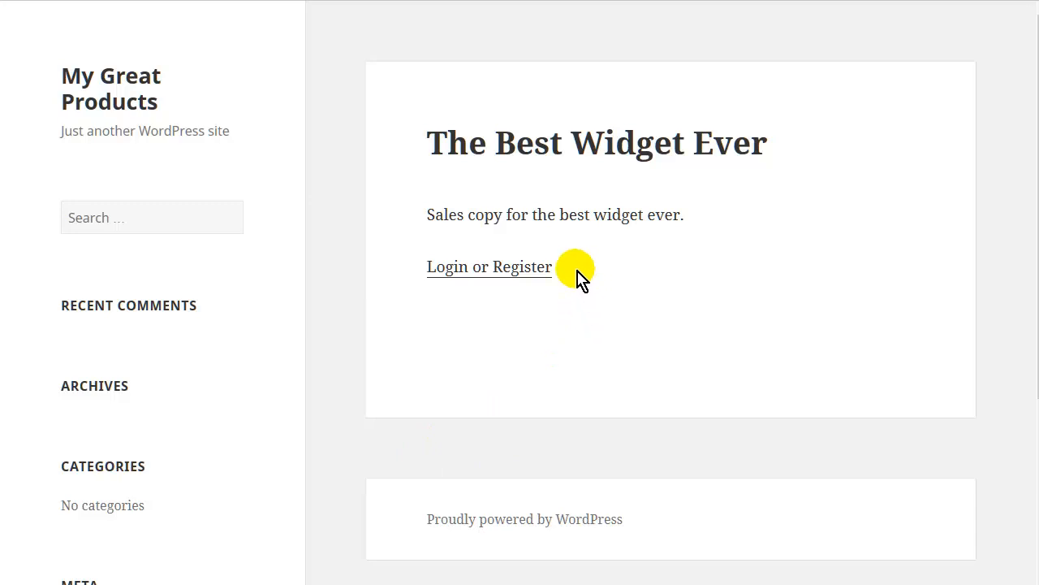
{"action": "mouse_move", "coordinate": [588, 272]}
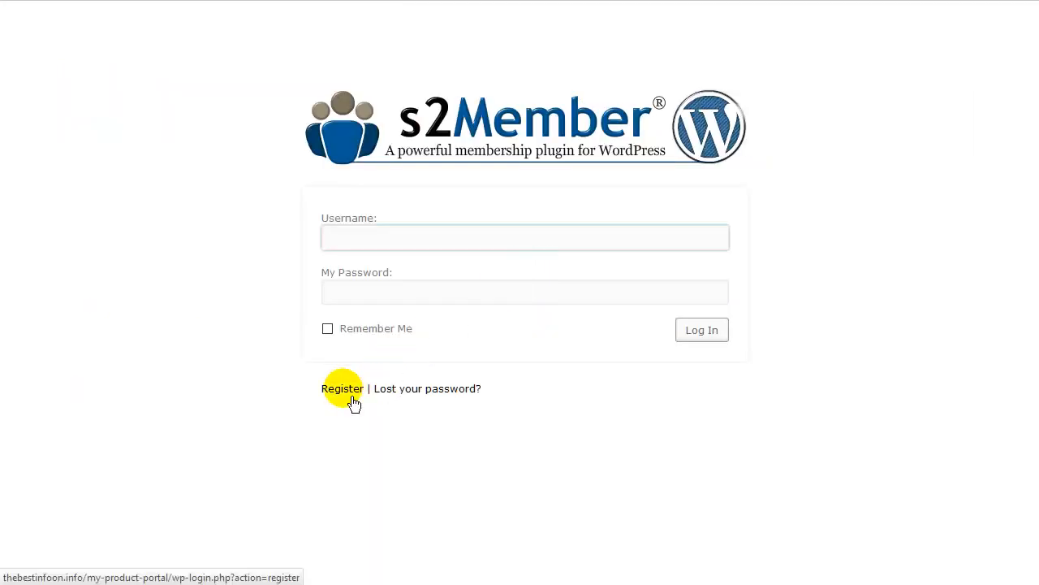
{"action": "mouse_move", "coordinate": [608, 258]}
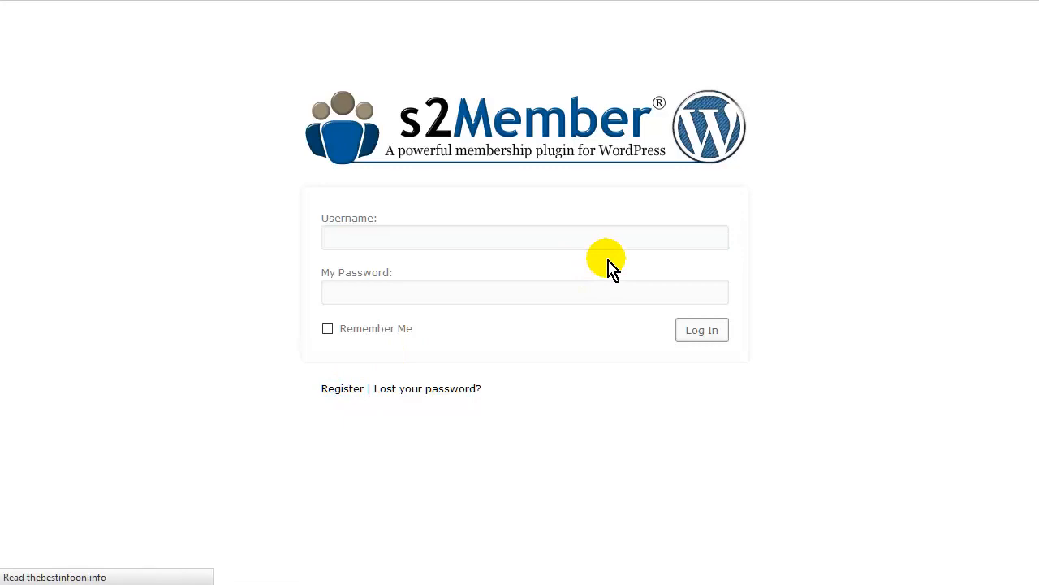
- Open the Register form, try submitting it, then return to the admin Dashboard
{"action": "left_click", "coordinate": [342, 388]}
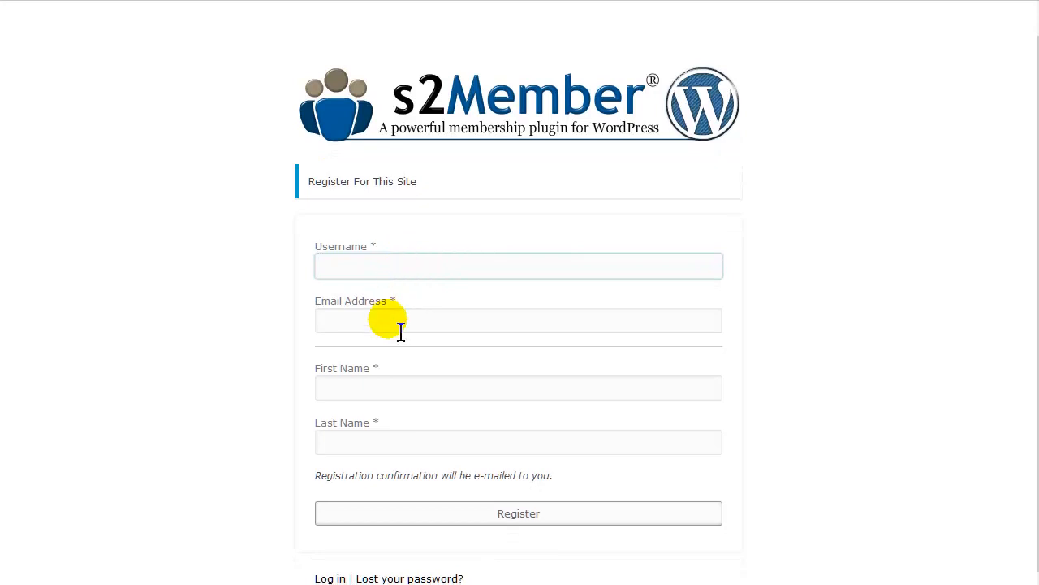
{"action": "mouse_move", "coordinate": [395, 442]}
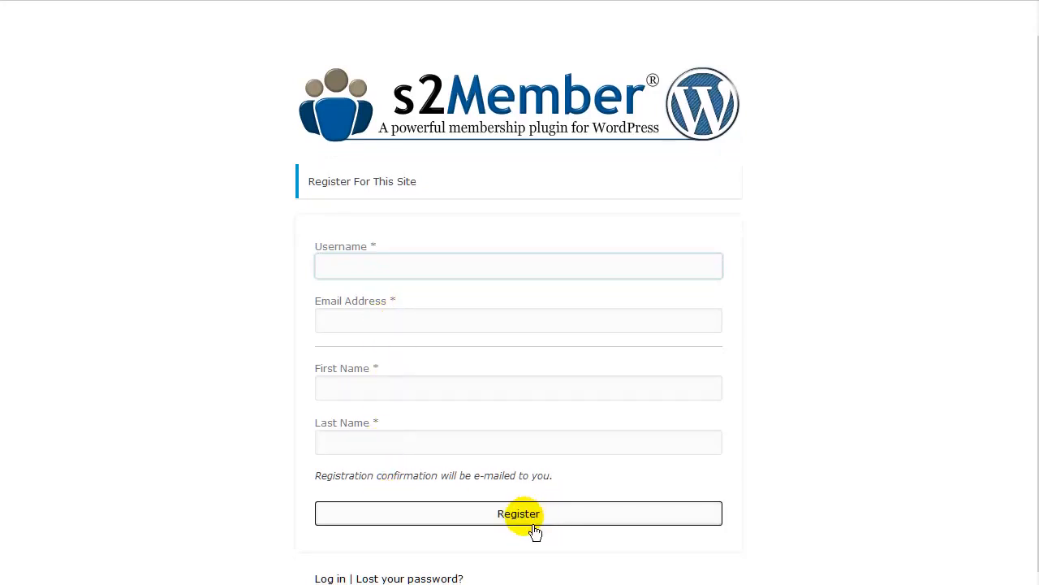
{"action": "left_click", "coordinate": [519, 265]}
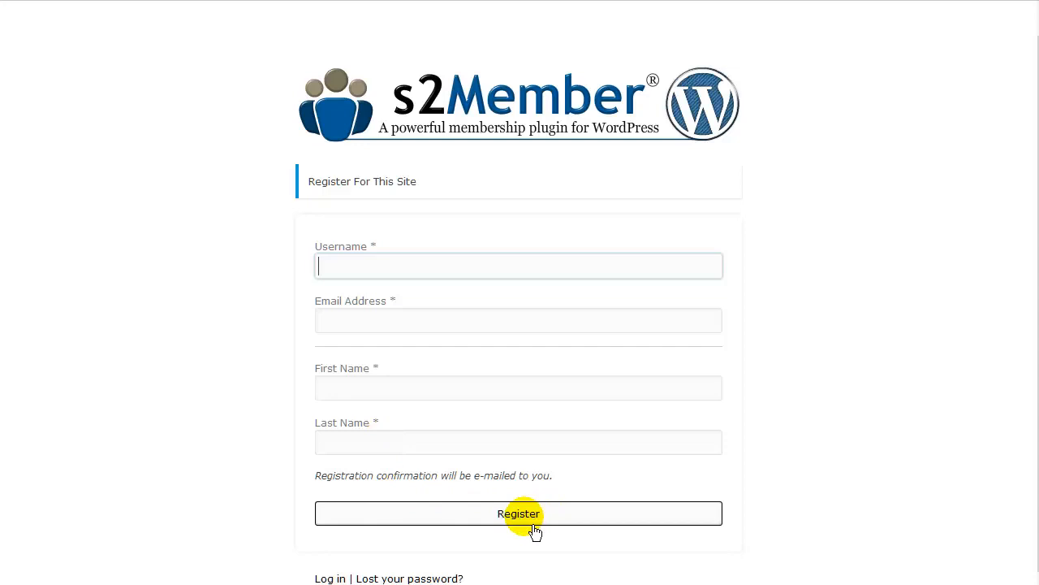
{"action": "mouse_move", "coordinate": [189, 218]}
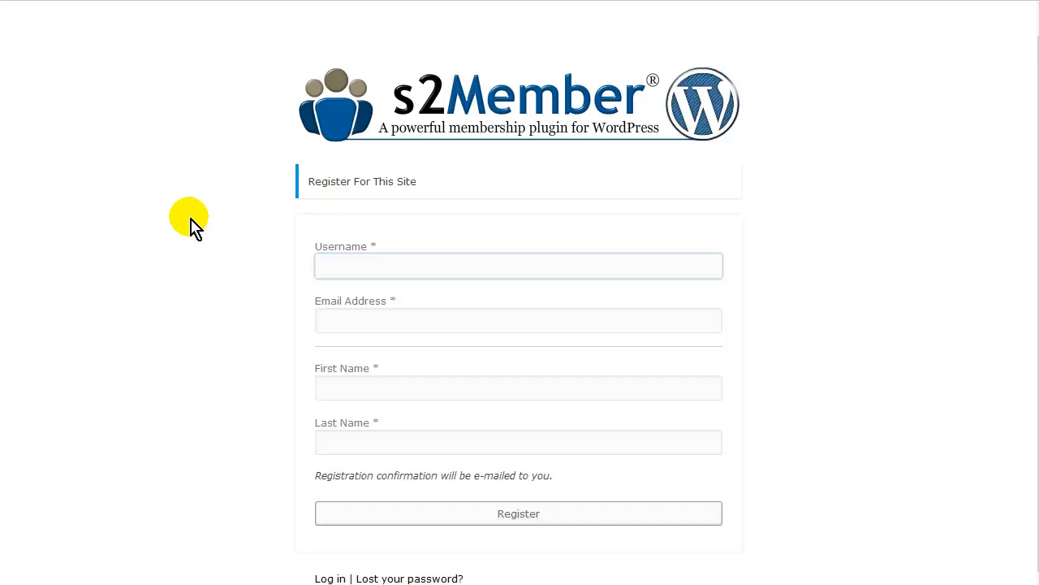
{"action": "left_click", "coordinate": [519, 266]}
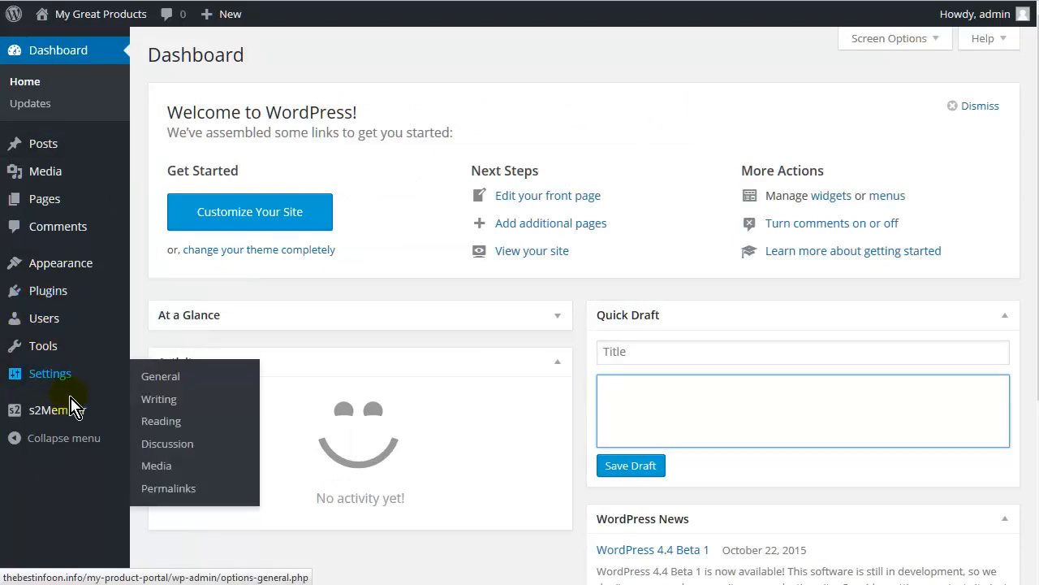
{"action": "mouse_move", "coordinate": [48, 289]}
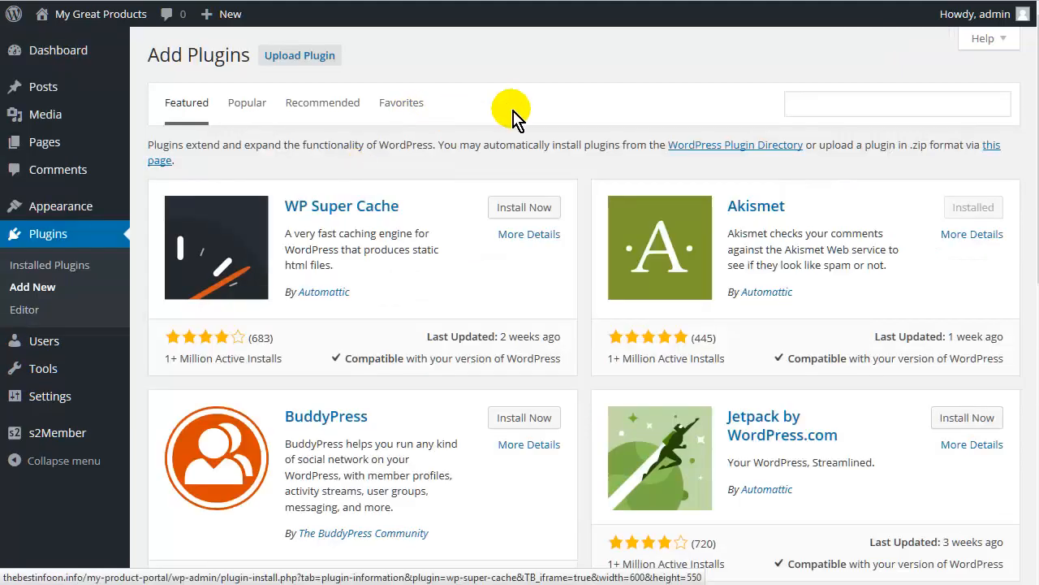
- Search plugins for 'cim', install Cimy User Extra Fields, and activate it
{"action": "left_click", "coordinate": [897, 104]}
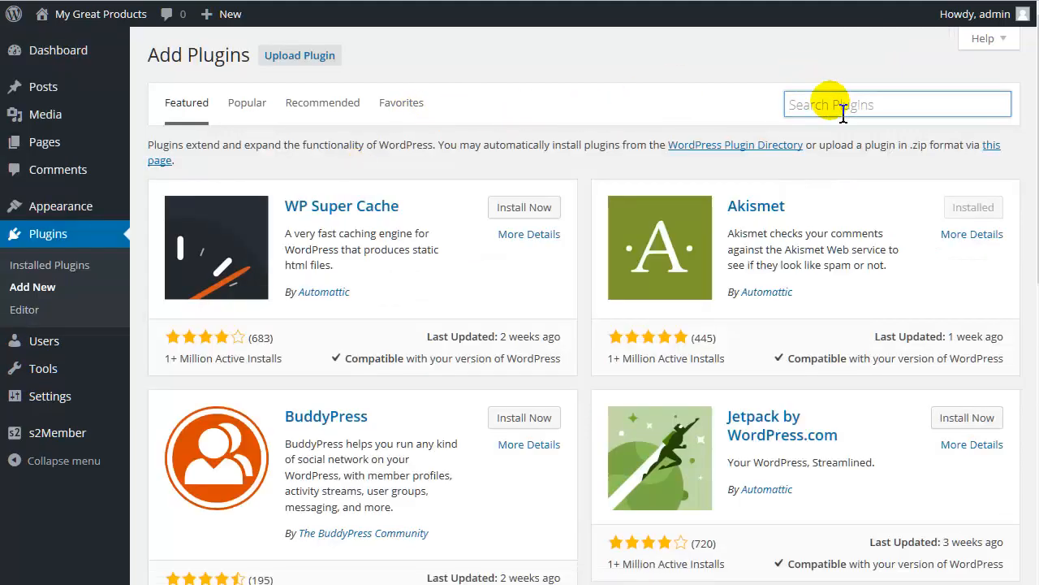
{"action": "type", "text": "c"}
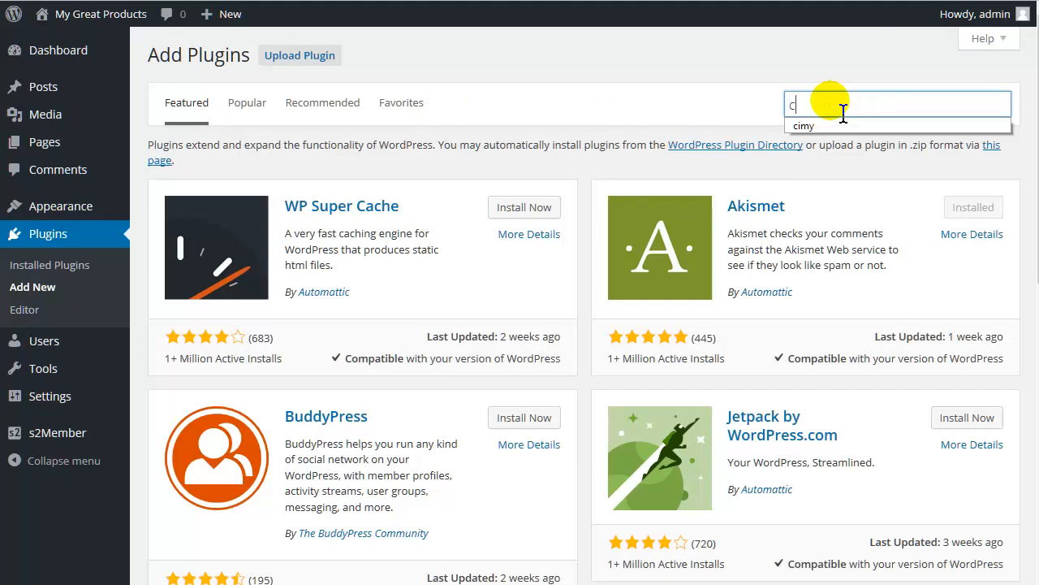
{"action": "type", "text": "imy"}
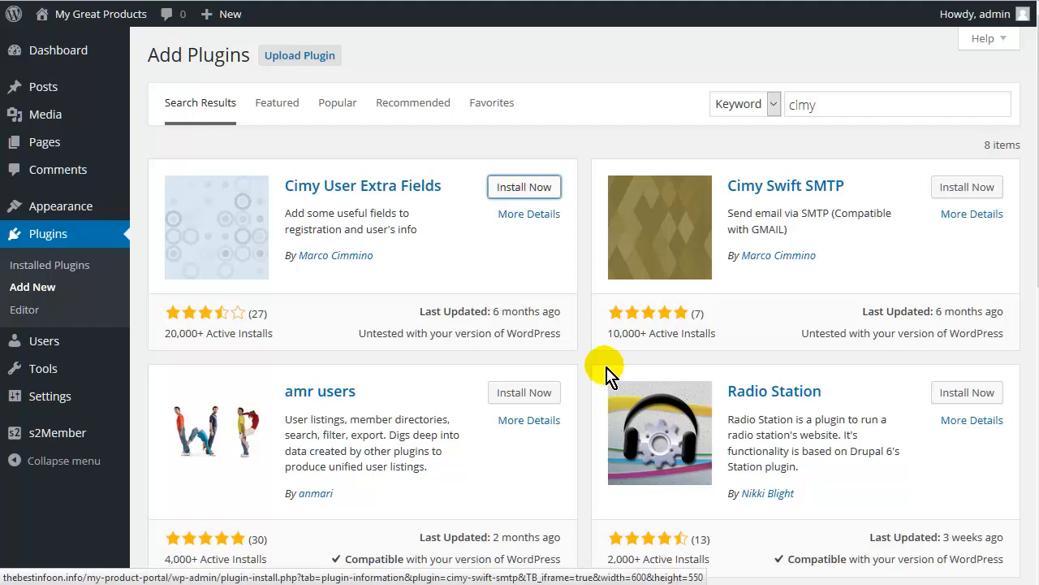
{"action": "left_click", "coordinate": [524, 187]}
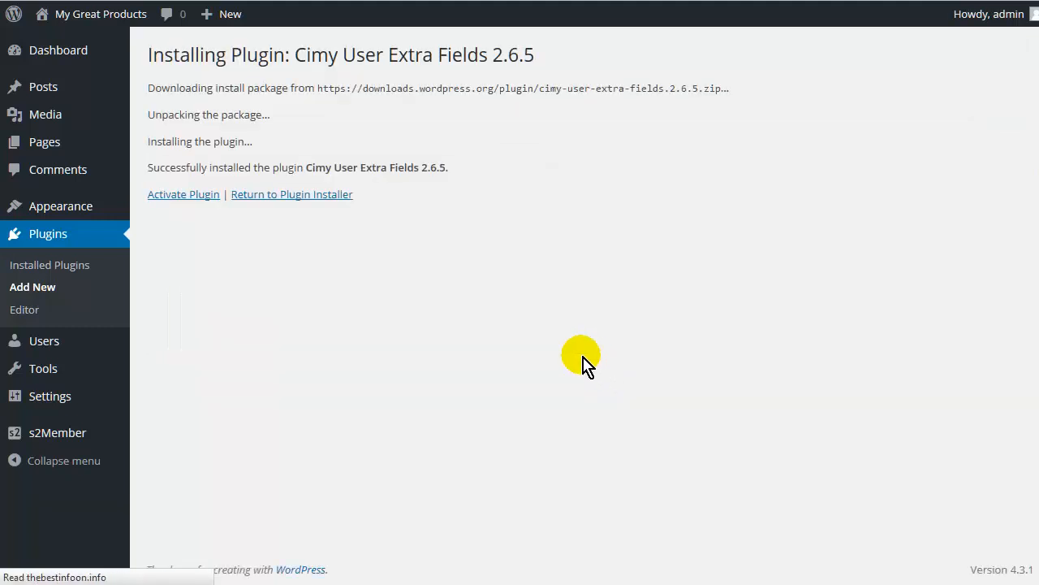
{"action": "left_click", "coordinate": [184, 195]}
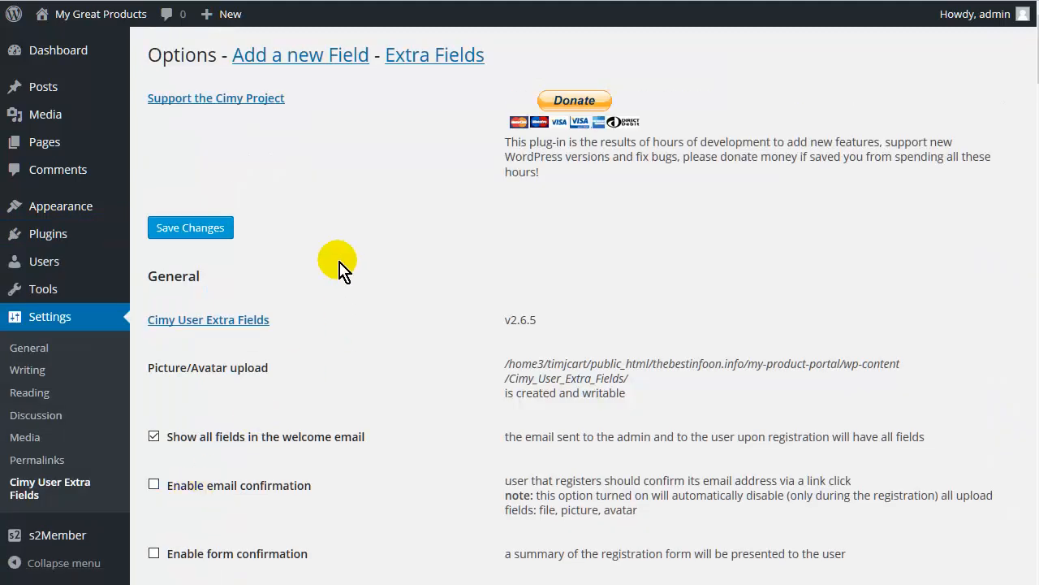
- Save Cimy settings with password, password confirmation and strength meter fields enabled
{"action": "scroll", "scroll_direction": "down", "scroll_amount": 3}
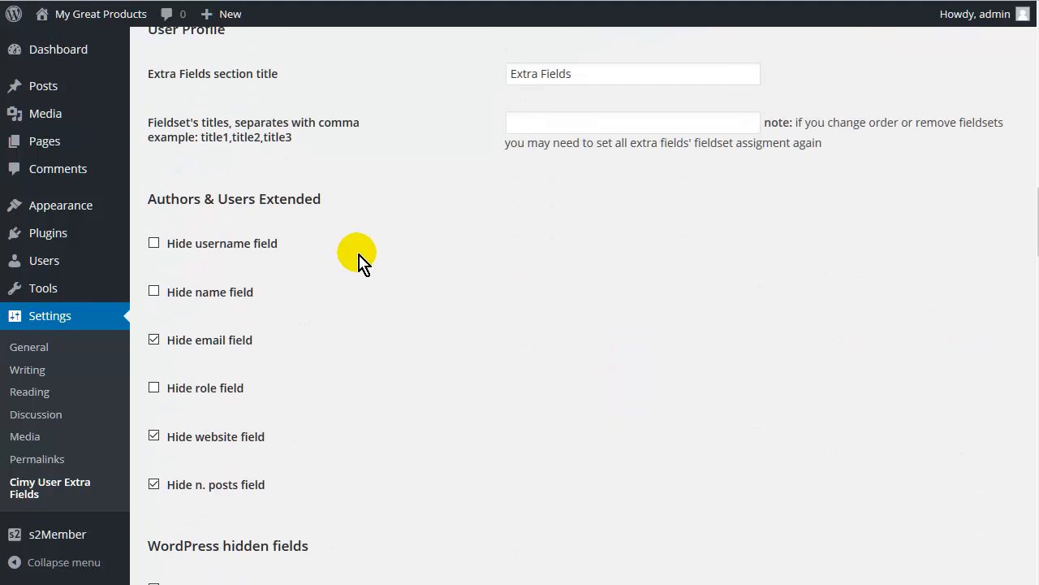
{"action": "scroll", "scroll_direction": "down", "scroll_amount": 3}
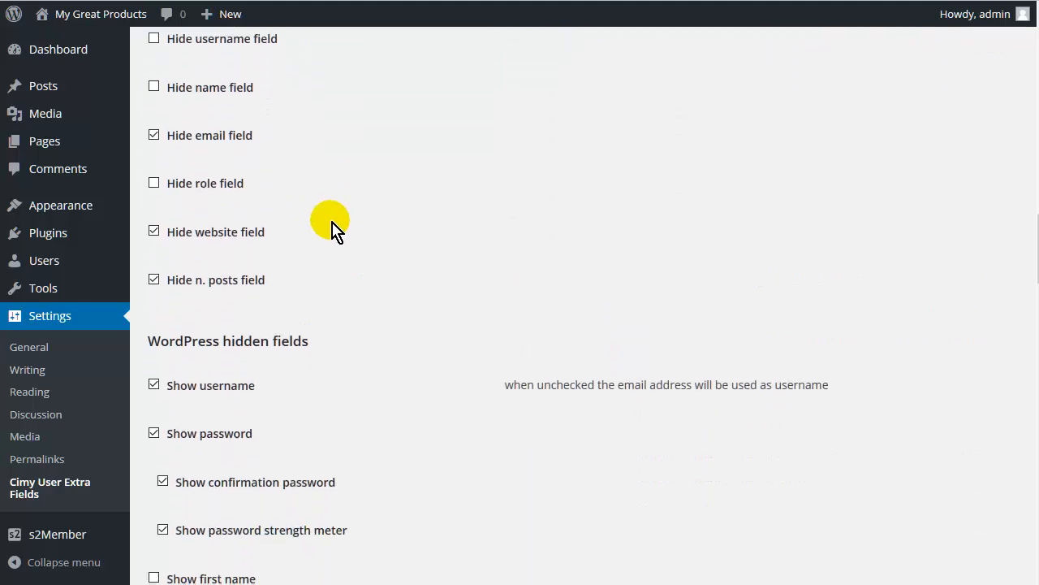
{"action": "scroll", "scroll_direction": "down", "scroll_amount": 3}
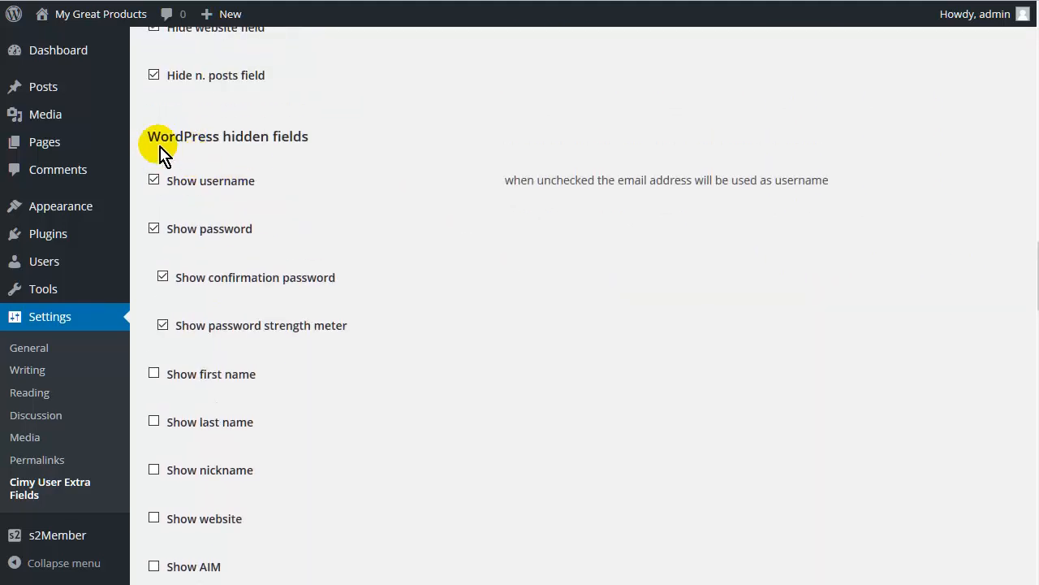
{"action": "mouse_move", "coordinate": [272, 231]}
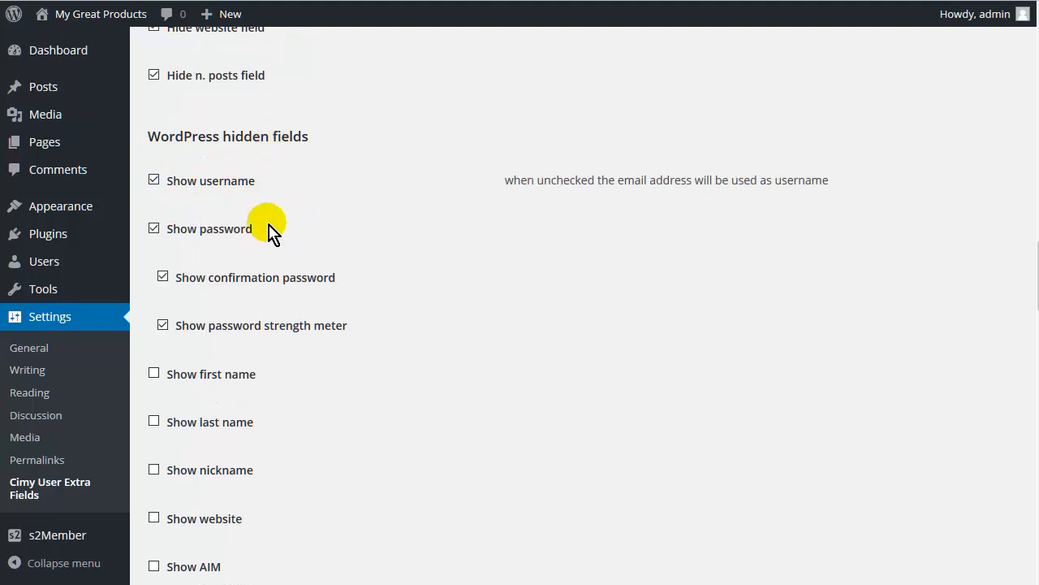
{"action": "scroll", "scroll_direction": "down", "scroll_amount": 3}
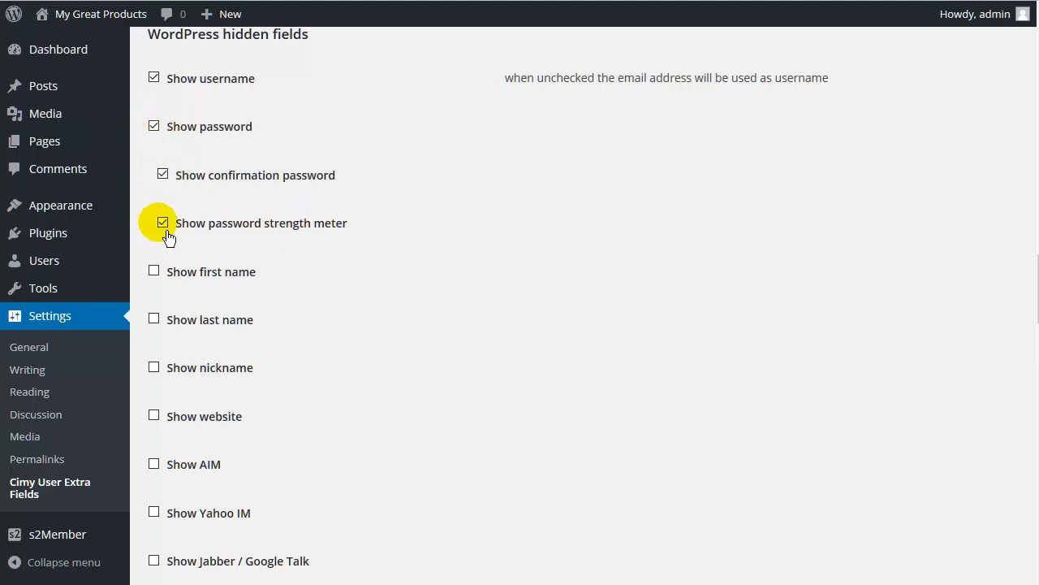
{"action": "mouse_move", "coordinate": [193, 241]}
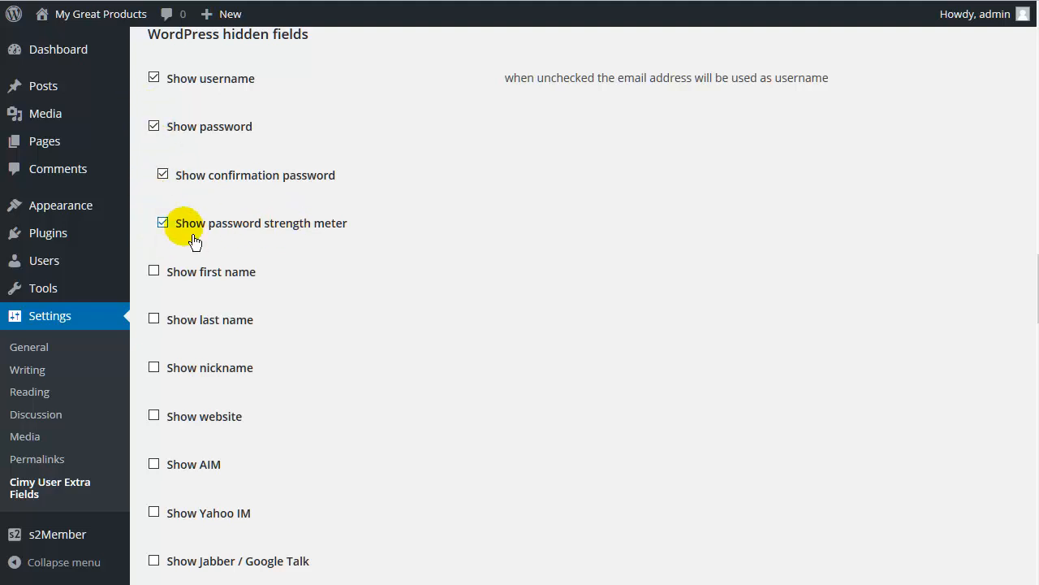
{"action": "mouse_move", "coordinate": [332, 230]}
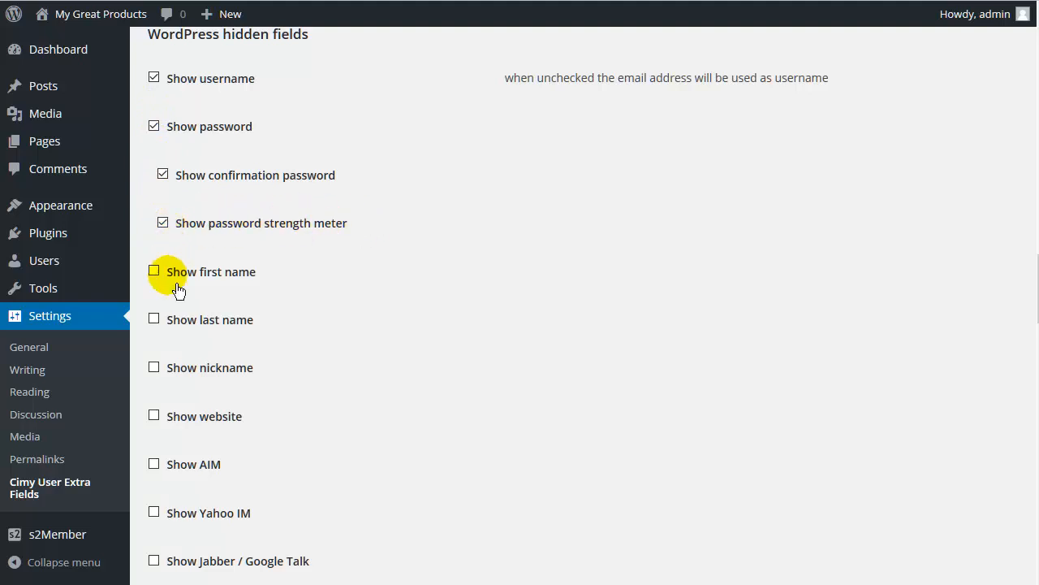
{"action": "scroll", "scroll_direction": "down", "scroll_amount": 3}
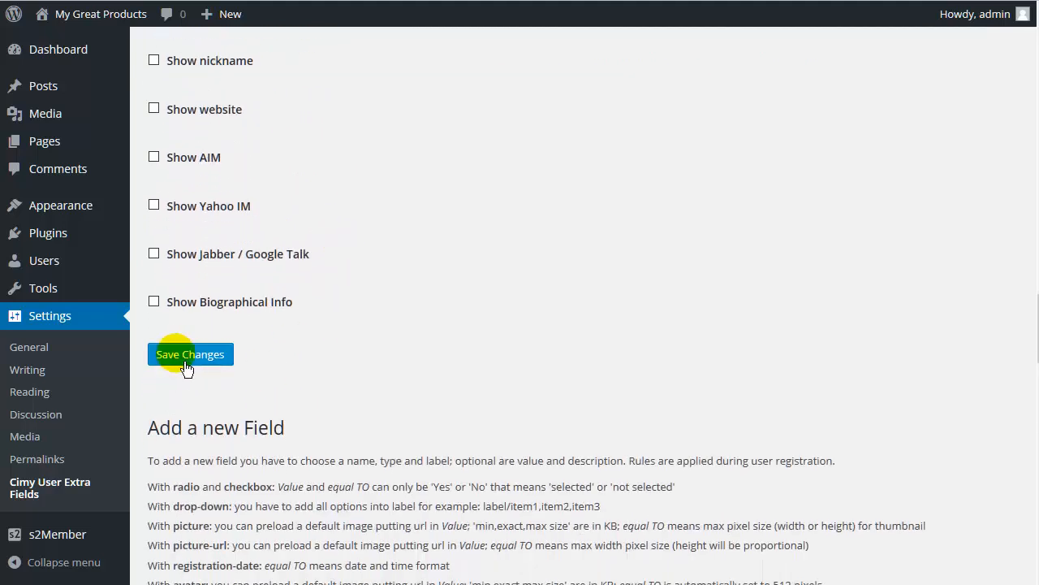
{"action": "left_click", "coordinate": [190, 354]}
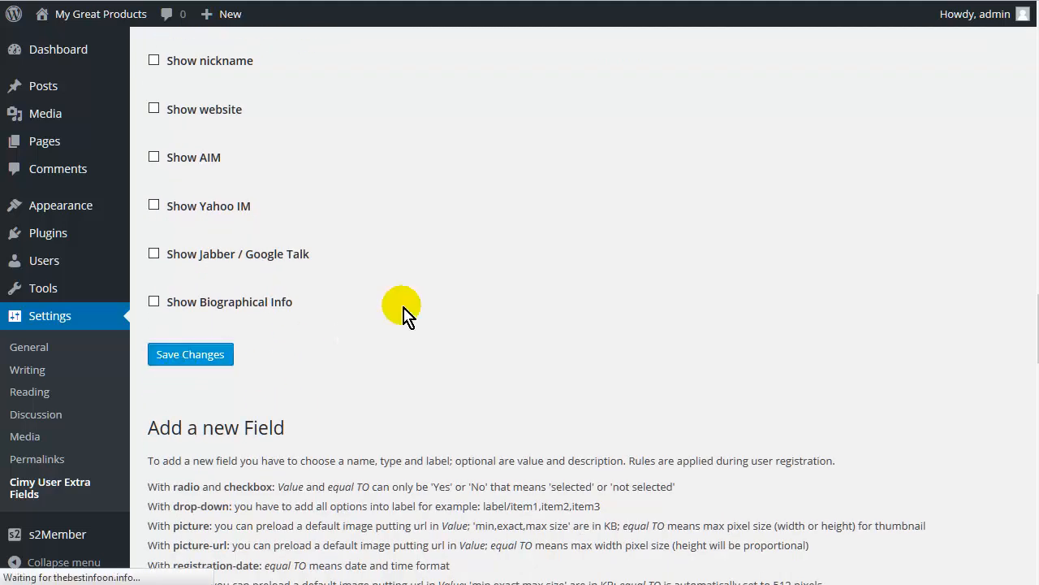
{"action": "left_click", "coordinate": [190, 354]}
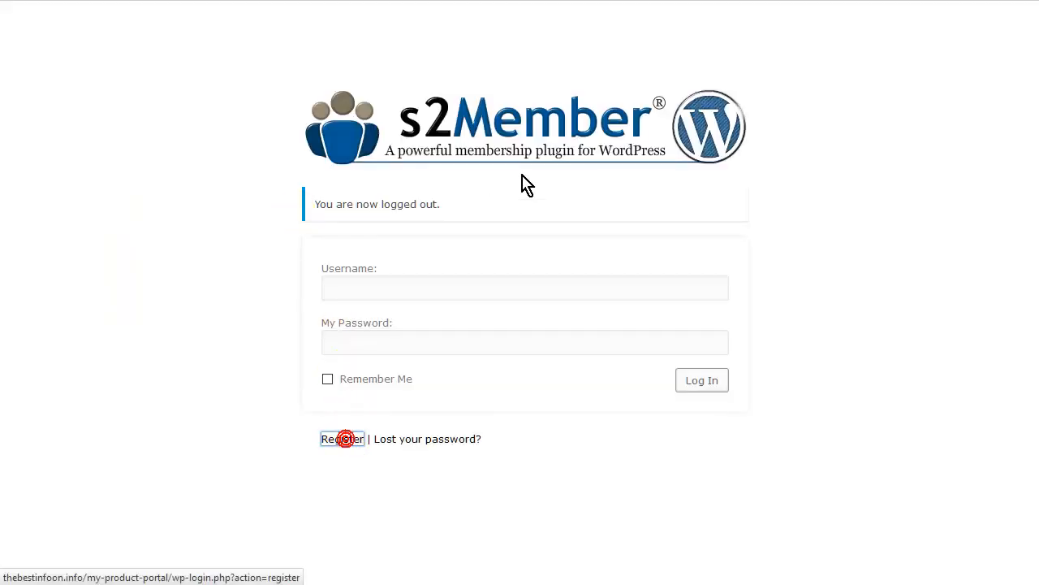
- Register member 'Camper' with password, confirmation, and first and last names
{"action": "left_click", "coordinate": [341, 438]}
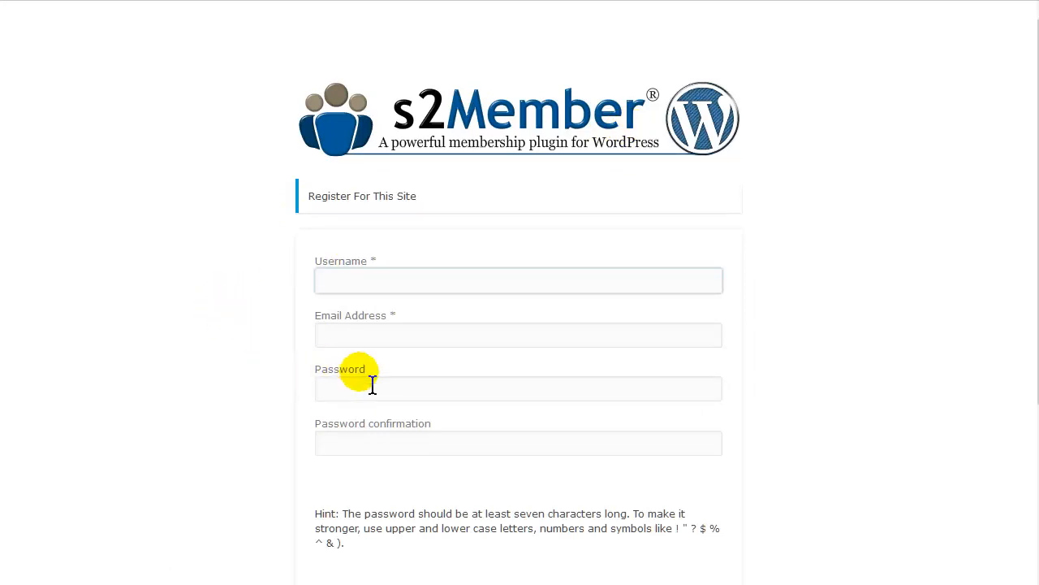
{"action": "scroll", "scroll_direction": "down", "scroll_amount": 3}
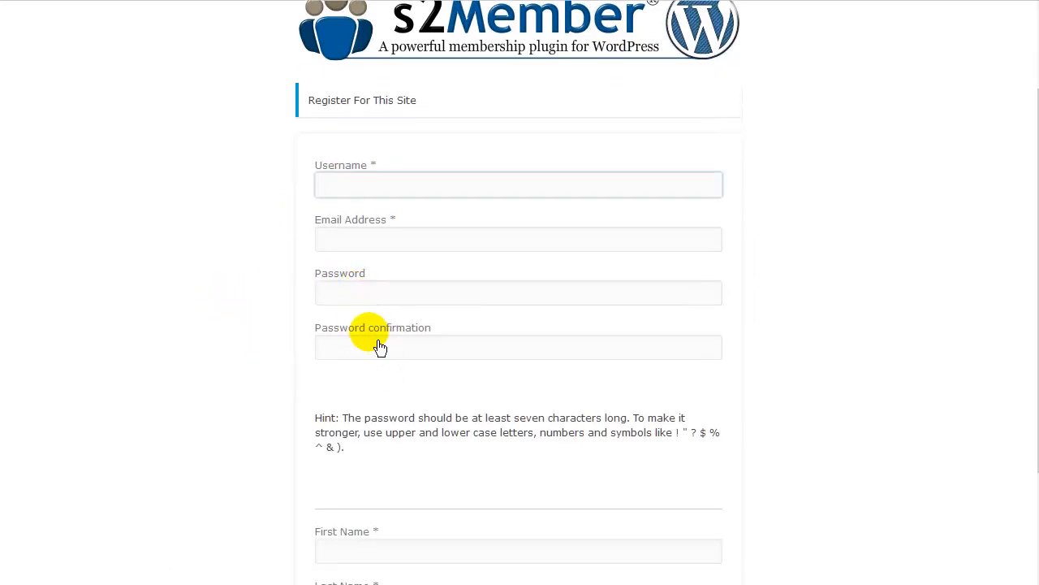
{"action": "scroll", "scroll_direction": "down", "scroll_amount": 3}
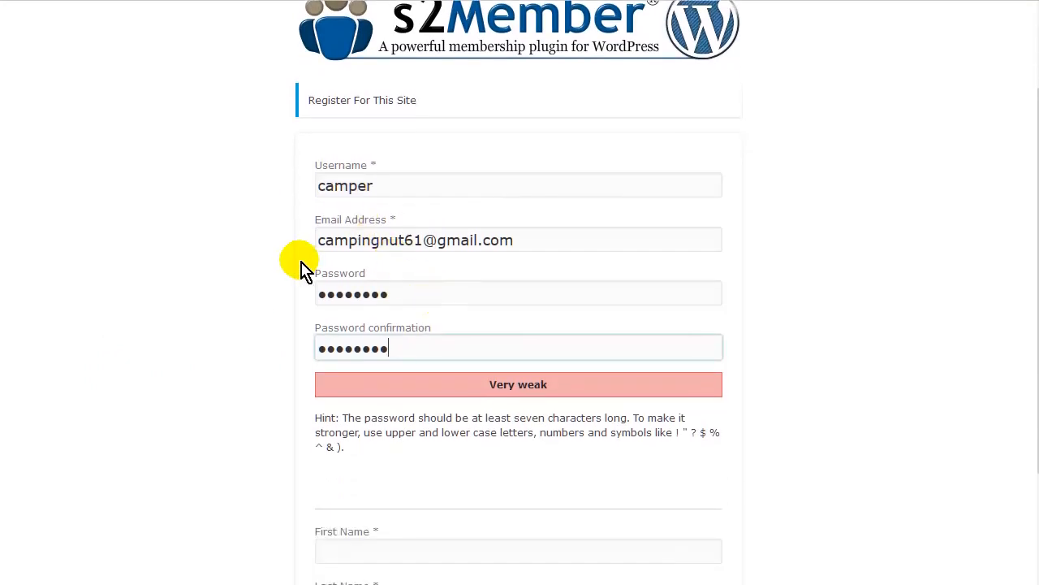
{"action": "scroll", "scroll_direction": "down", "scroll_amount": 3}
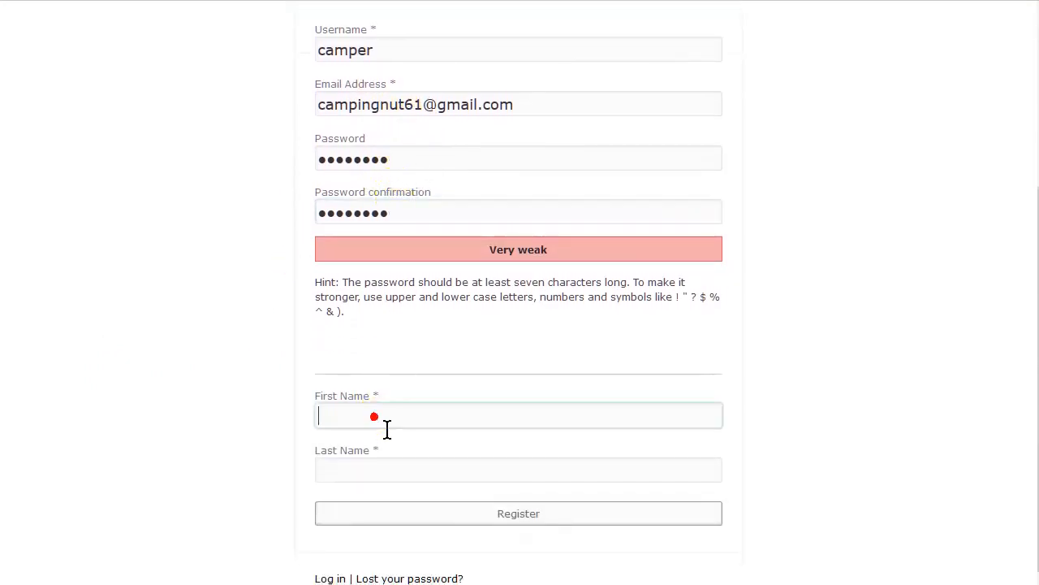
{"action": "type", "text": "C"}
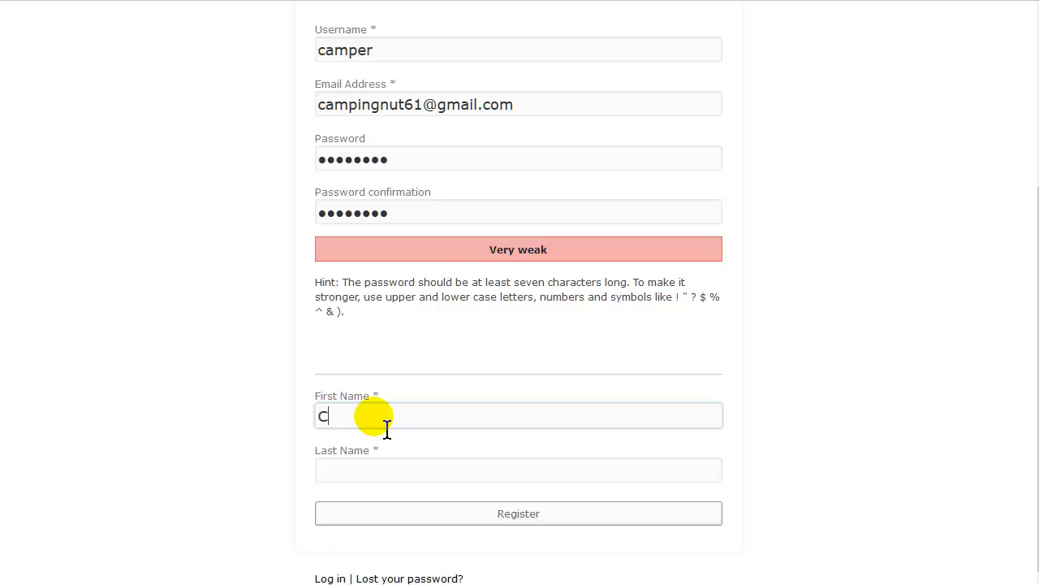
{"action": "type", "text": "amper"}
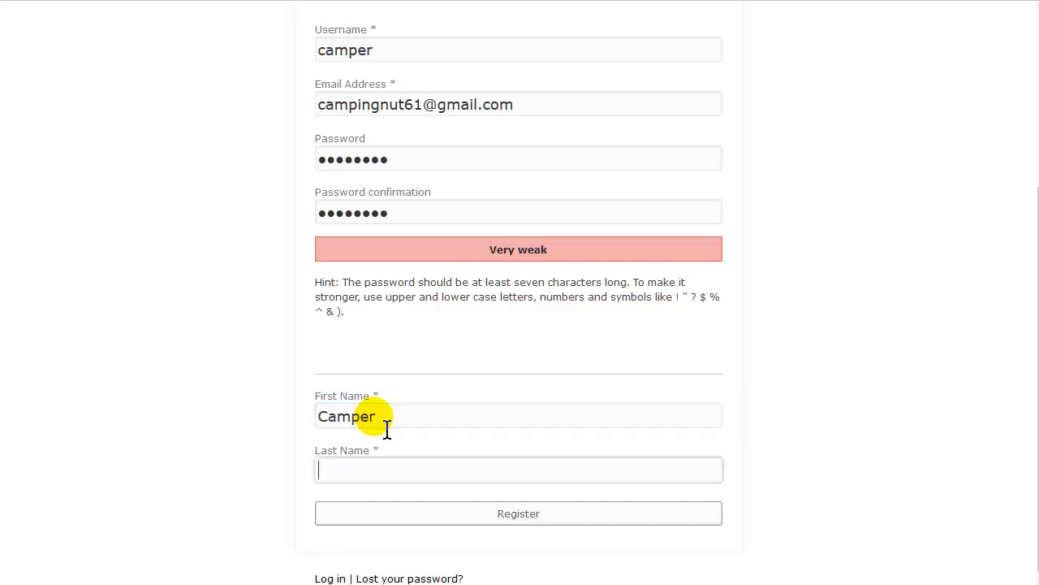
{"action": "type", "text": "J"}
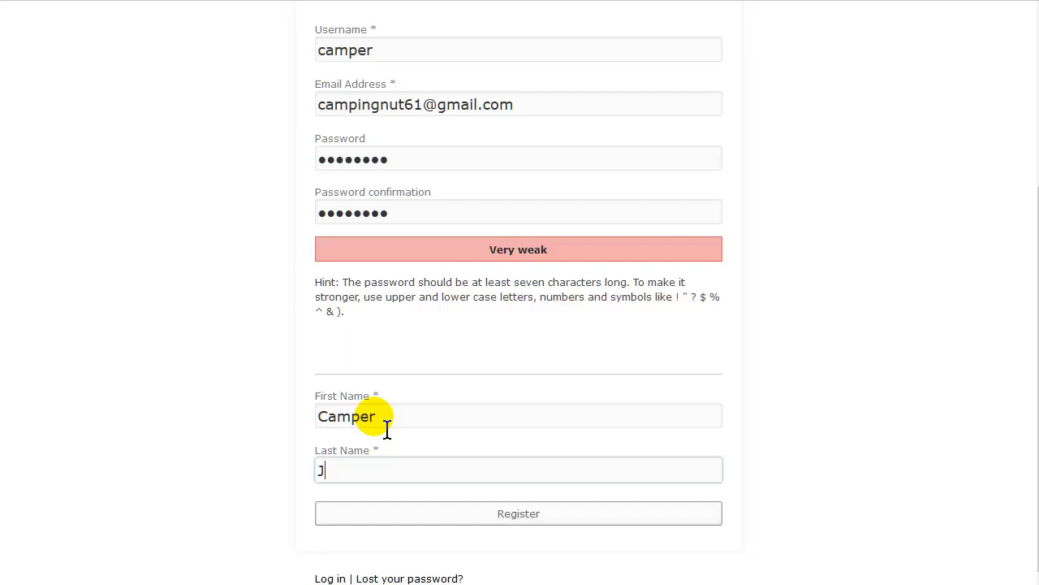
{"action": "type", "text": "ohn"}
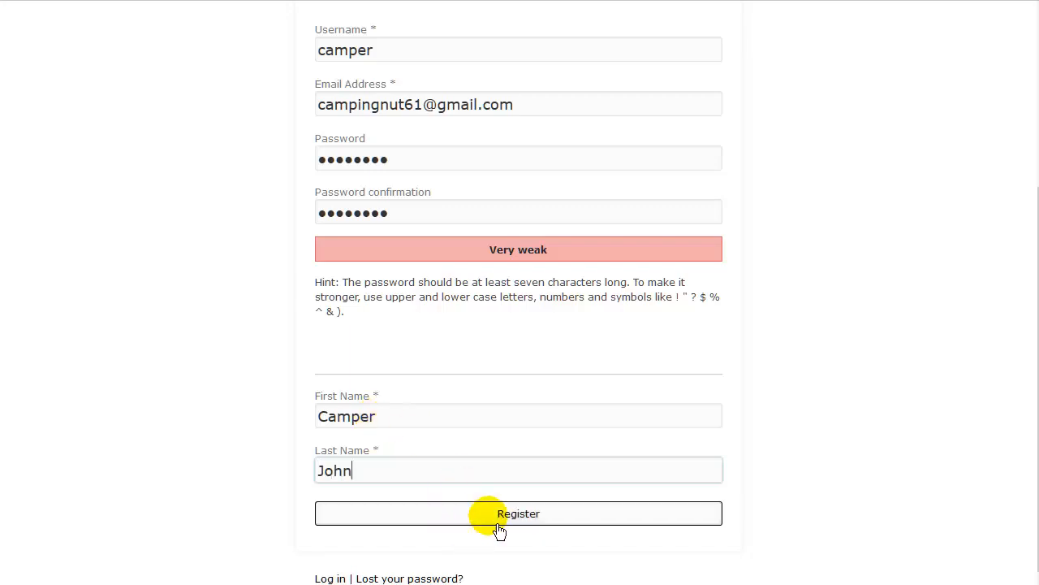
{"action": "left_click", "coordinate": [518, 514]}
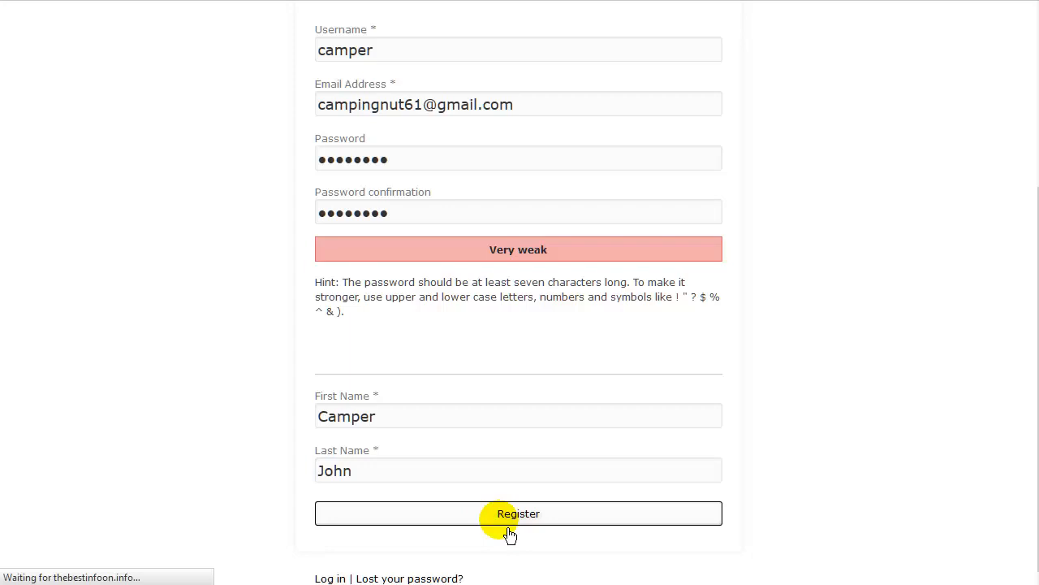
{"action": "left_click", "coordinate": [518, 513]}
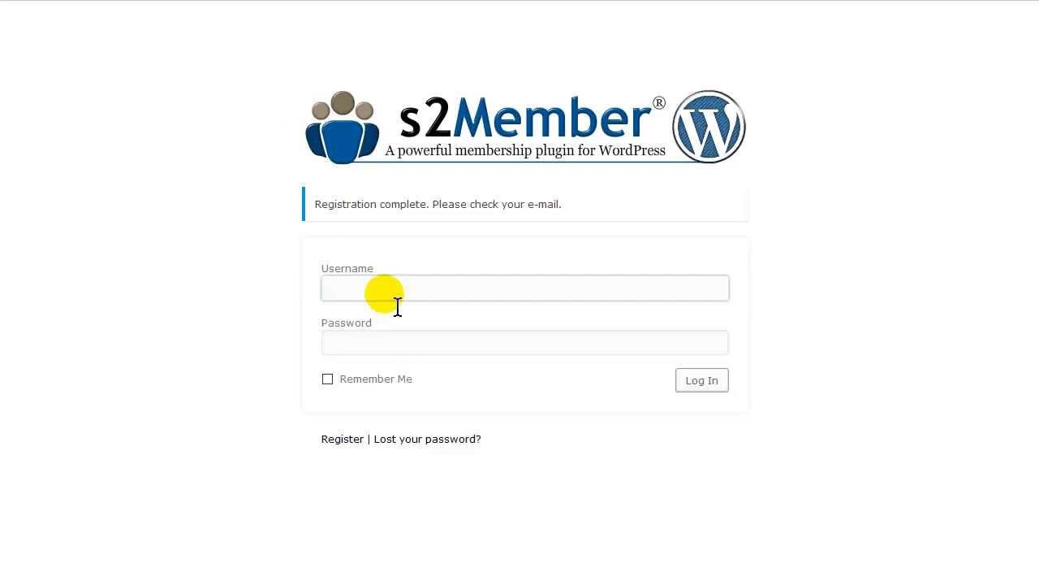
- Log in as 'camper' to reach the Welcome – Your Downloads Are Below page
{"action": "type", "text": "camper"}
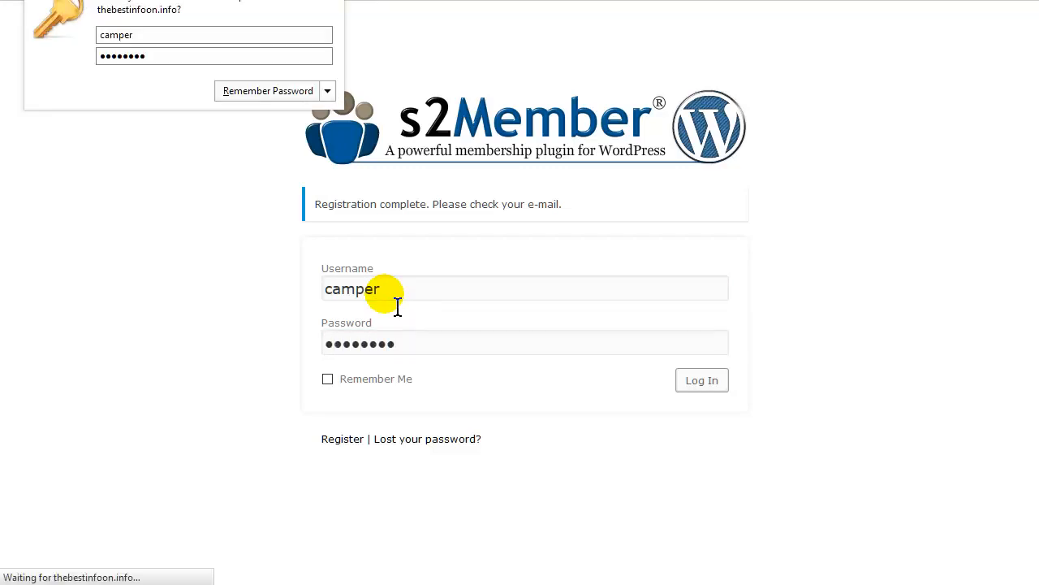
{"action": "left_click", "coordinate": [702, 380]}
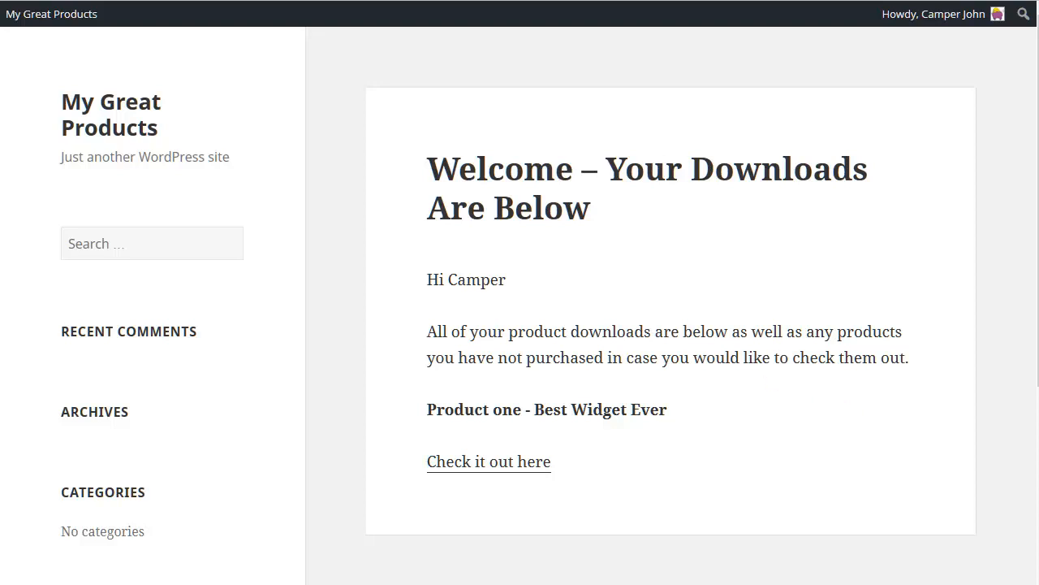
{"action": "mouse_move", "coordinate": [73, 447]}
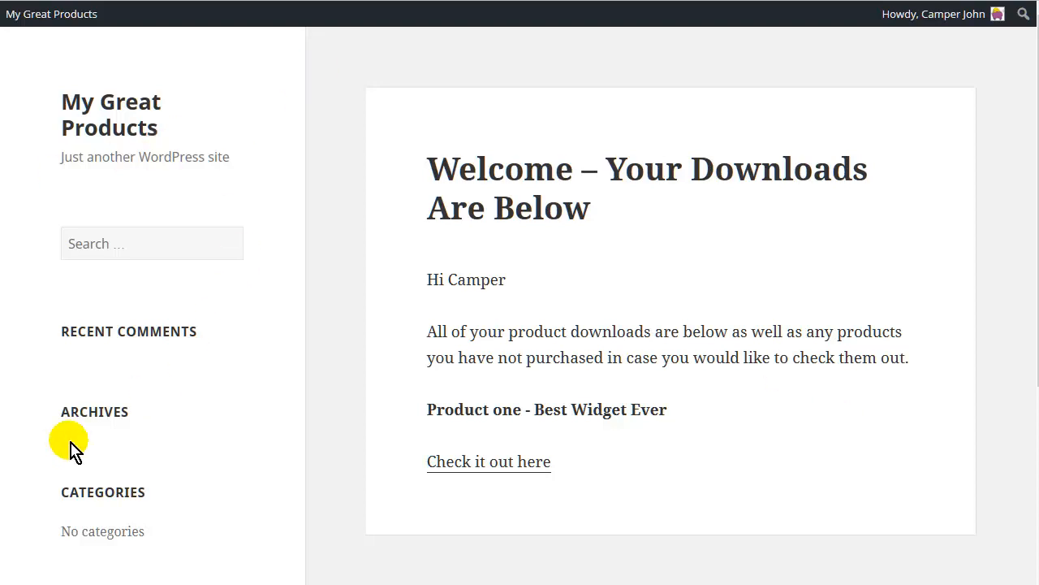
{"action": "mouse_move", "coordinate": [16, 459]}
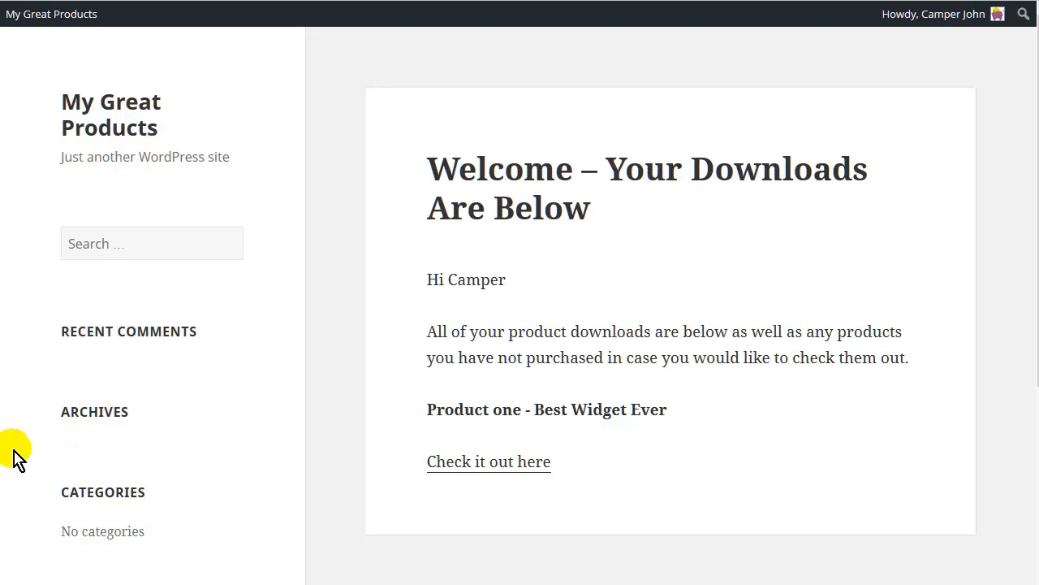
{"action": "mouse_move", "coordinate": [556, 471]}
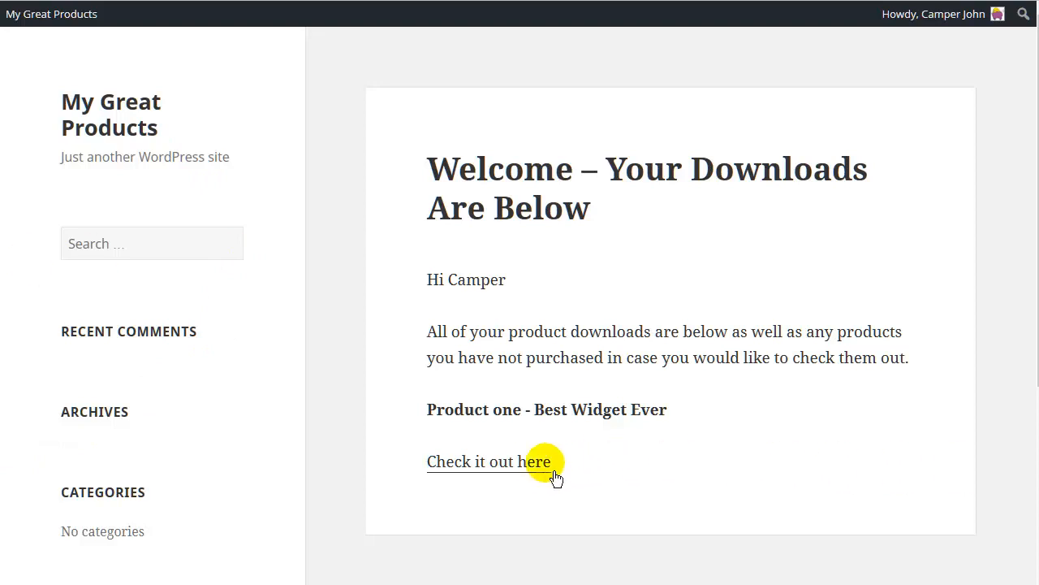
- Go to The Best Widget Ever sales page and launch its PayPal checkout
{"action": "left_click", "coordinate": [488, 461]}
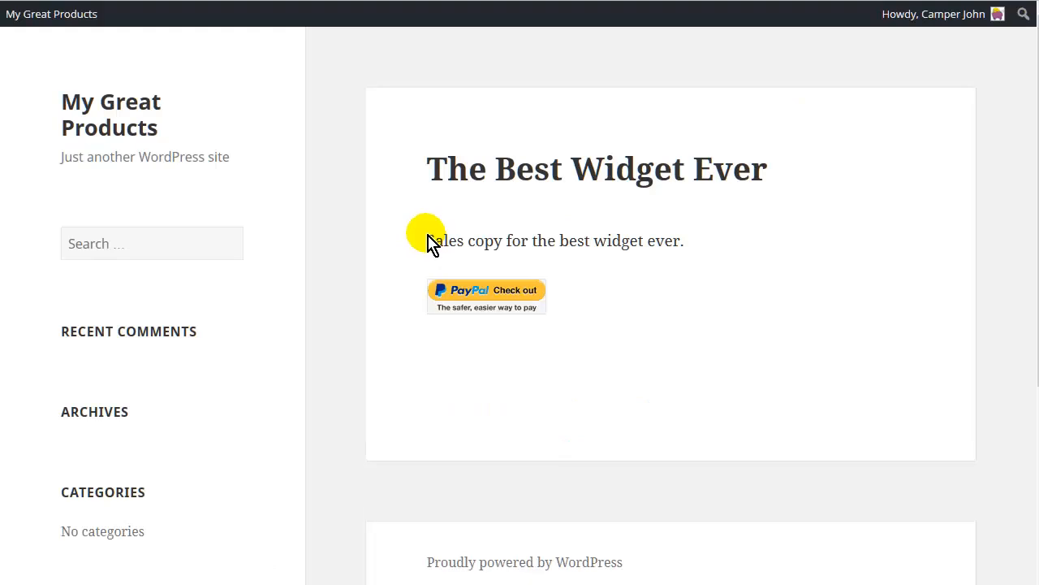
{"action": "mouse_move", "coordinate": [700, 248]}
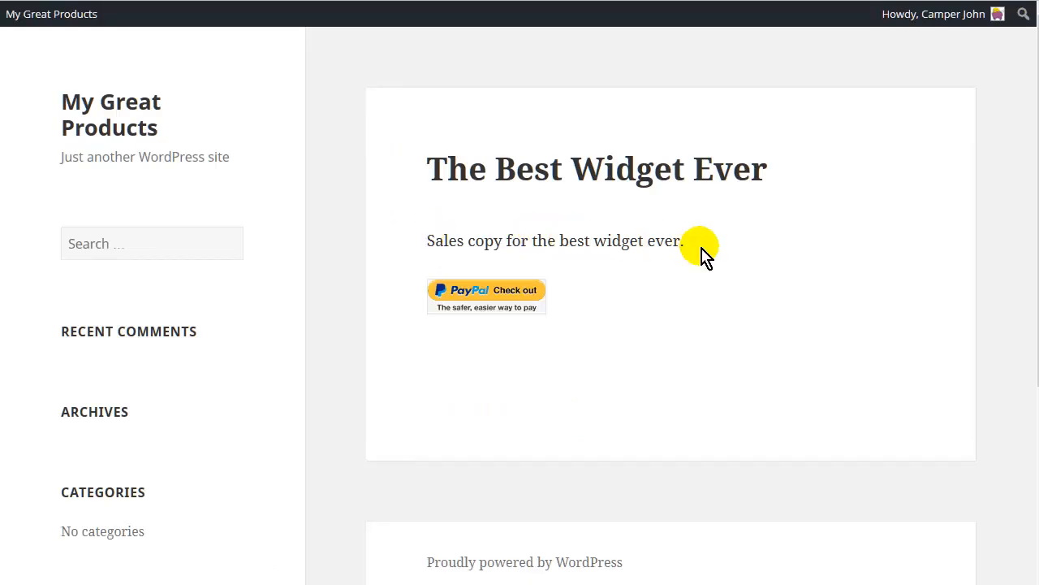
{"action": "left_click", "coordinate": [487, 296]}
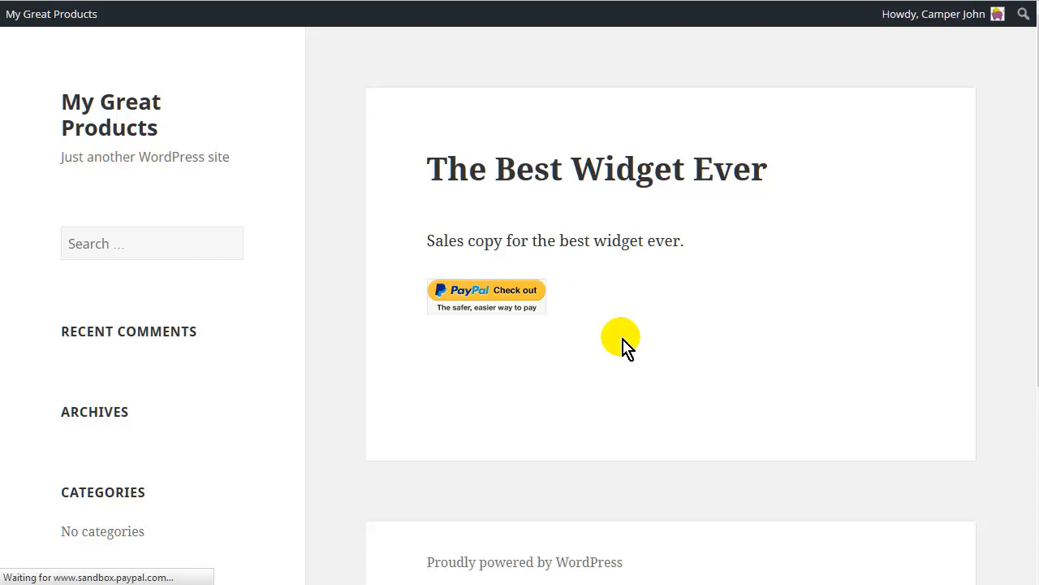
{"action": "left_click", "coordinate": [485, 295]}
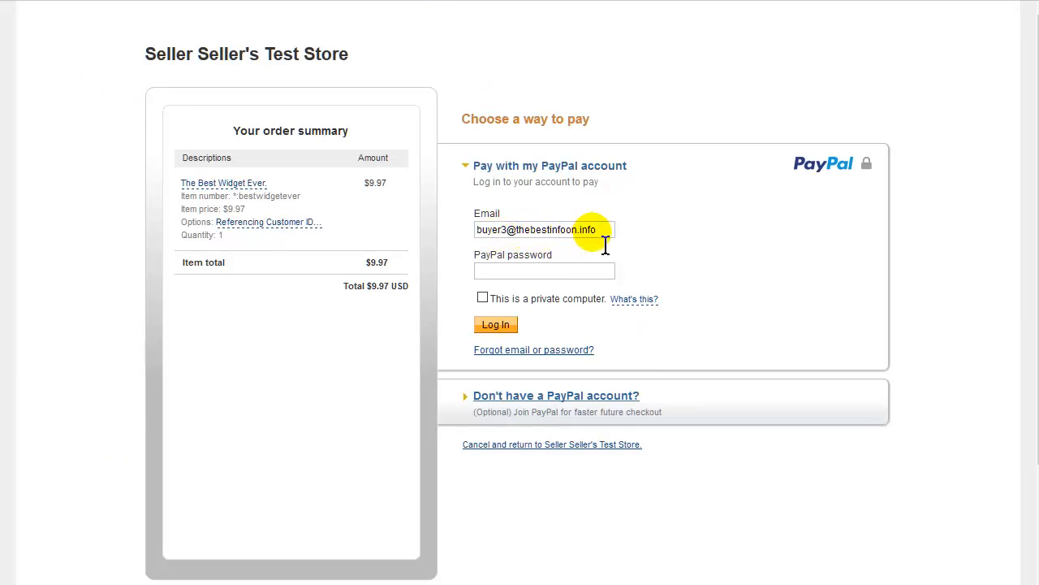
{"action": "mouse_move", "coordinate": [532, 284]}
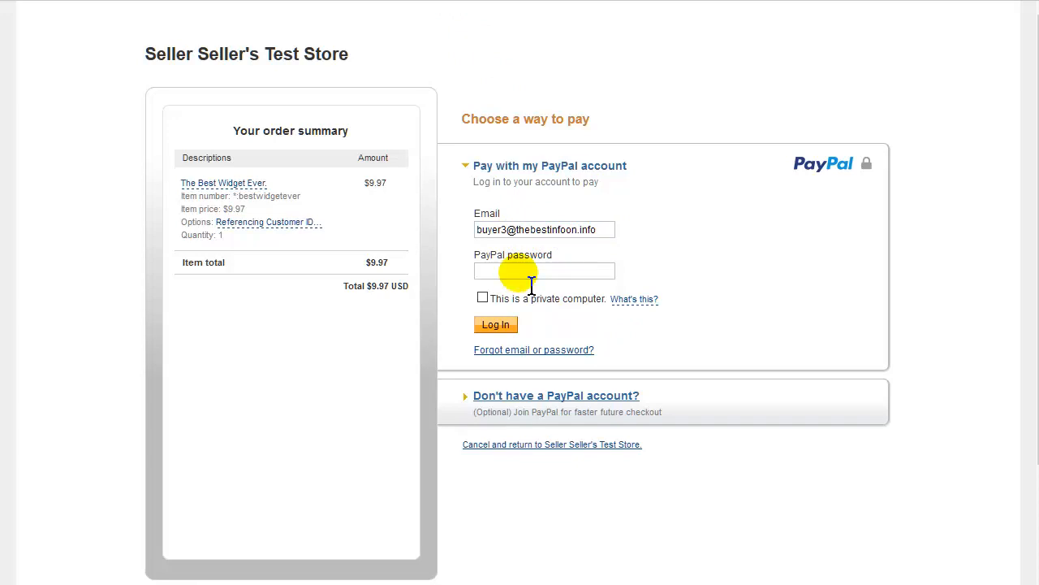
- Log into PayPal Sandbox as the test buyer and pay $9.97 with Pay Now
{"action": "type", "text": "•••"}
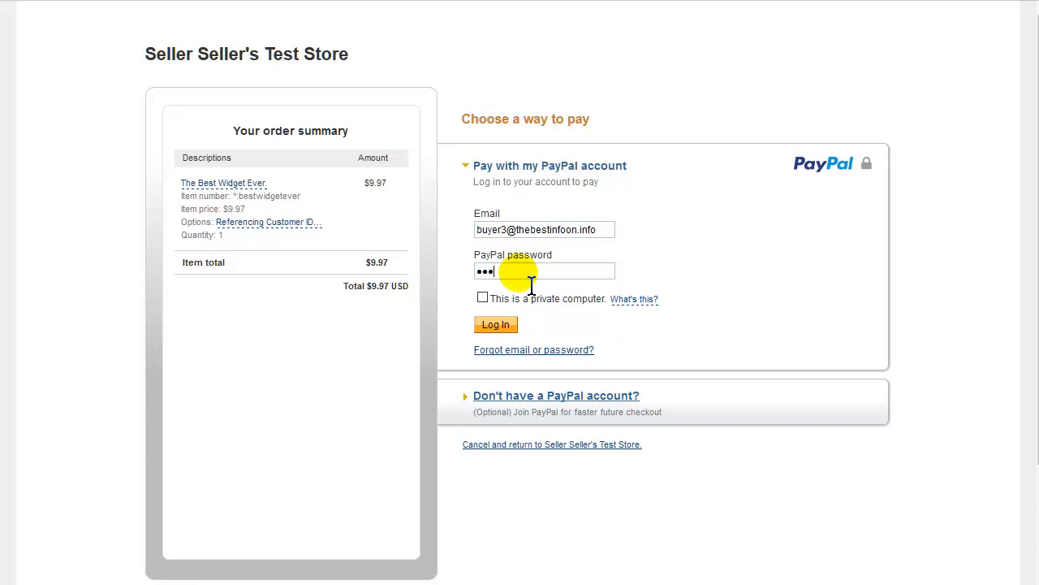
{"action": "type", "text": "password"}
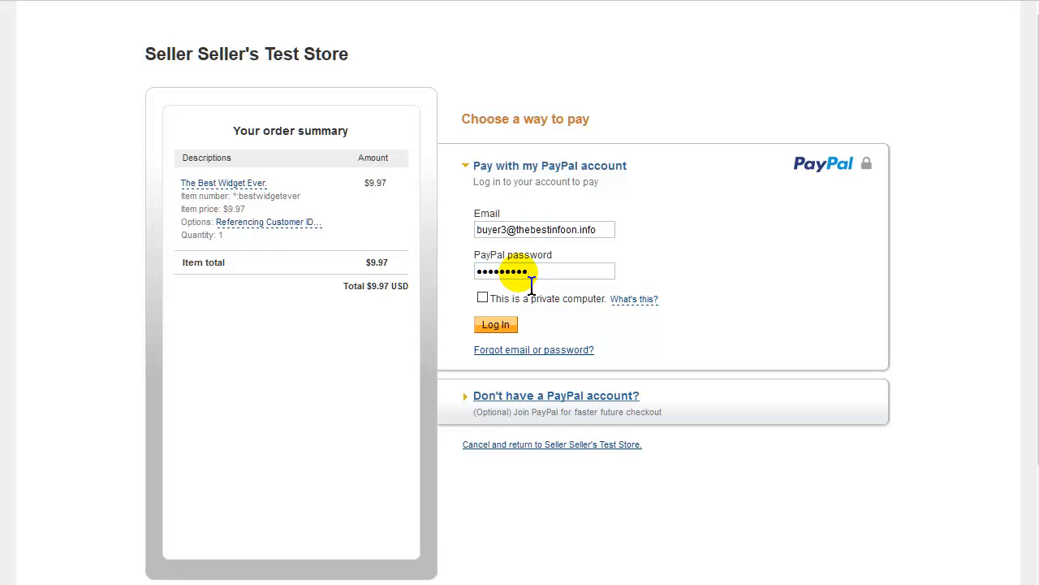
{"action": "left_click", "coordinate": [496, 324]}
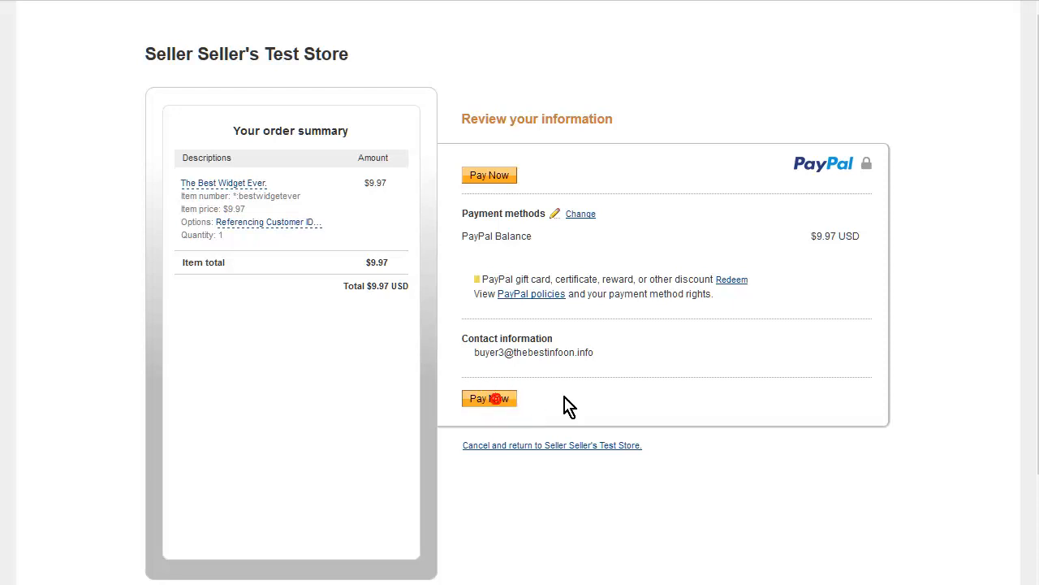
{"action": "left_click", "coordinate": [489, 398]}
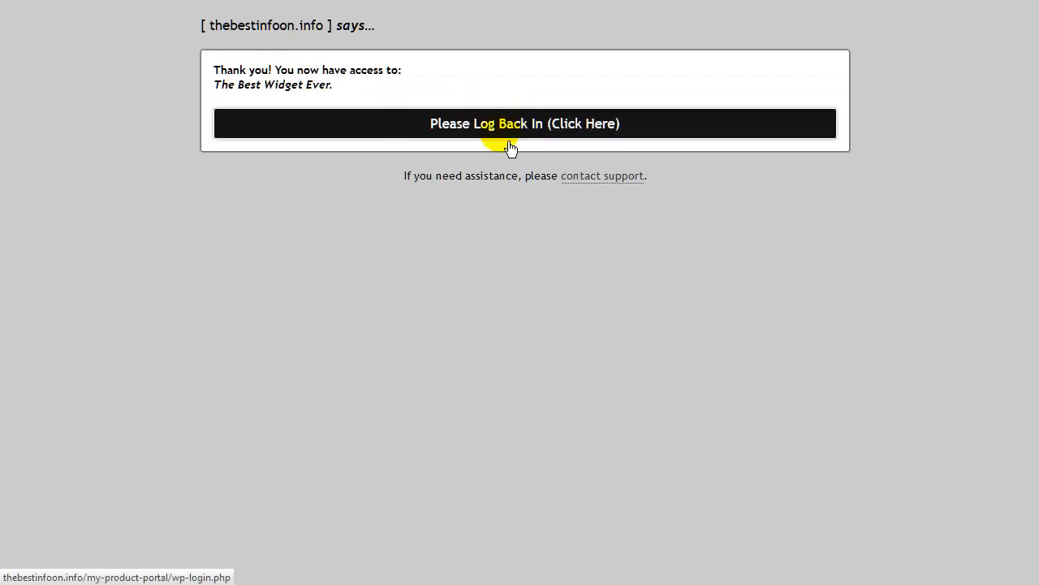
- Follow 'Please Log Back In' and sign in as camper on the s2Member login page
{"action": "left_click", "coordinate": [525, 122]}
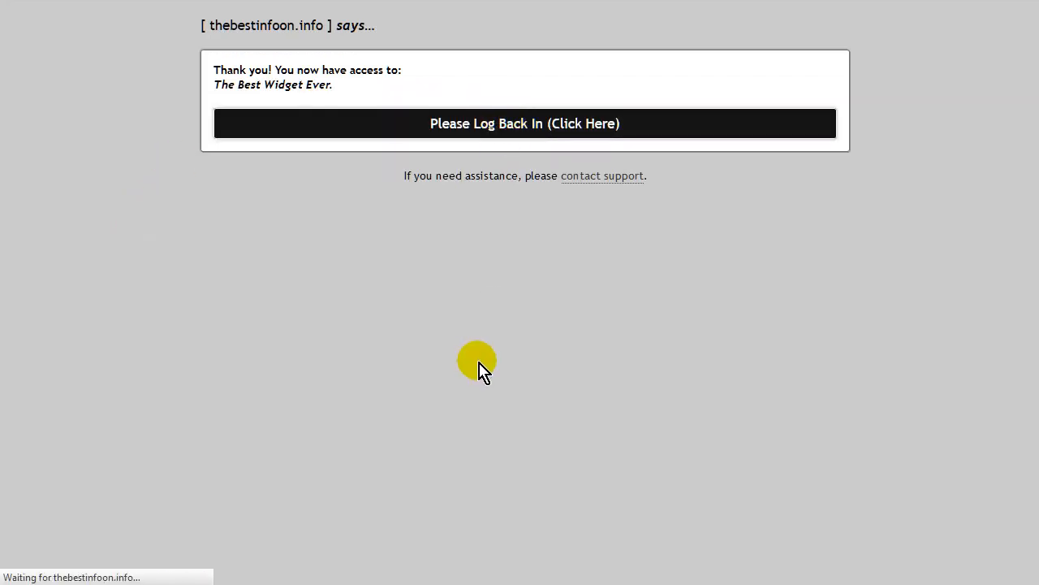
{"action": "left_click", "coordinate": [524, 123]}
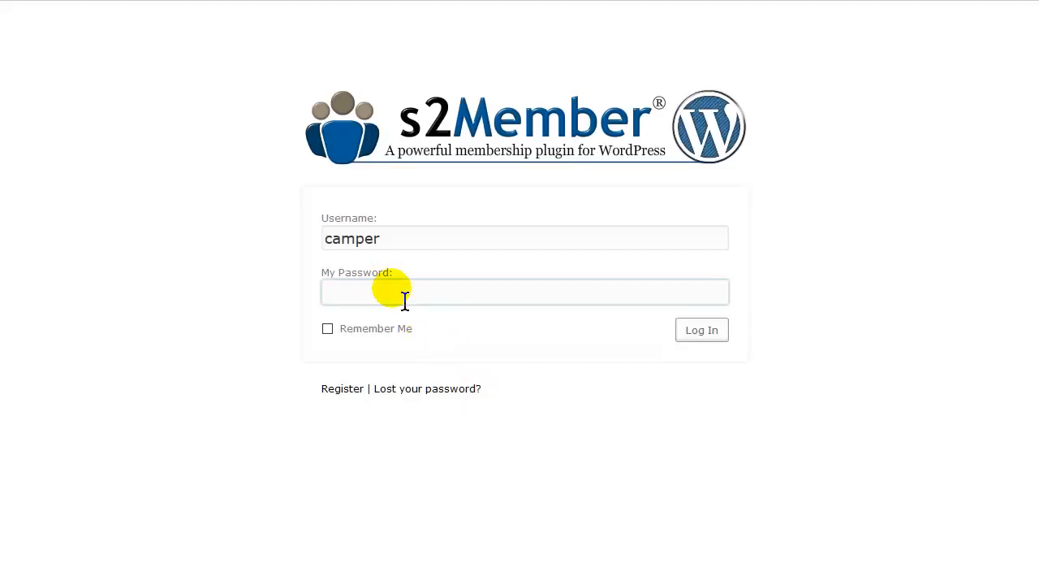
{"action": "type", "text": "••"}
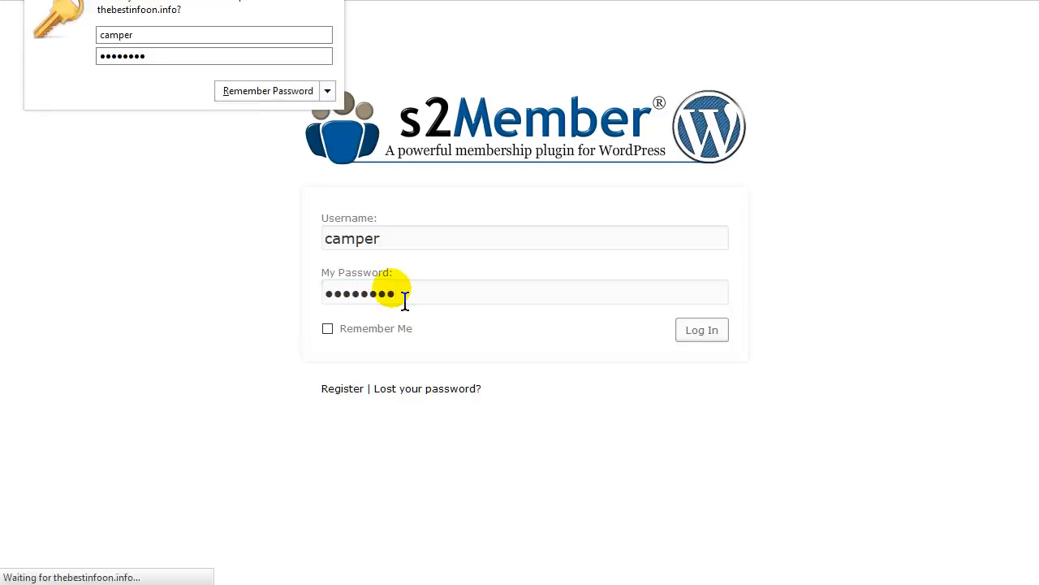
{"action": "left_click", "coordinate": [702, 330]}
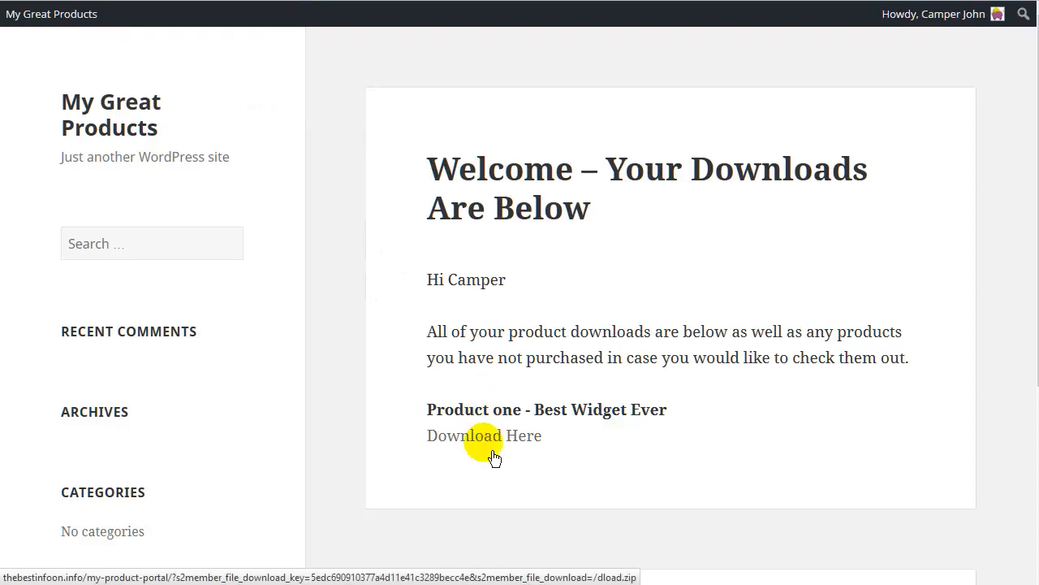
- Save dload.zip from Product one's Download Here link
{"action": "left_click", "coordinate": [484, 435]}
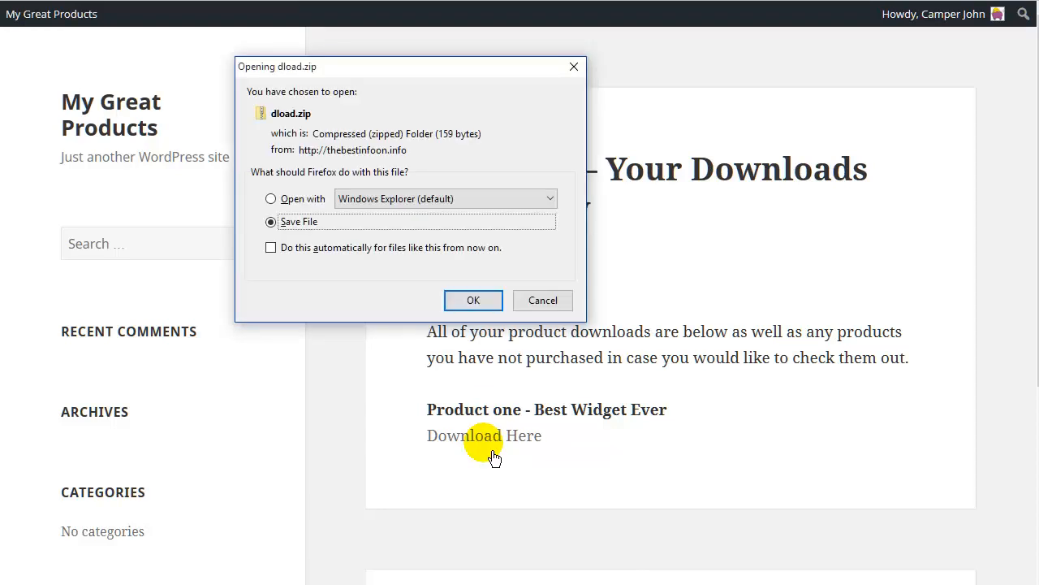
{"action": "left_click", "coordinate": [543, 300]}
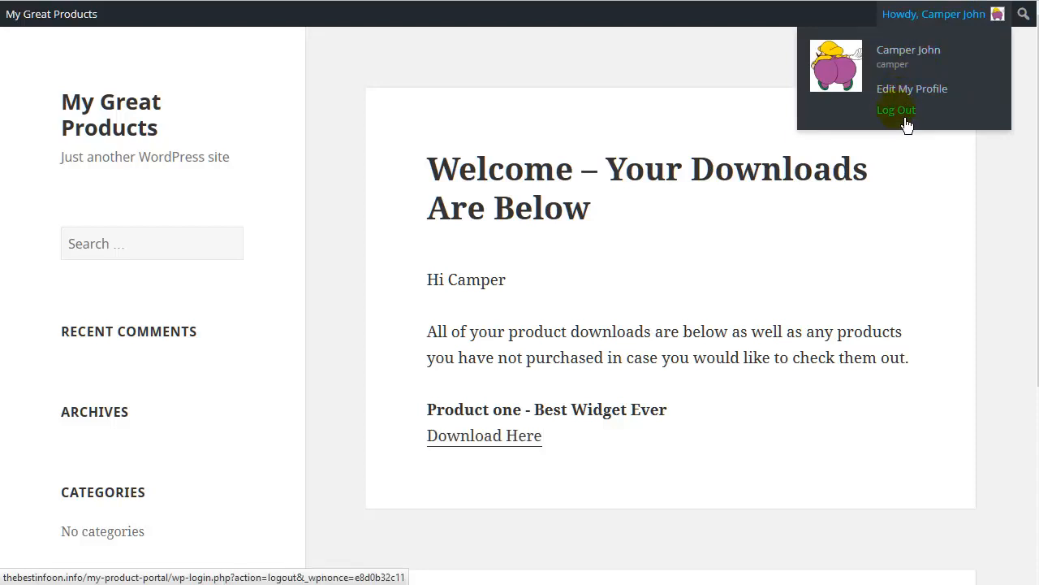
- Log camper out via the Howdy menu and log in with the admin credentials
{"action": "left_click", "coordinate": [896, 110]}
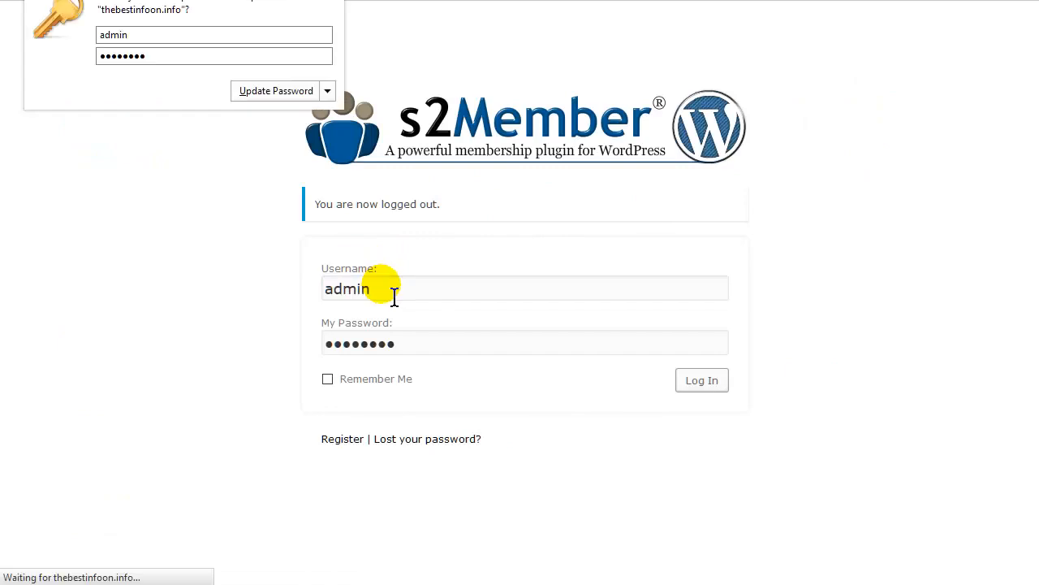
{"action": "left_click", "coordinate": [701, 380]}
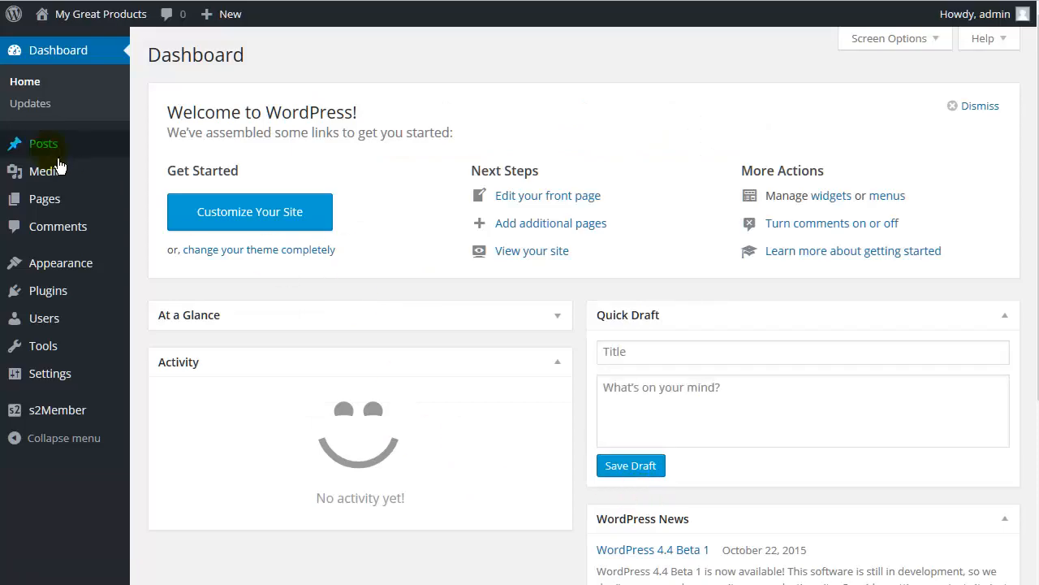
{"action": "mouse_move", "coordinate": [44, 317]}
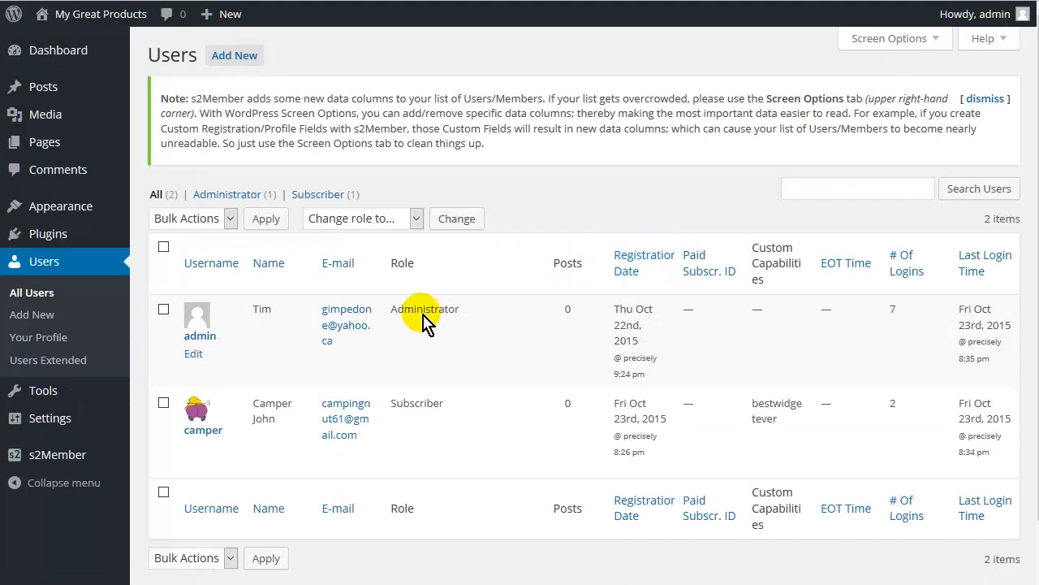
{"action": "mouse_move", "coordinate": [272, 427]}
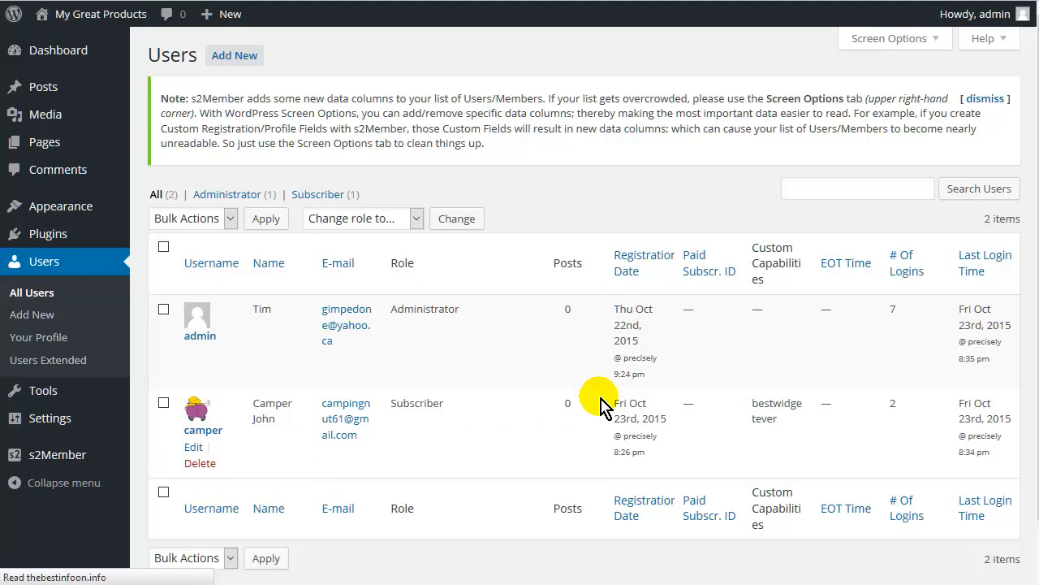
{"action": "left_click", "coordinate": [192, 447]}
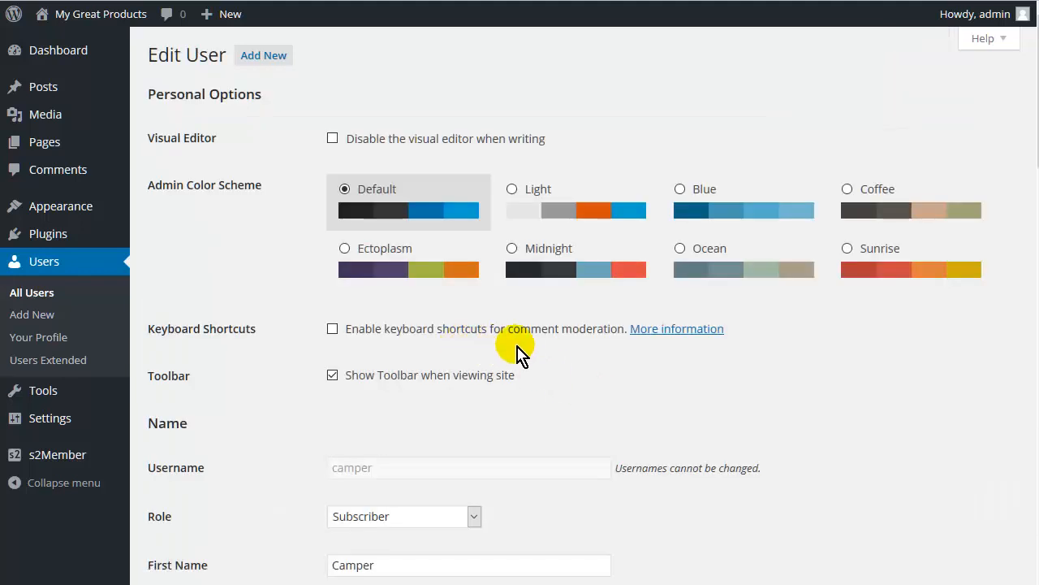
{"action": "scroll", "scroll_direction": "down", "scroll_amount": 3}
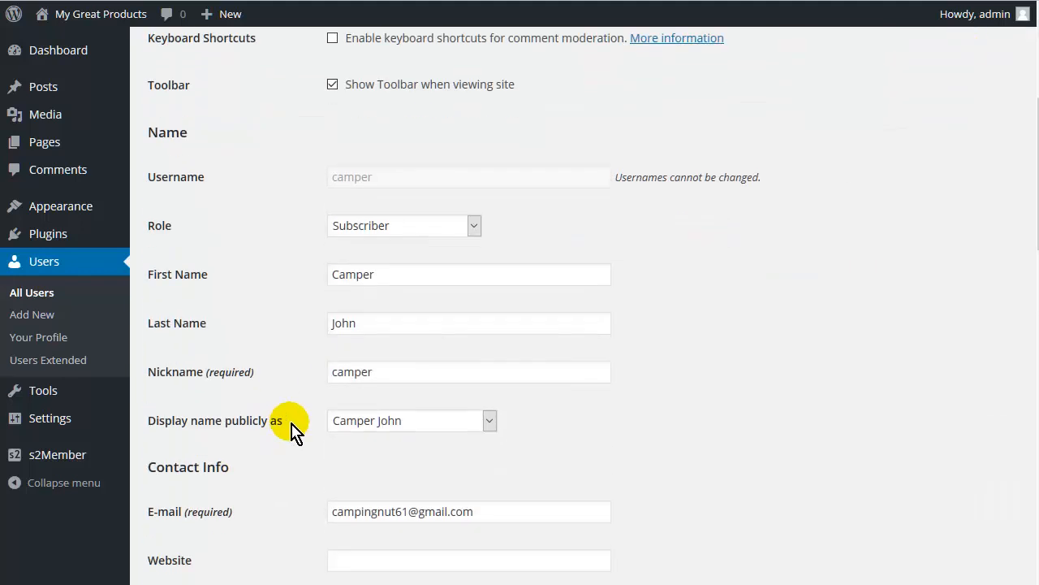
{"action": "scroll", "scroll_direction": "down", "scroll_amount": 3}
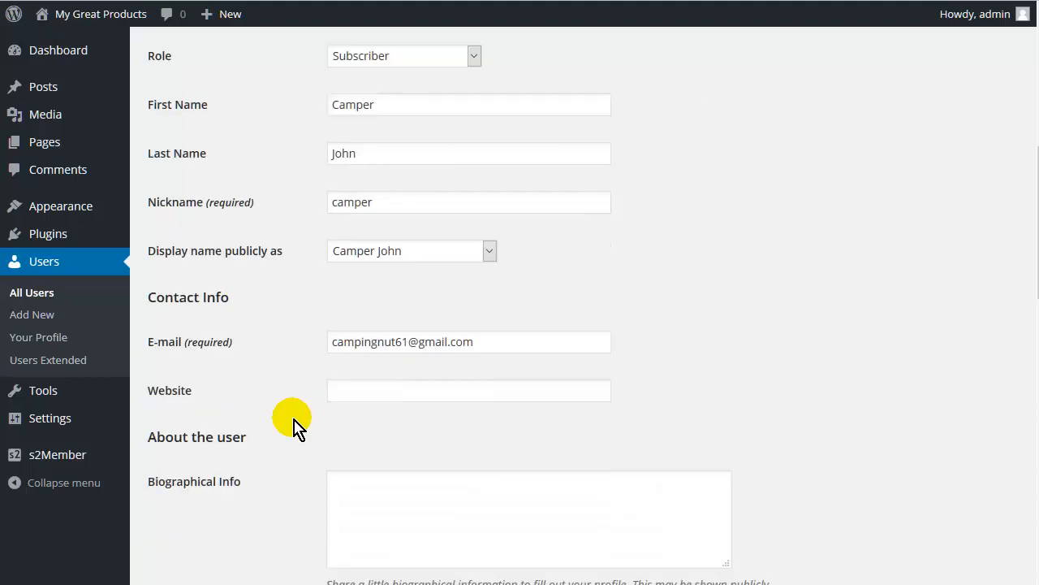
{"action": "scroll", "scroll_direction": "down", "scroll_amount": 3}
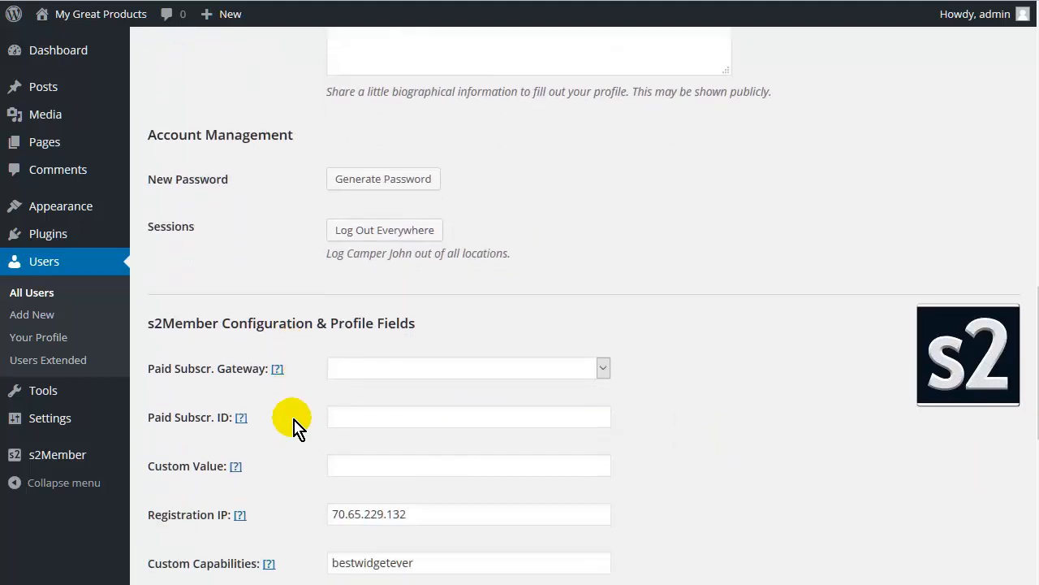
{"action": "scroll", "scroll_direction": "down", "scroll_amount": 3}
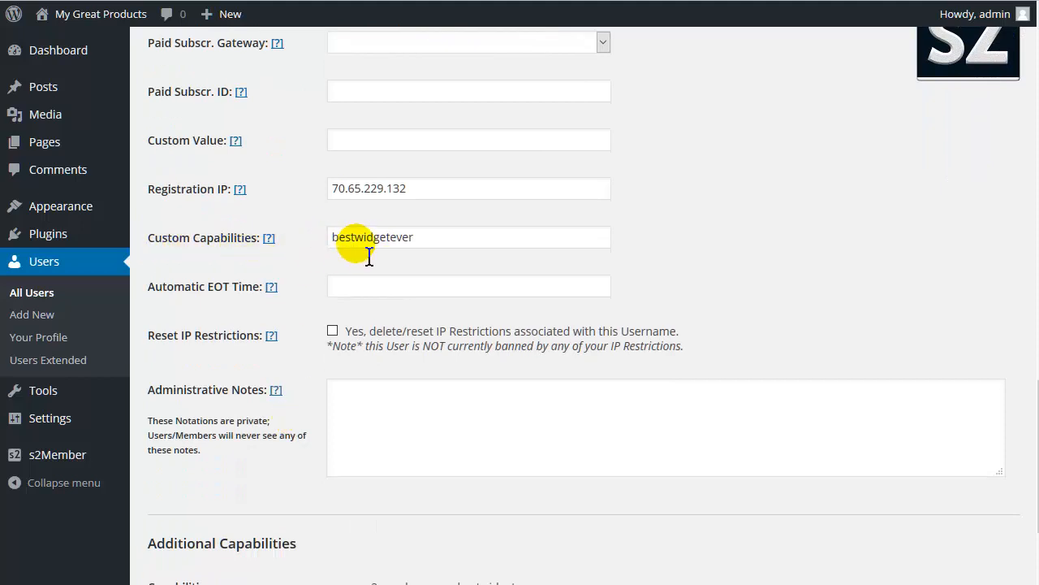
{"action": "mouse_move", "coordinate": [450, 255]}
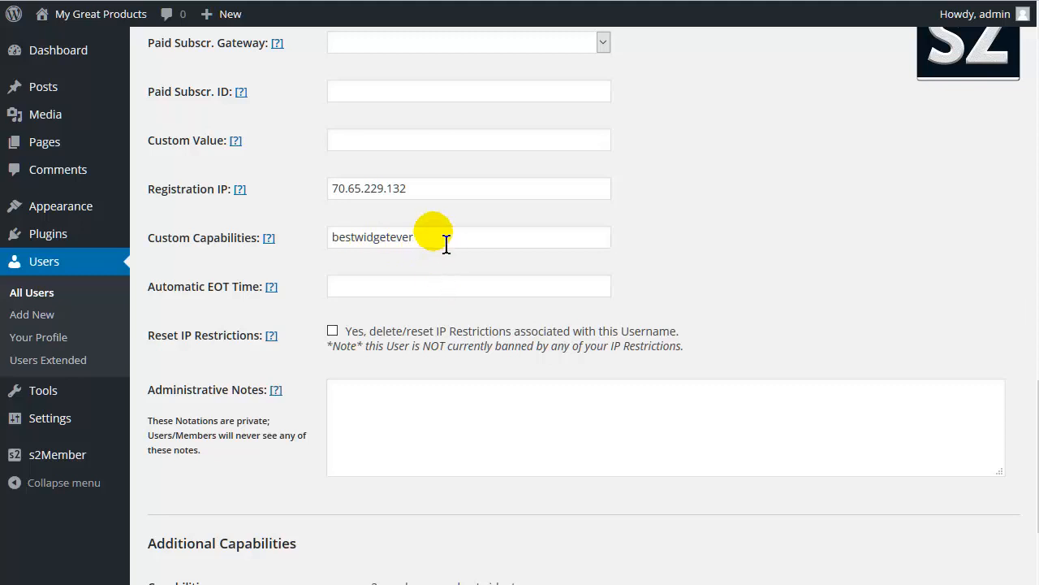
{"action": "mouse_move", "coordinate": [430, 260]}
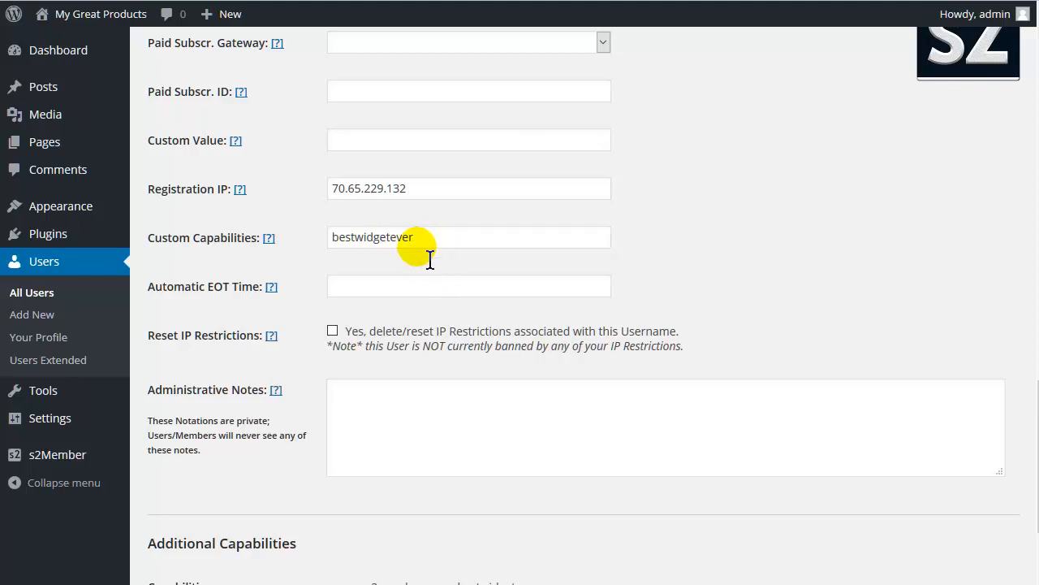
{"action": "mouse_move", "coordinate": [483, 249]}
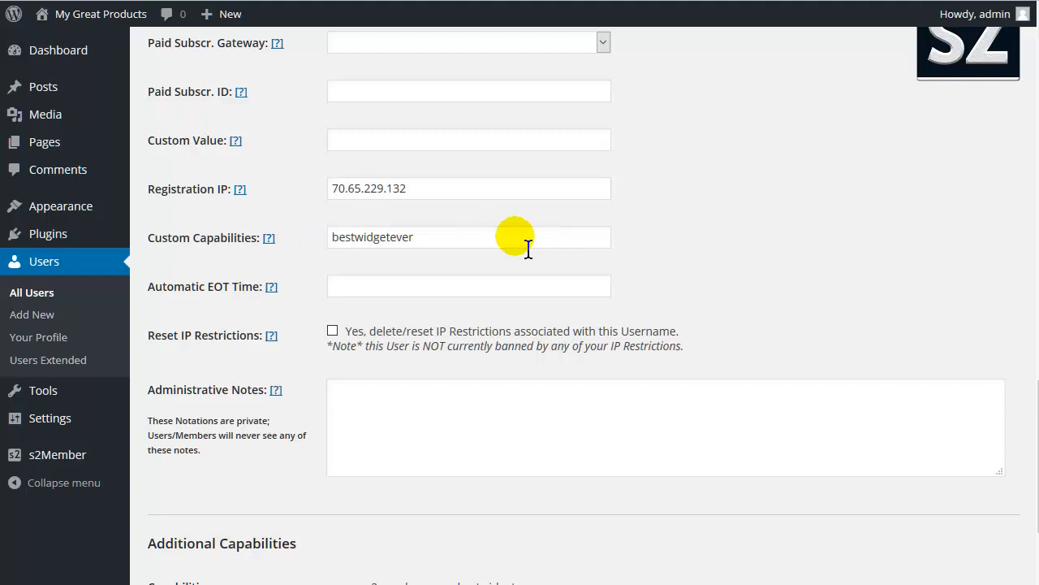
{"action": "mouse_move", "coordinate": [497, 254]}
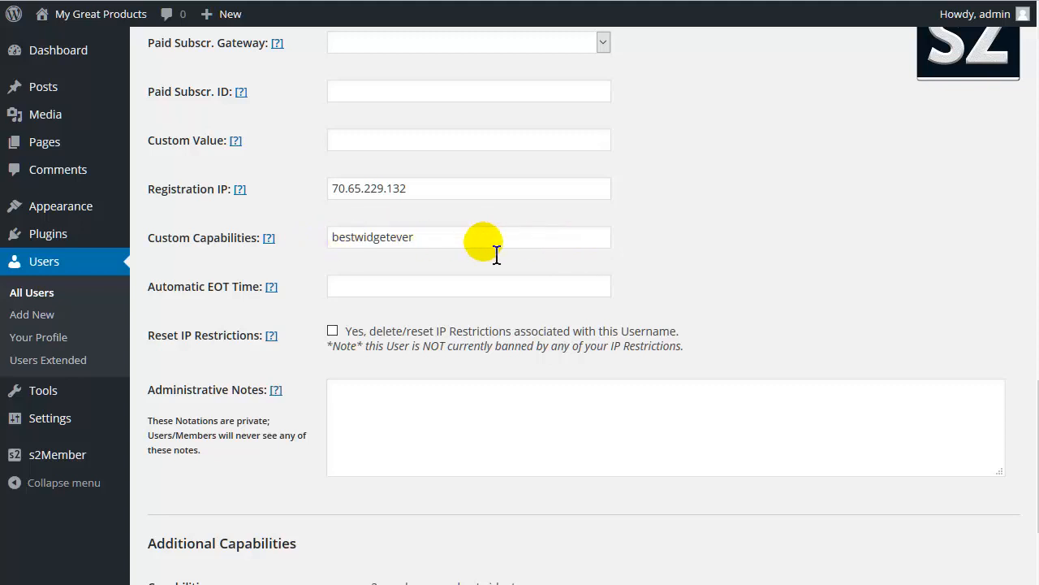
{"action": "scroll", "scroll_direction": "up", "scroll_amount": 3}
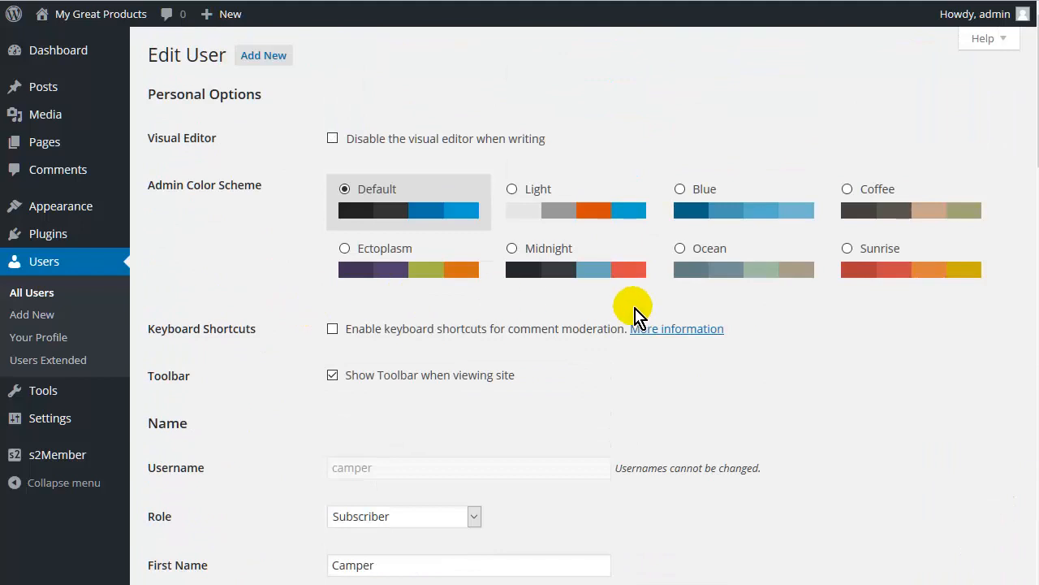
{"action": "mouse_move", "coordinate": [45, 141]}
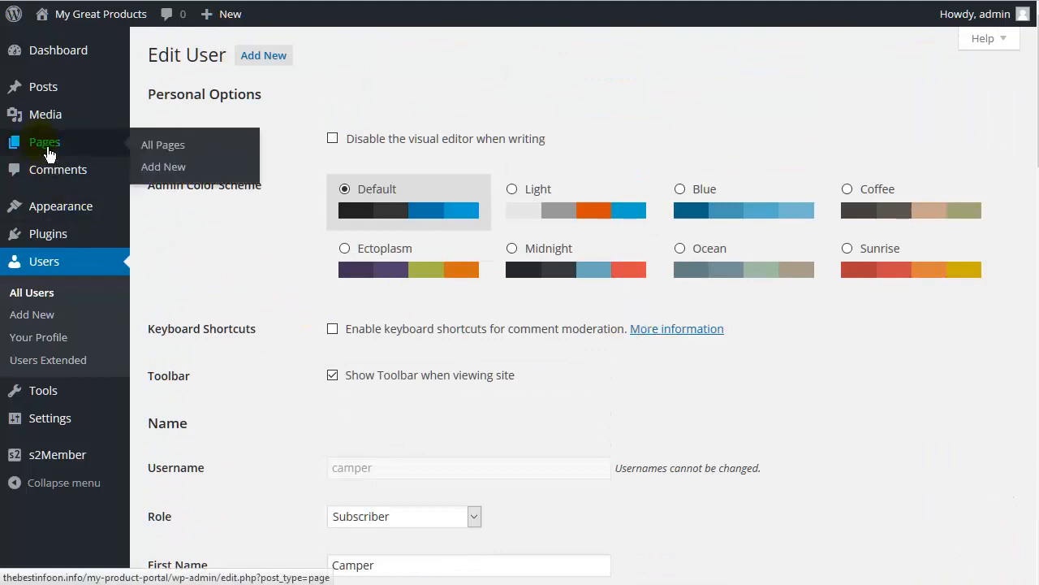
{"action": "mouse_move", "coordinate": [162, 144]}
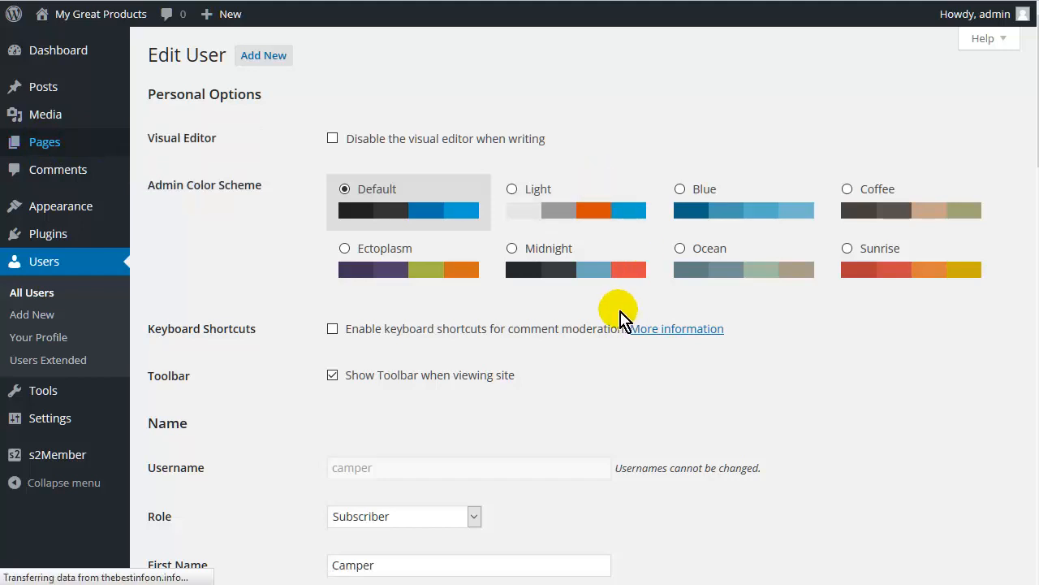
- Open the Pages list and choose Edit on Welcome – Your Downloads Are Below
{"action": "left_click", "coordinate": [44, 141]}
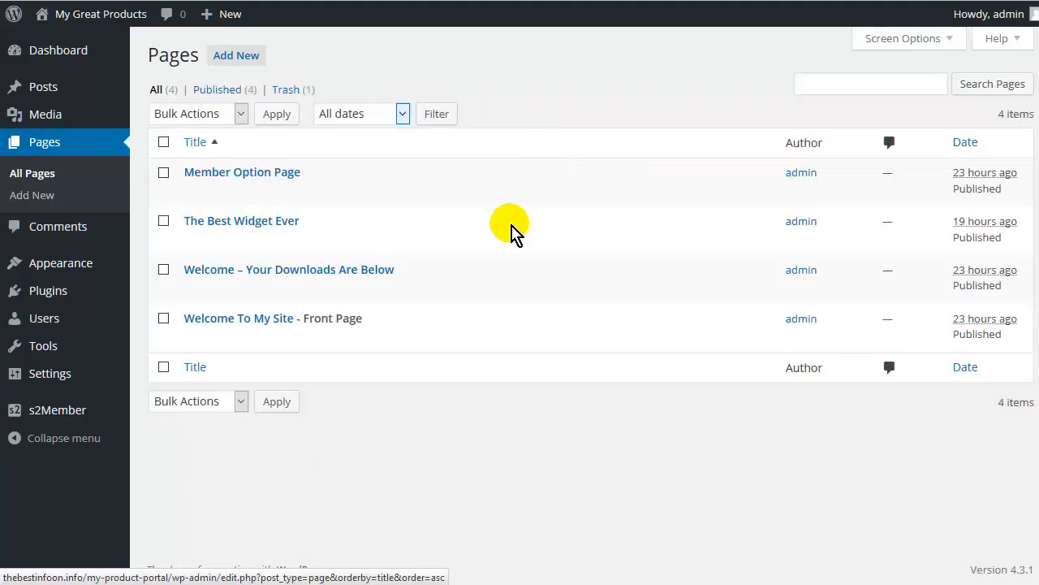
{"action": "mouse_move", "coordinate": [274, 269]}
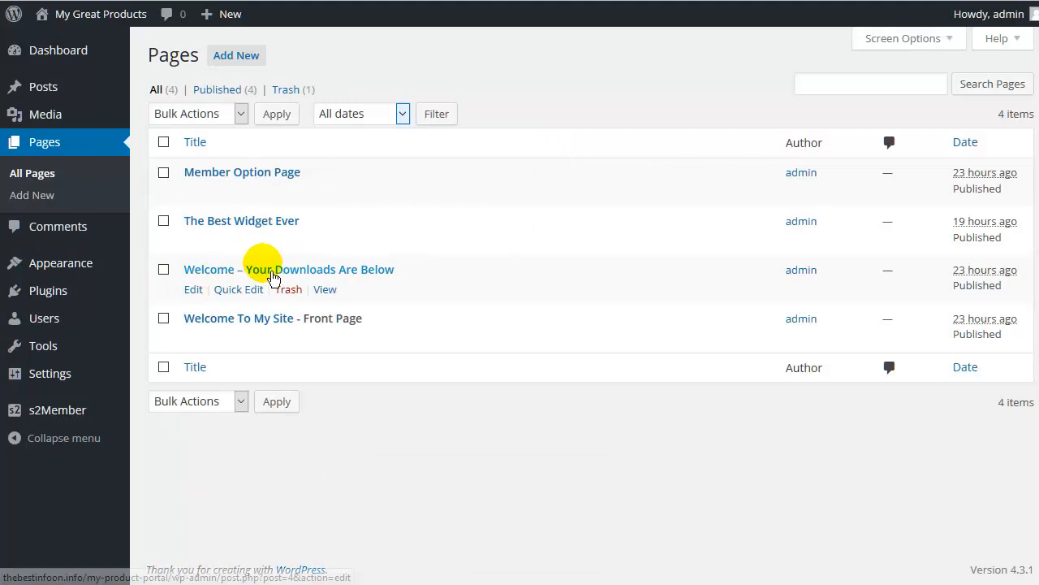
{"action": "mouse_move", "coordinate": [194, 289]}
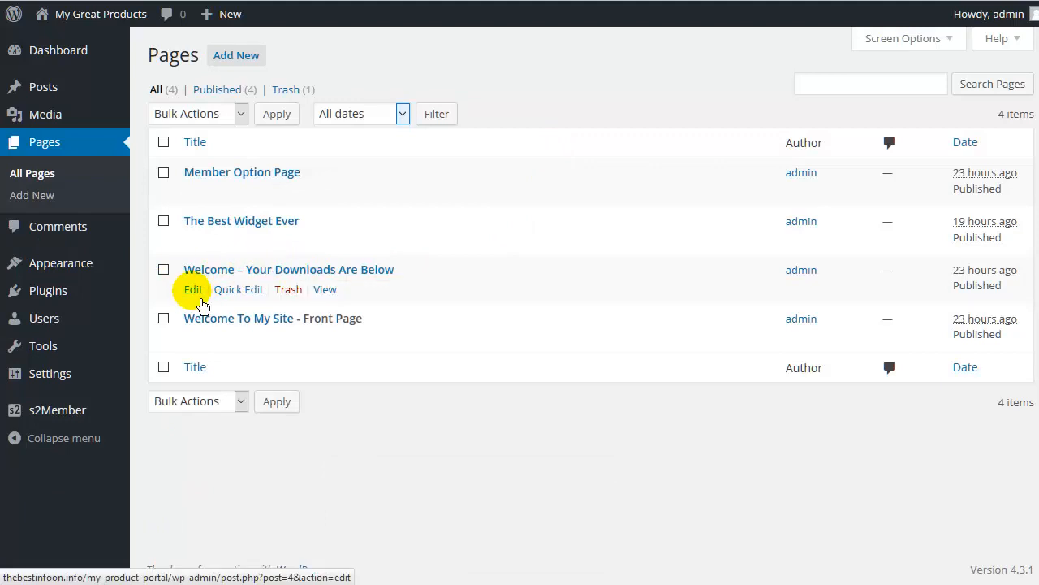
{"action": "left_click", "coordinate": [194, 289]}
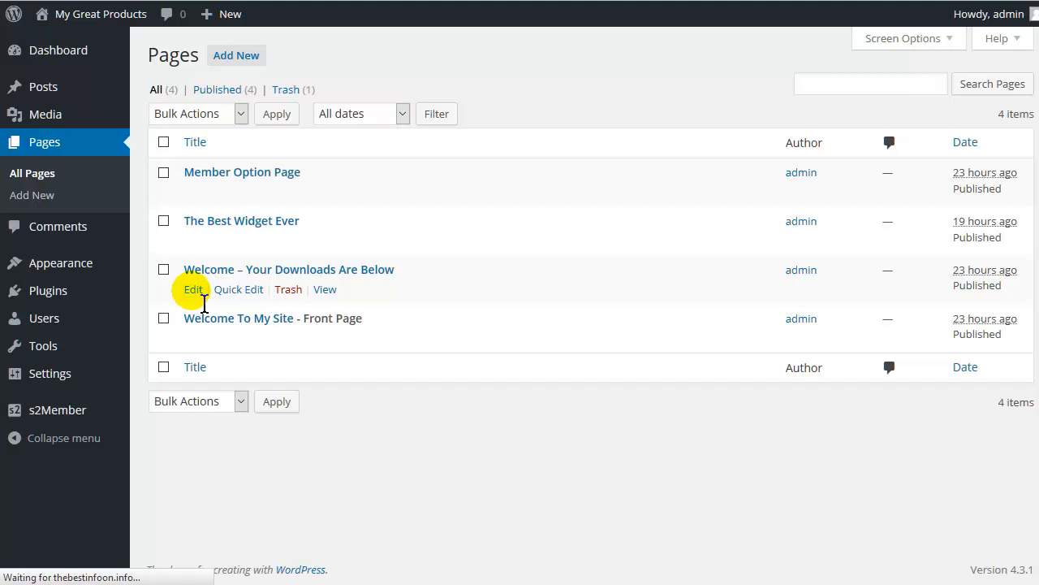
- Load the Welcome – Your Downloads Are Below editor and scroll down to the product blocks
{"action": "left_click", "coordinate": [192, 289]}
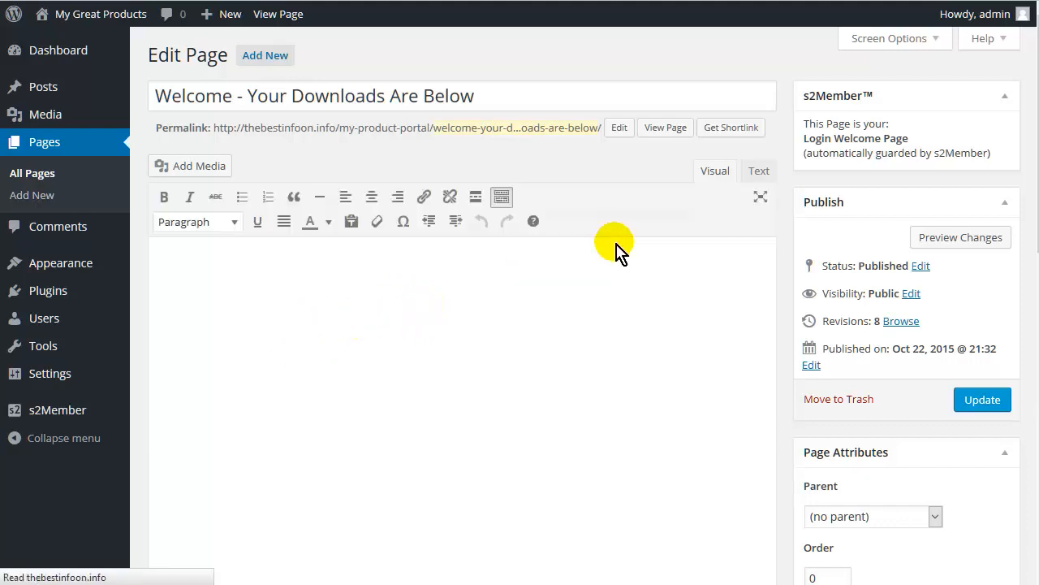
{"action": "scroll", "scroll_direction": "down", "scroll_amount": 3}
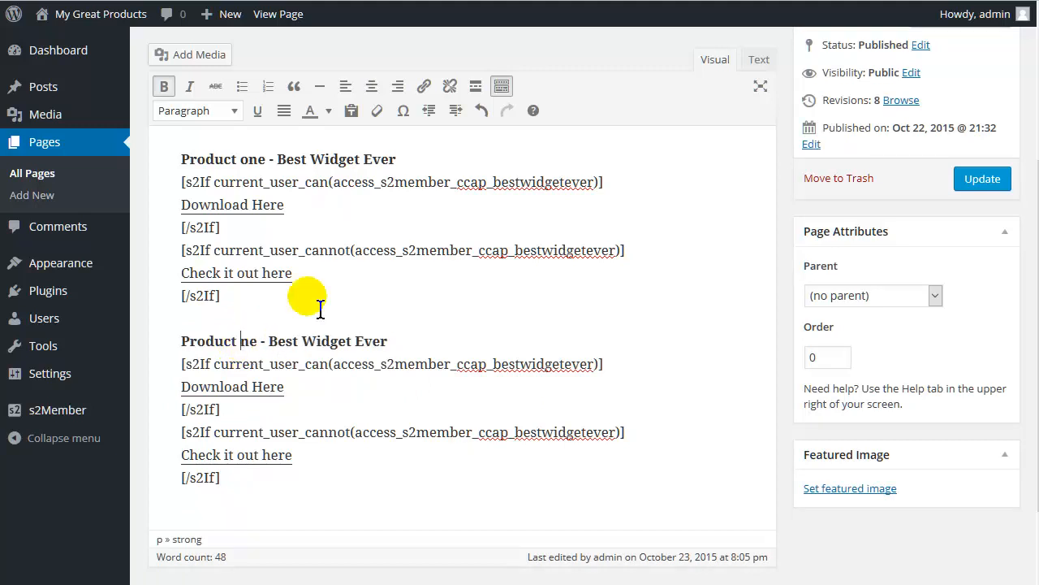
- Retitle the second block 'Product Two - Best Widget Ever Ever Ever' with s2If capability bestwidgetevereverever
{"action": "type", "text": "Two"}
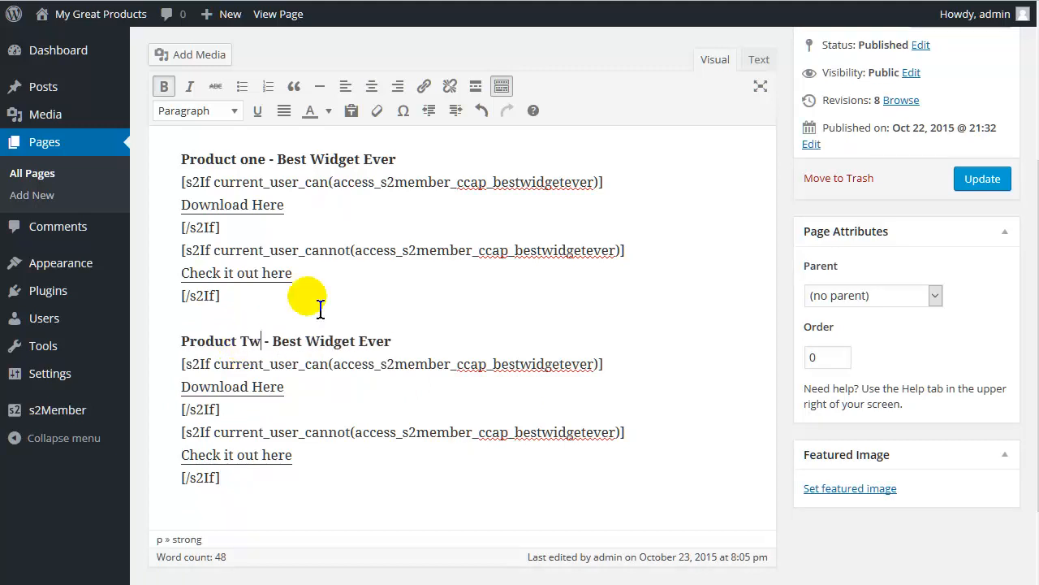
{"action": "type", "text": "o"}
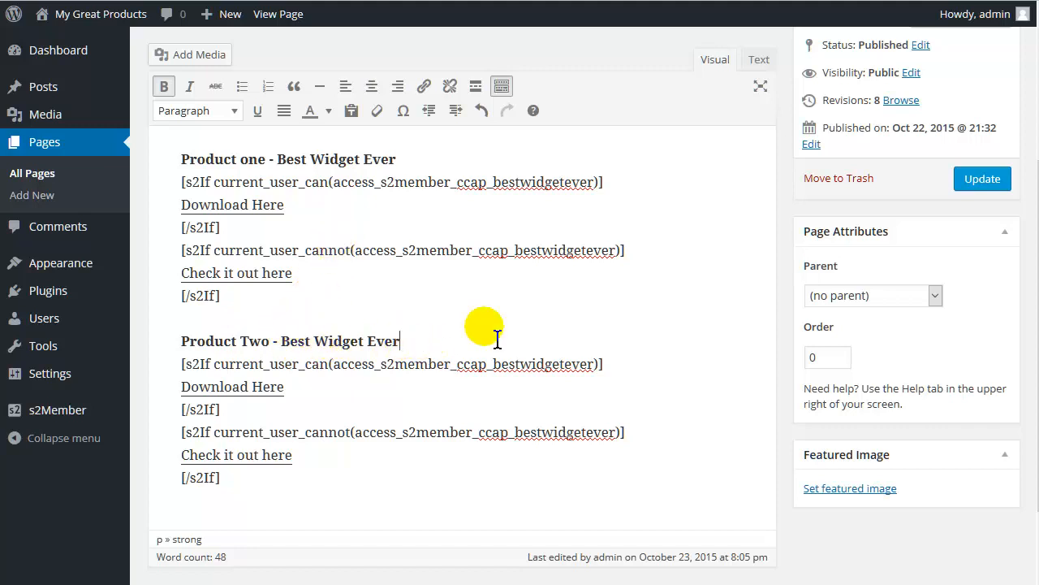
{"action": "type", "text": "Ever"}
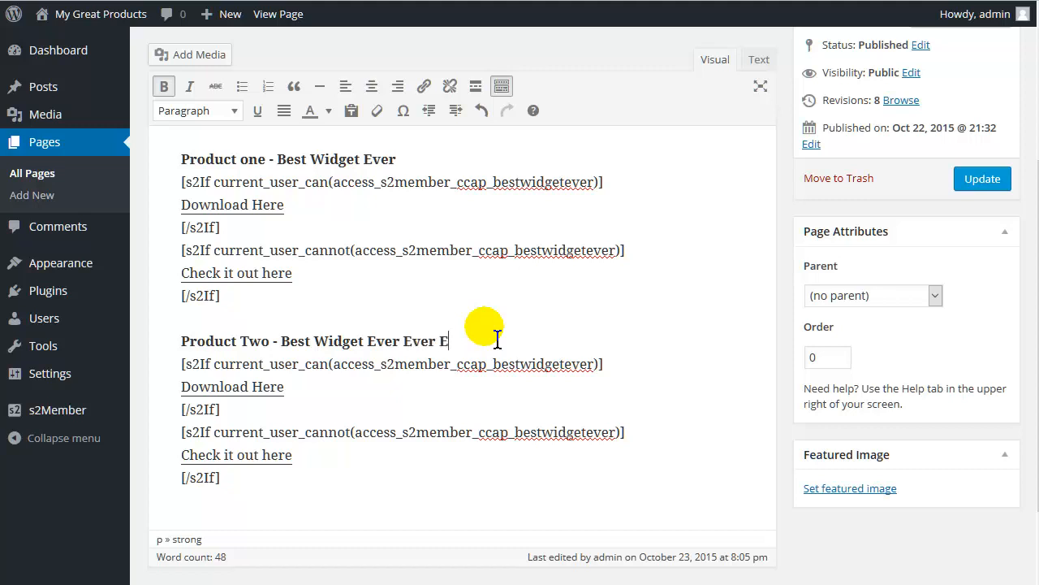
{"action": "type", "text": "Ever"}
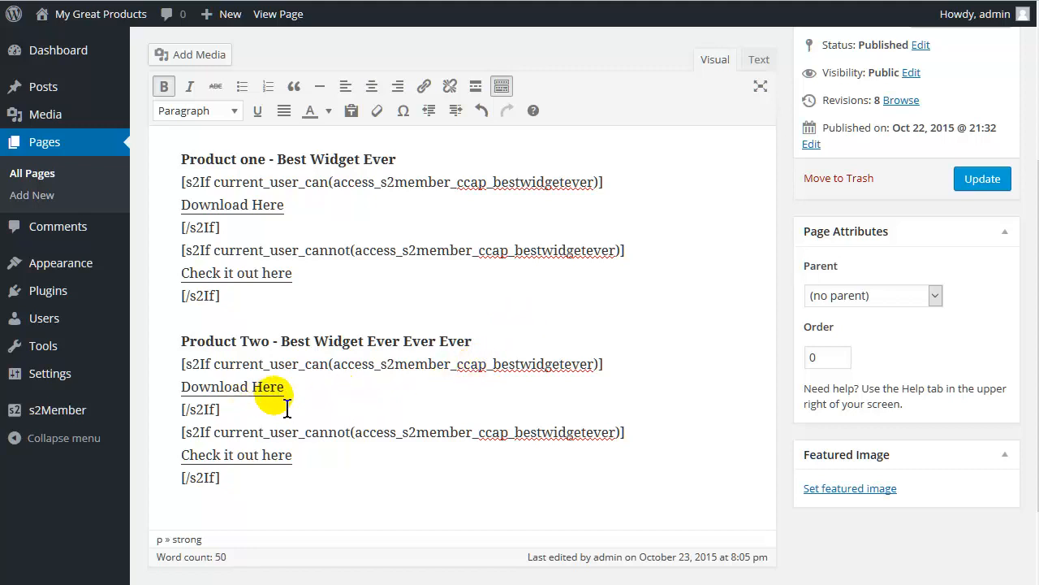
{"action": "mouse_move", "coordinate": [372, 398]}
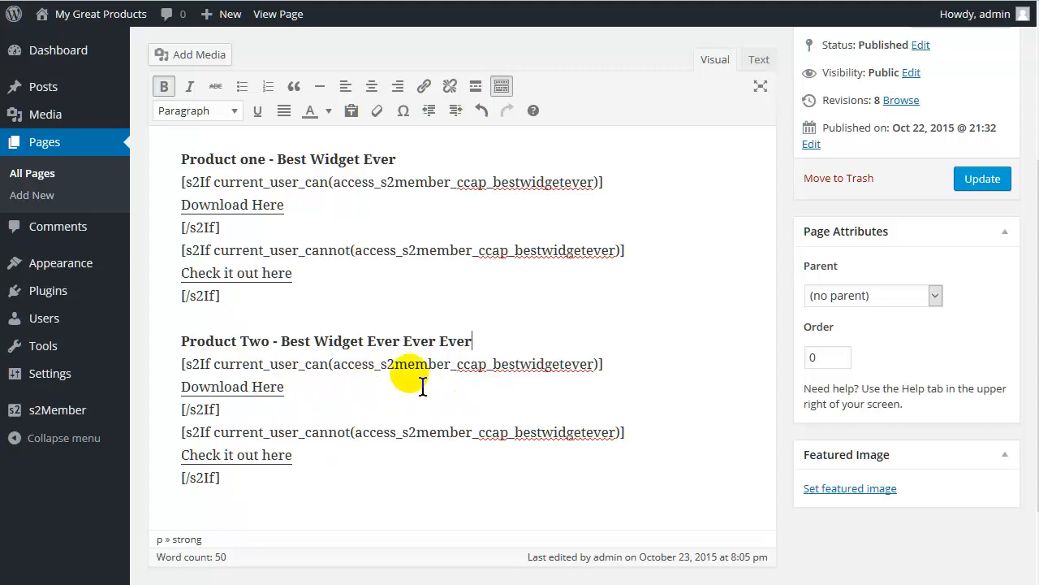
{"action": "mouse_move", "coordinate": [510, 381]}
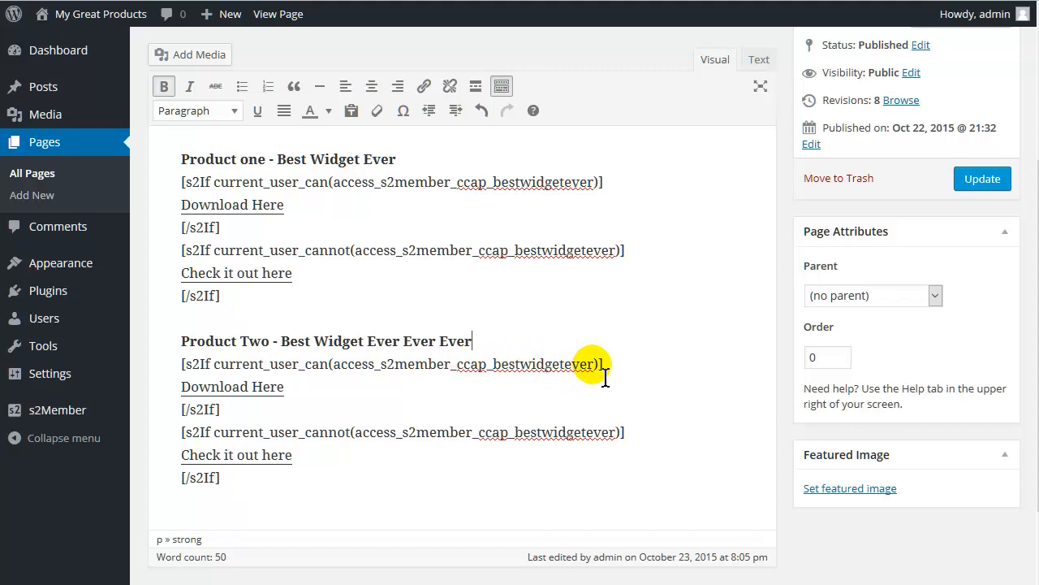
{"action": "mouse_move", "coordinate": [720, 331]}
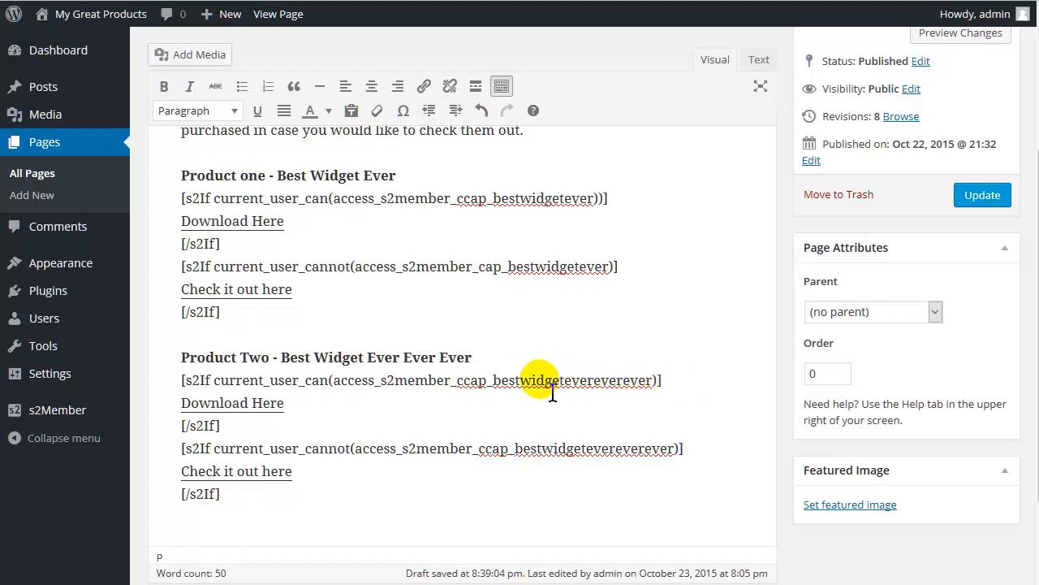
{"action": "left_click", "coordinate": [493, 380]}
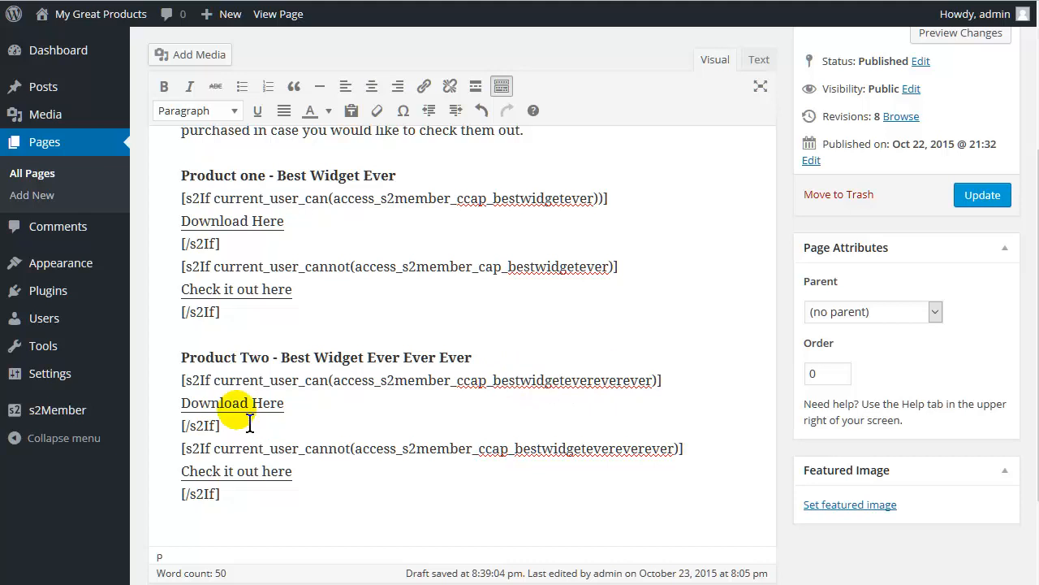
{"action": "left_click", "coordinate": [232, 403]}
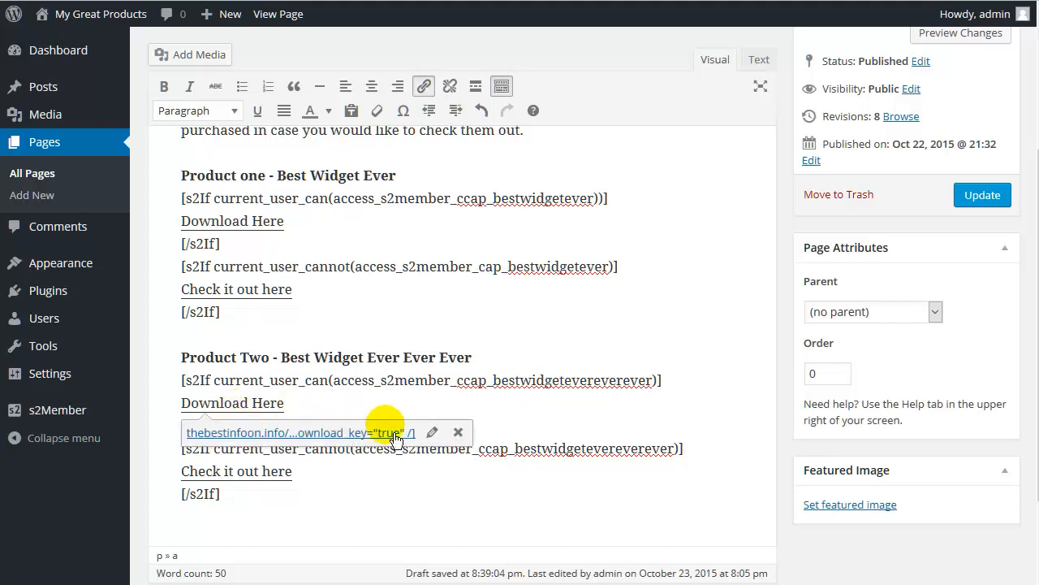
{"action": "left_click", "coordinate": [432, 431]}
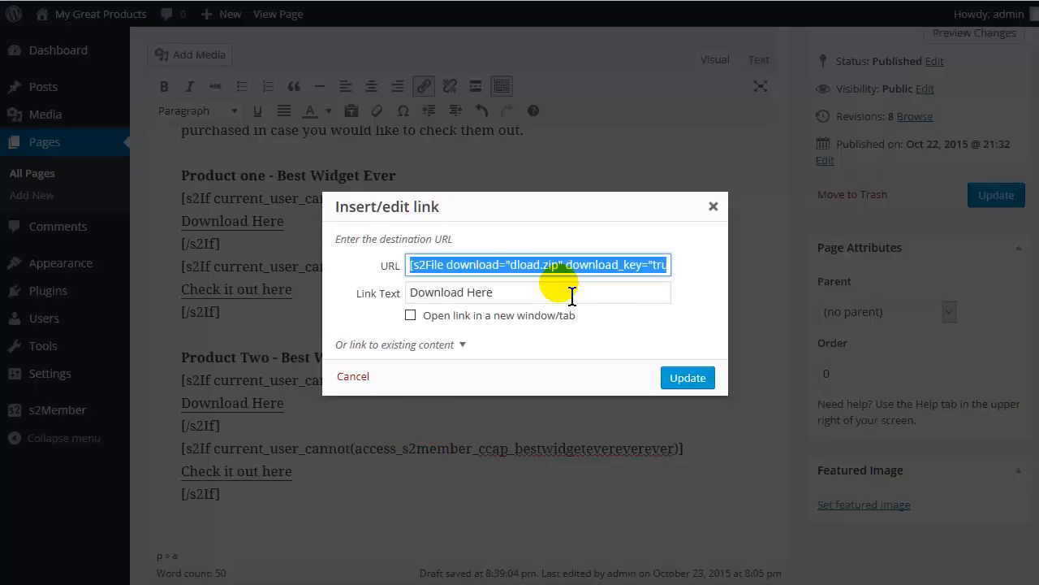
{"action": "left_click", "coordinate": [538, 265]}
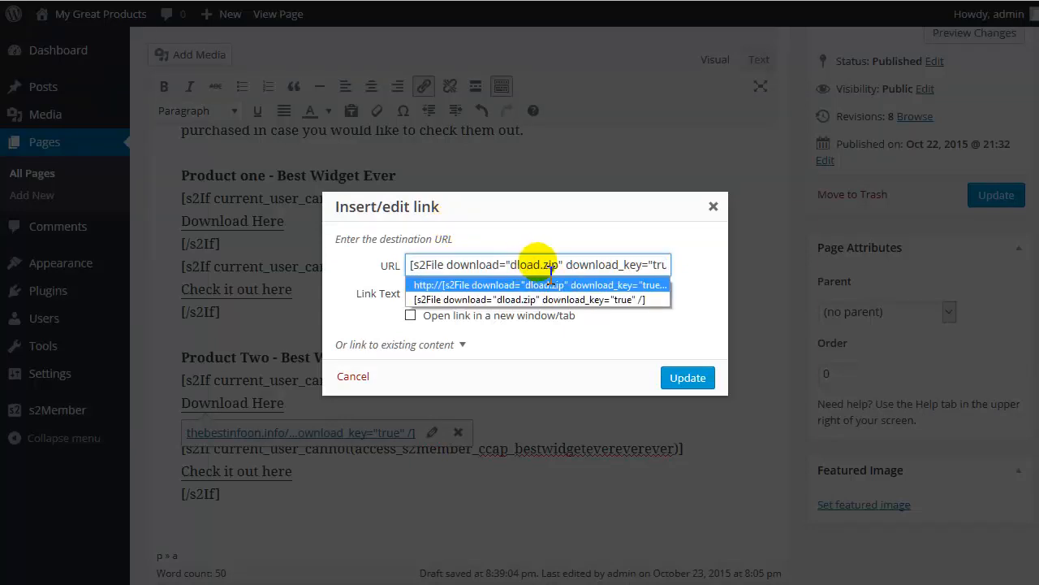
{"action": "mouse_move", "coordinate": [611, 219]}
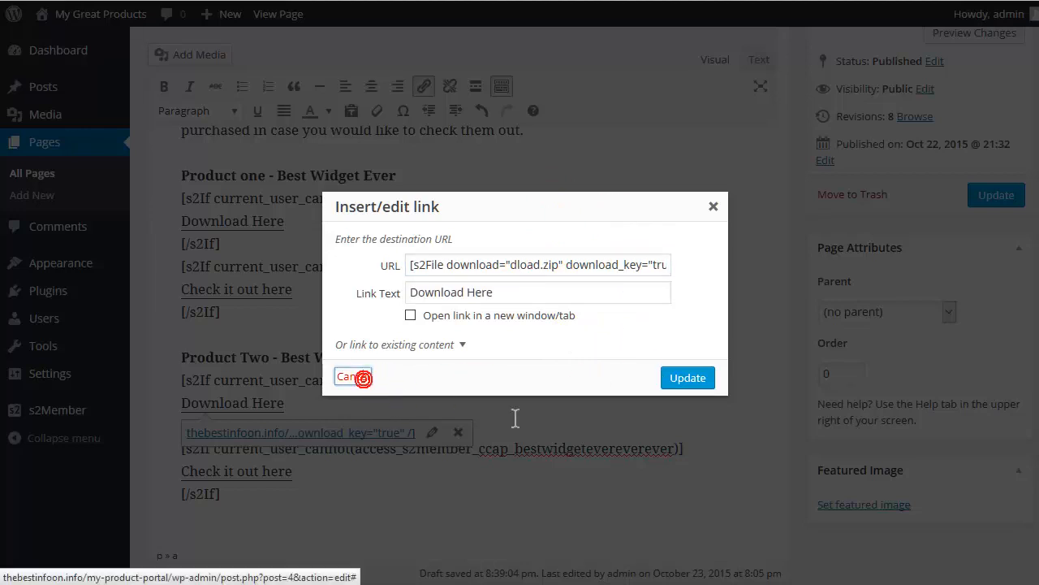
{"action": "left_click", "coordinate": [348, 376]}
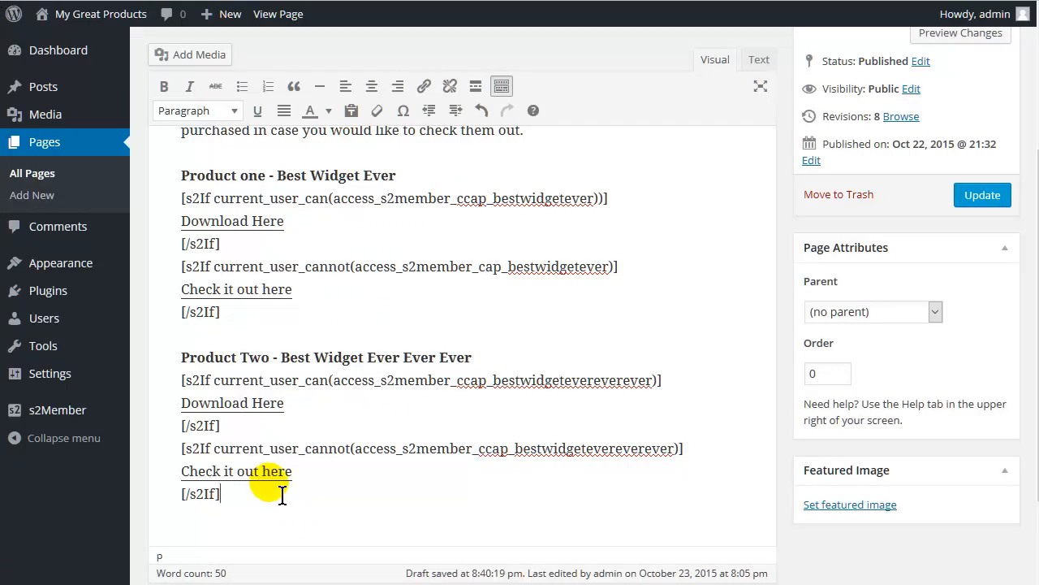
- Update the Welcome – Your Downloads Are Below page to keep the Product Two block
{"action": "left_click", "coordinate": [236, 471]}
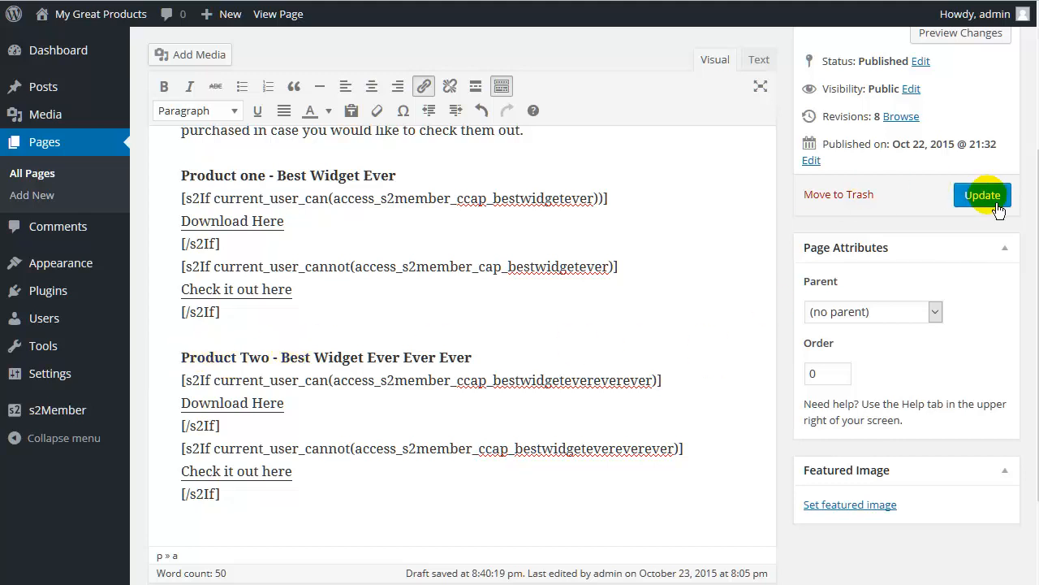
{"action": "left_click", "coordinate": [981, 195]}
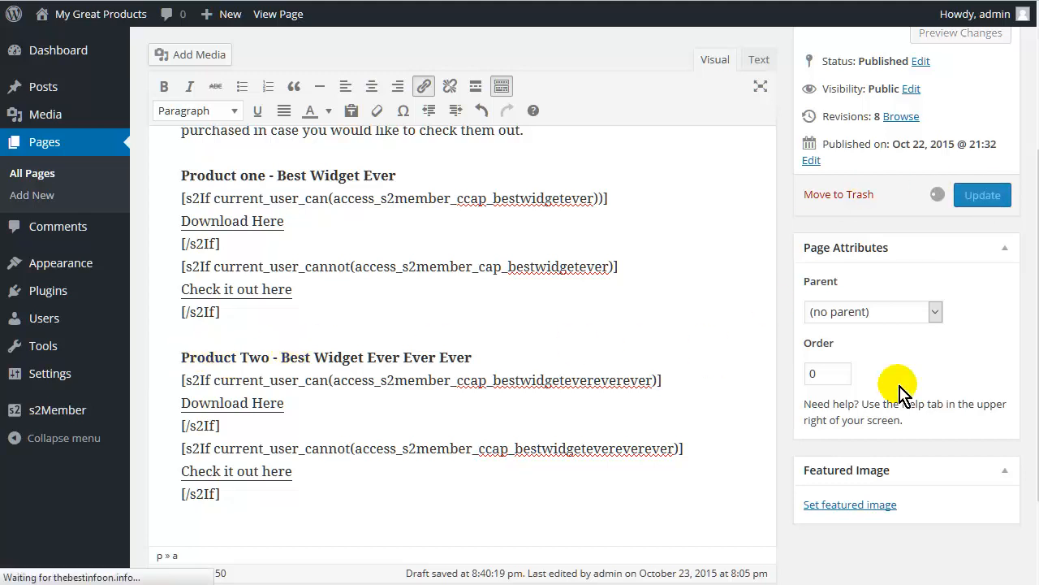
{"action": "left_click", "coordinate": [983, 195]}
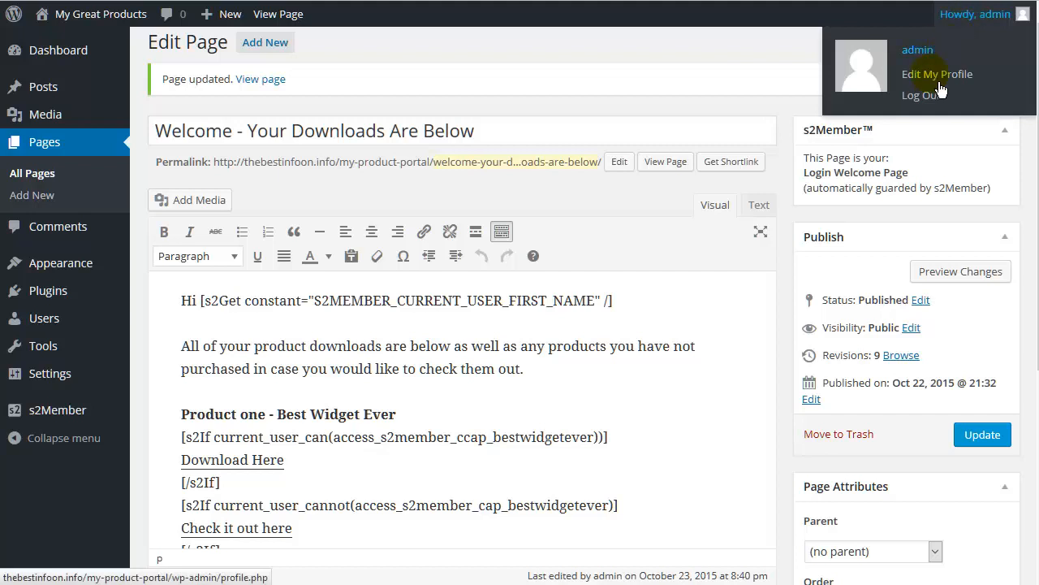
{"action": "mouse_move", "coordinate": [922, 95]}
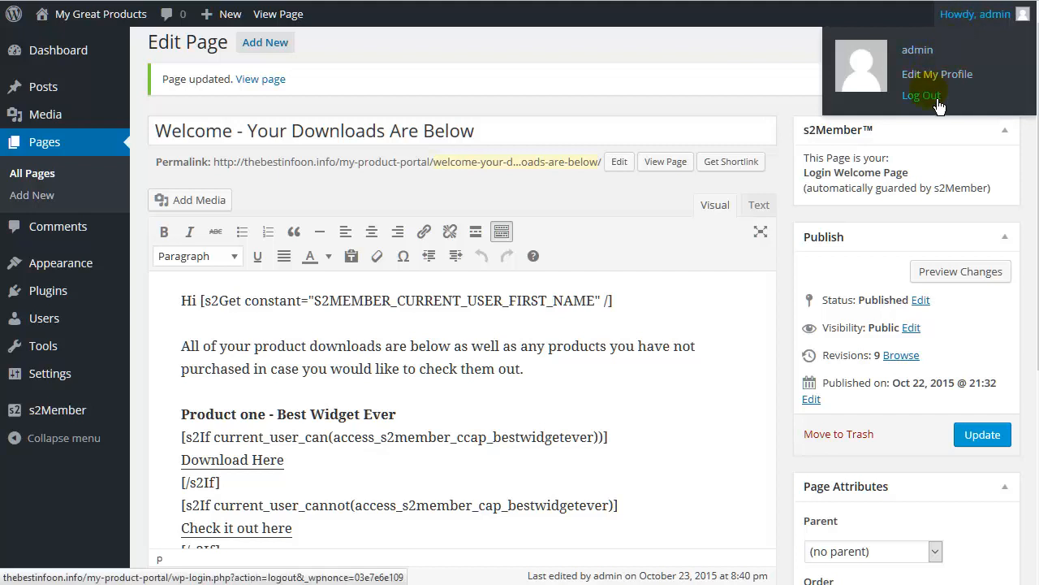
- Log out of admin and sign in as member camper
{"action": "left_click", "coordinate": [921, 95]}
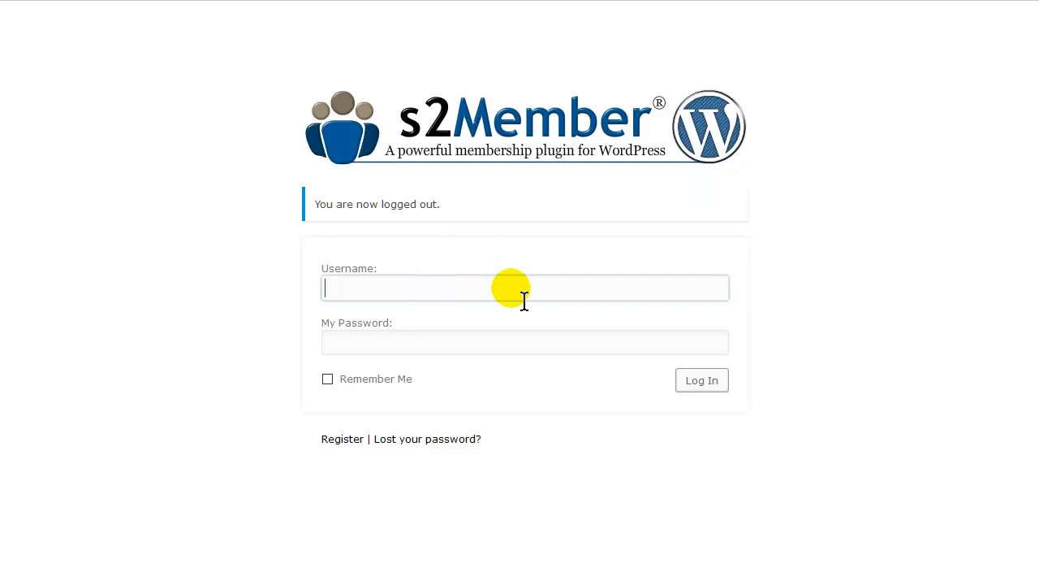
{"action": "type", "text": "camper"}
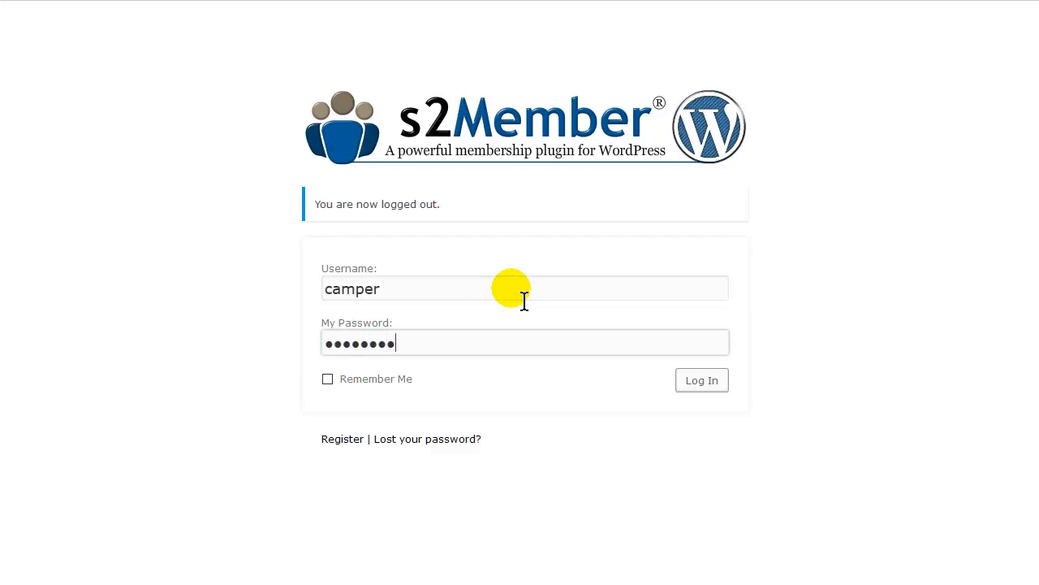
{"action": "left_click", "coordinate": [701, 380]}
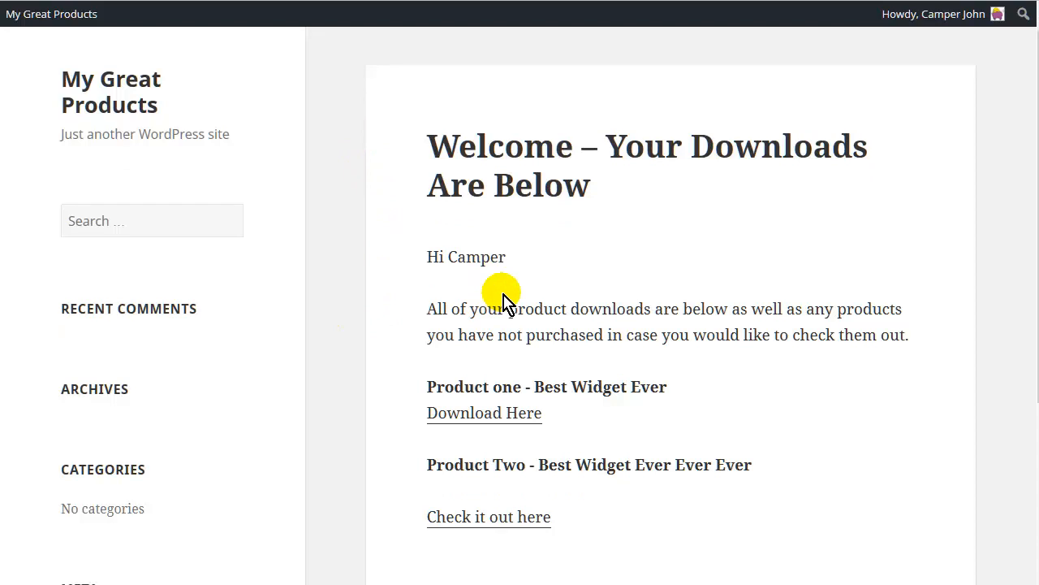
{"action": "scroll", "scroll_direction": "down", "scroll_amount": 3}
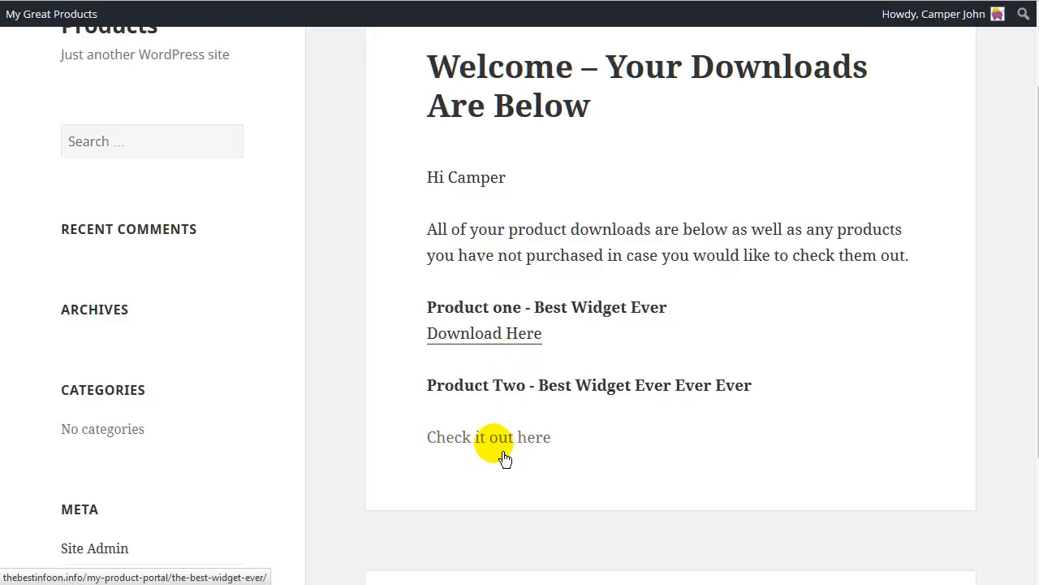
{"action": "mouse_move", "coordinate": [473, 333]}
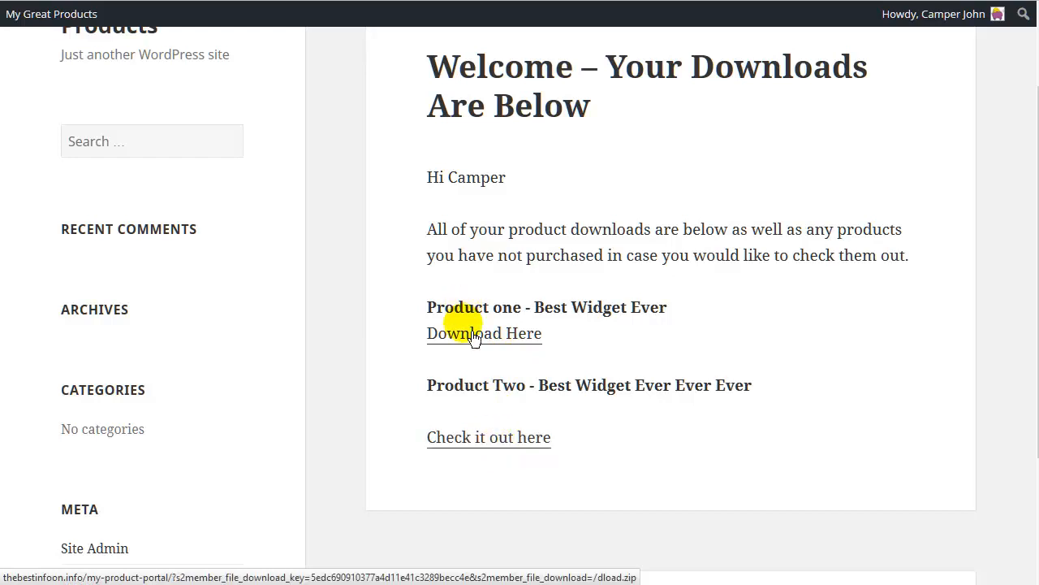